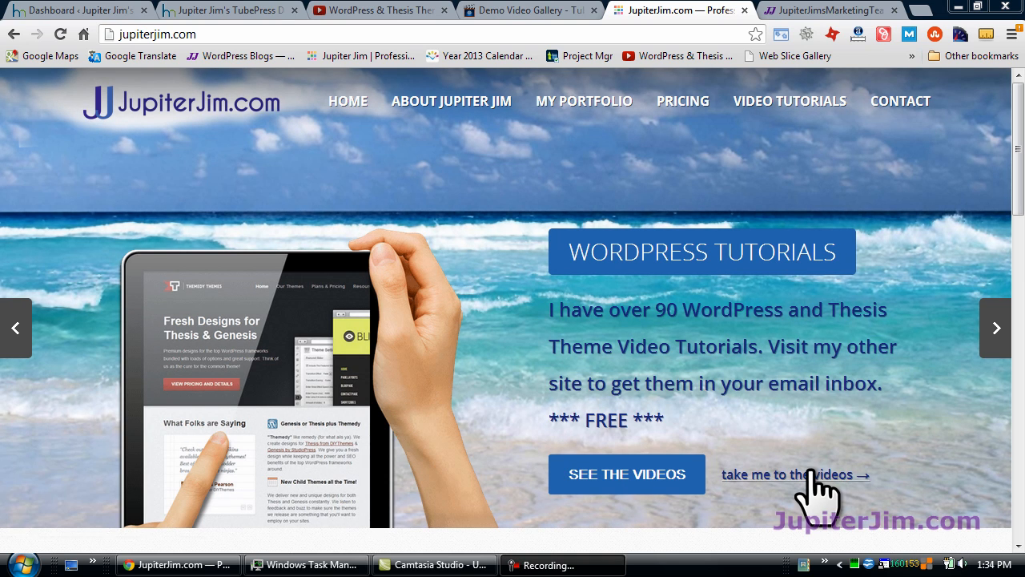
mouse_move(209, 120)
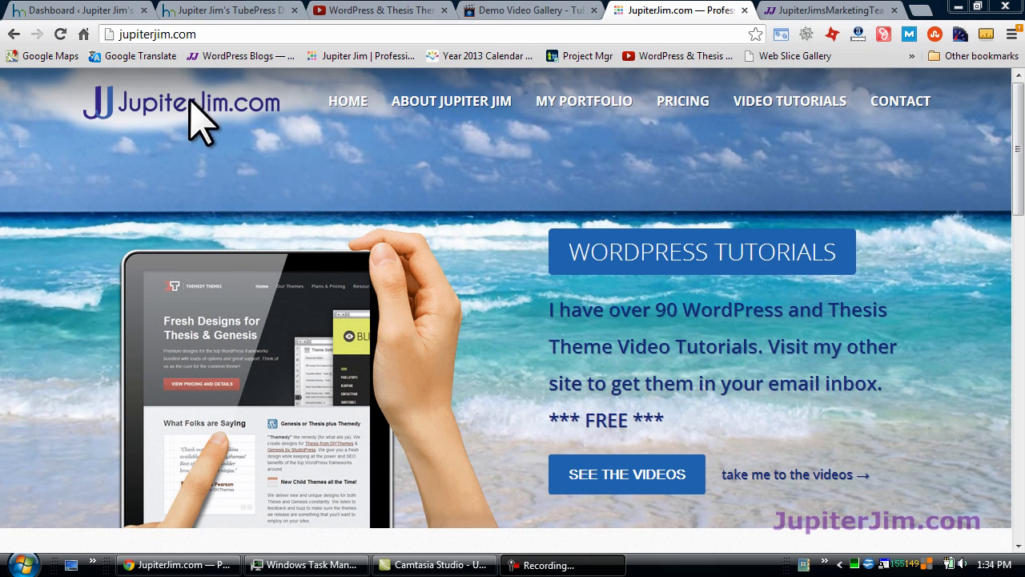
mouse_move(384, 156)
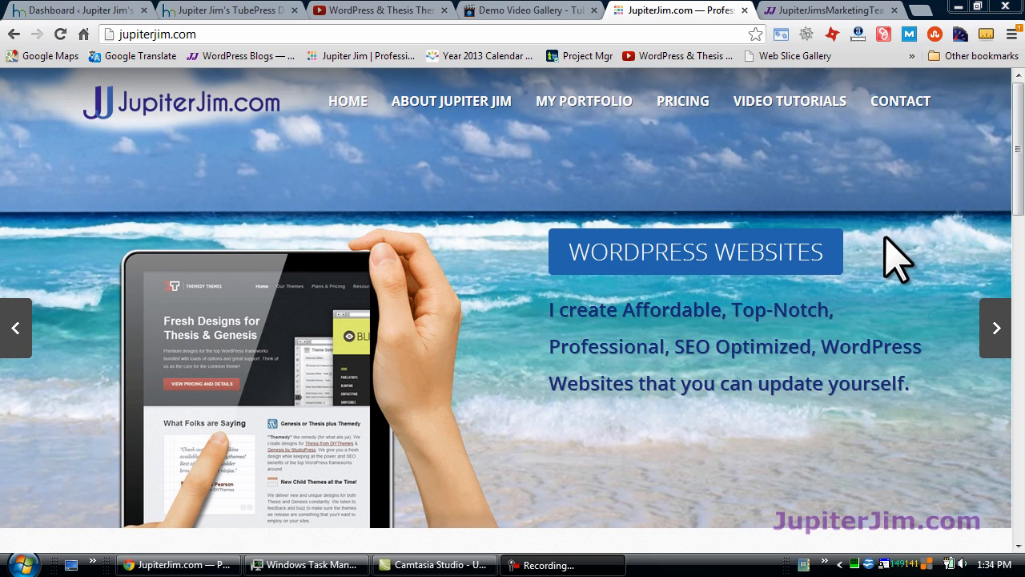
Scroll down through the current page and back up to its top.
scroll("down", 3)
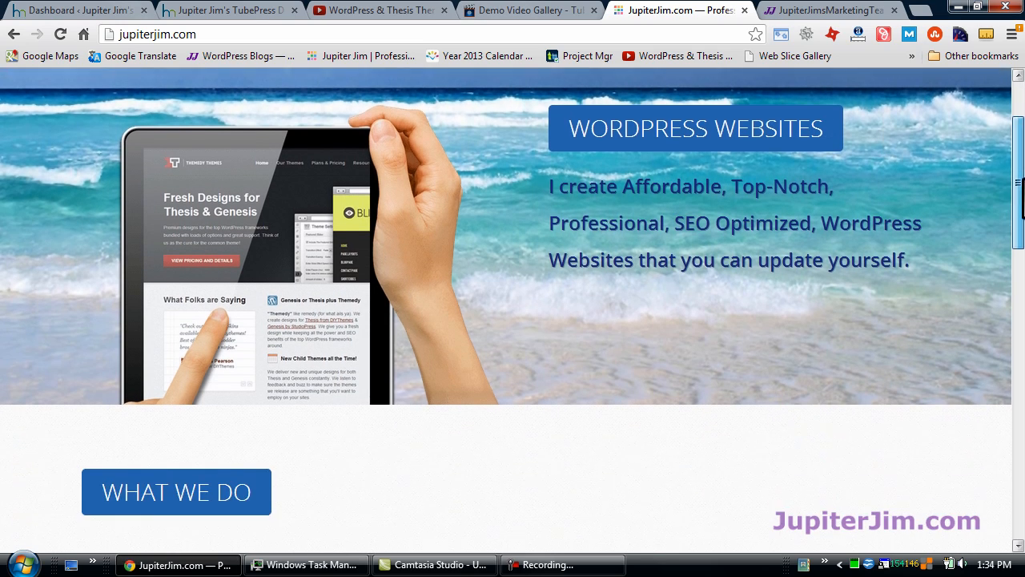
scroll("down", 3)
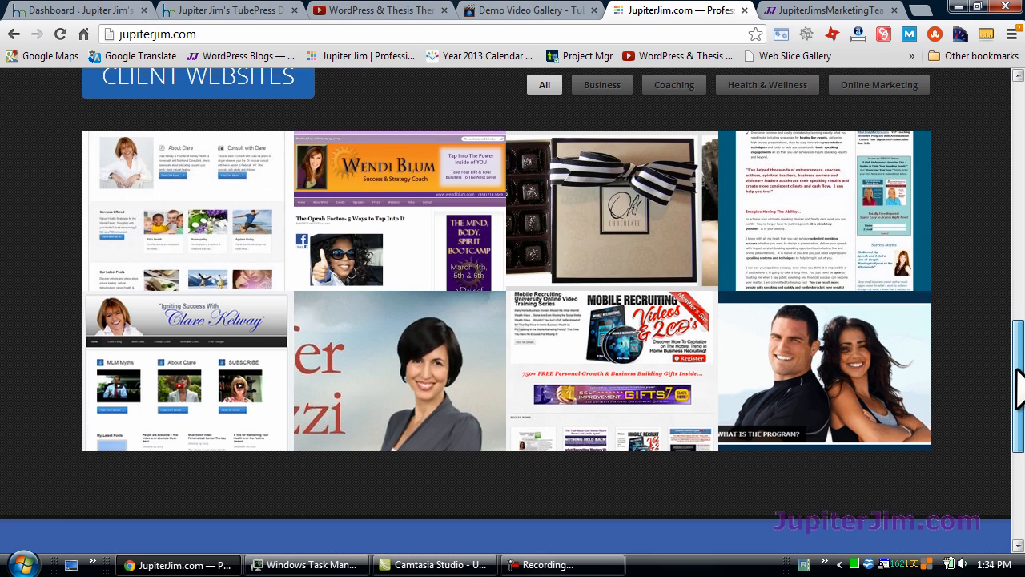
scroll("up", 3)
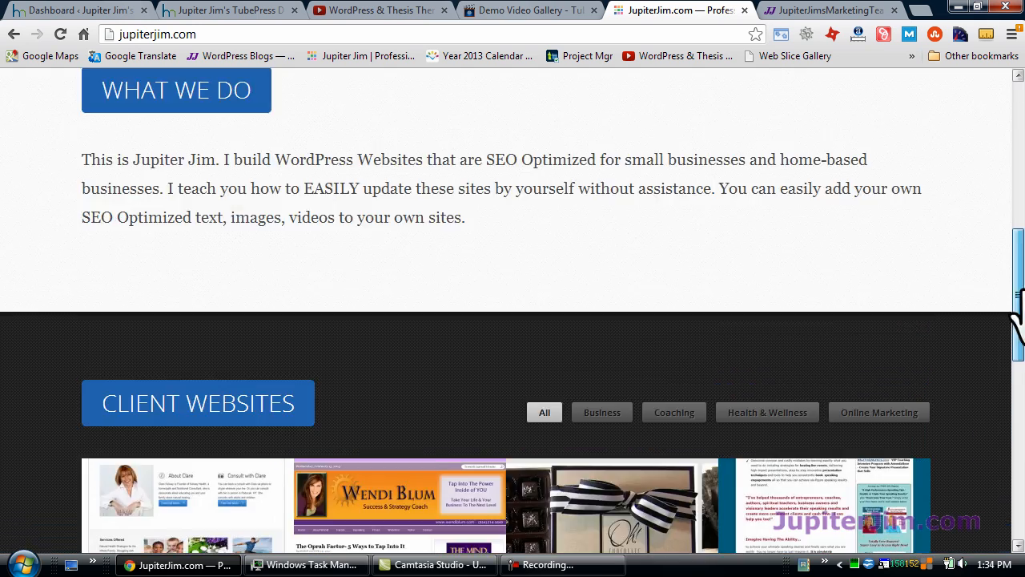
scroll("up", 3)
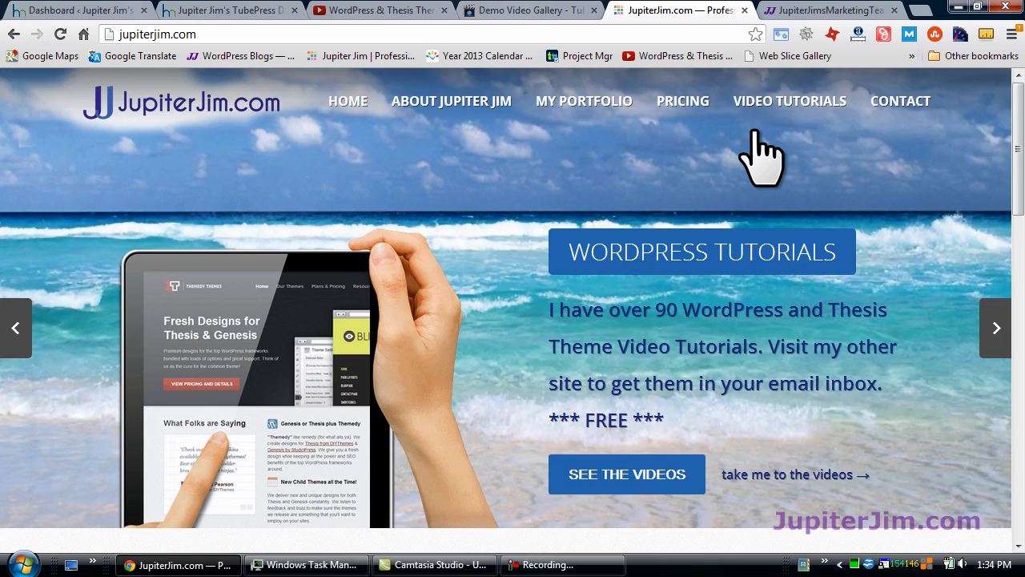
mouse_move(789, 120)
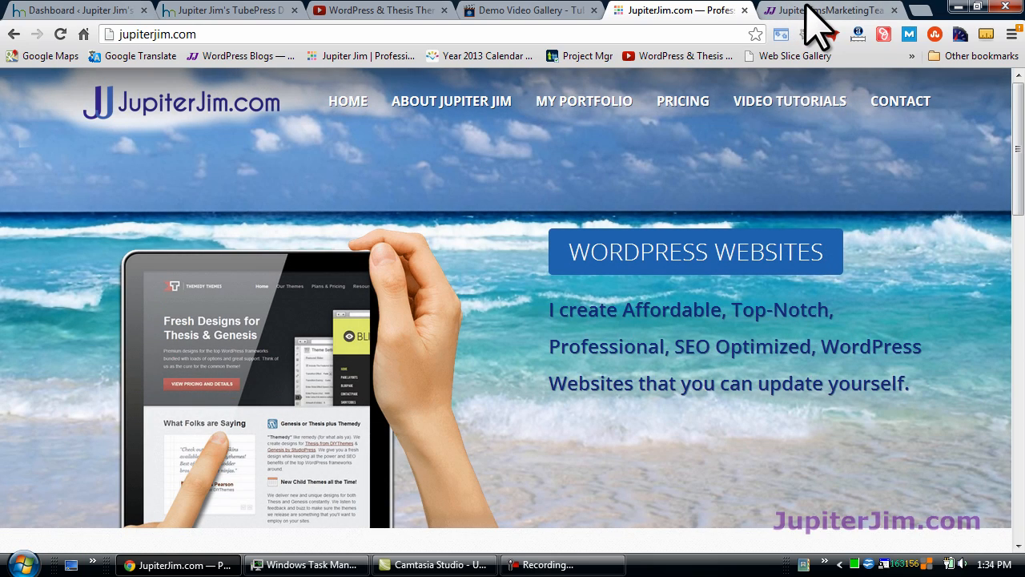
Switch to Jupiter Jim's Marketing Team blog and browse its Google Analytics post and signup form, ending at the top.
left_click(829, 9)
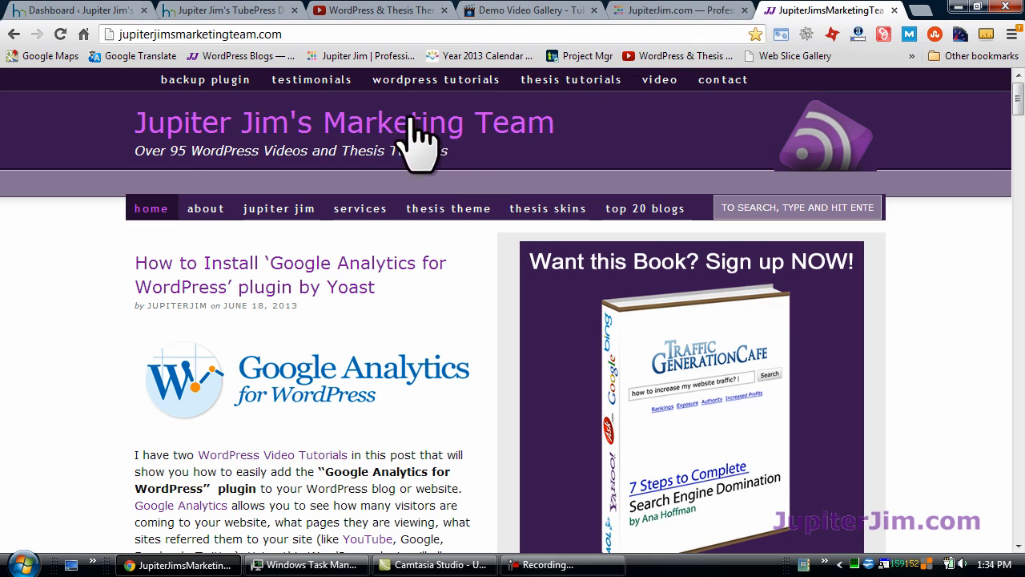
mouse_move(150, 153)
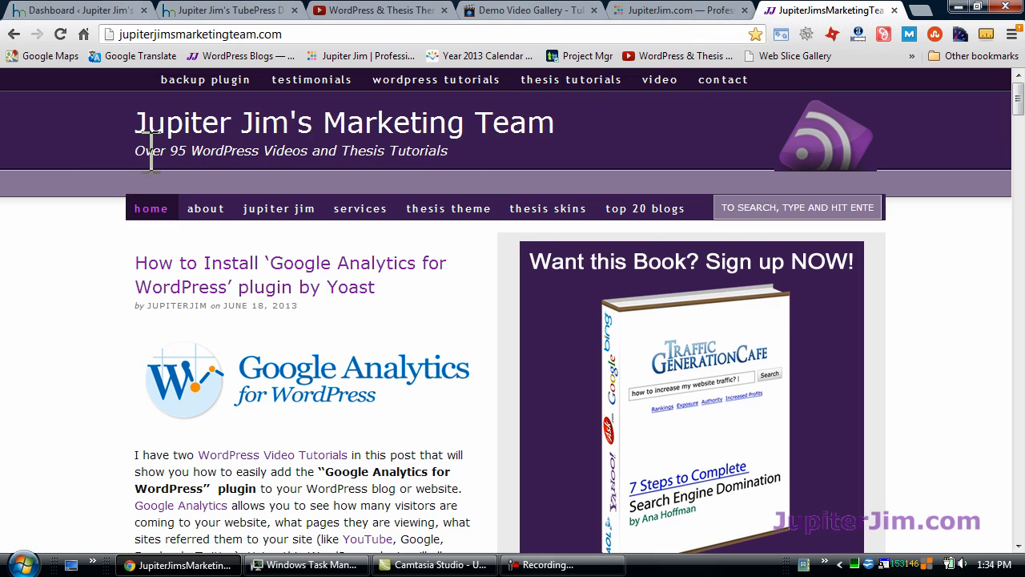
mouse_move(469, 173)
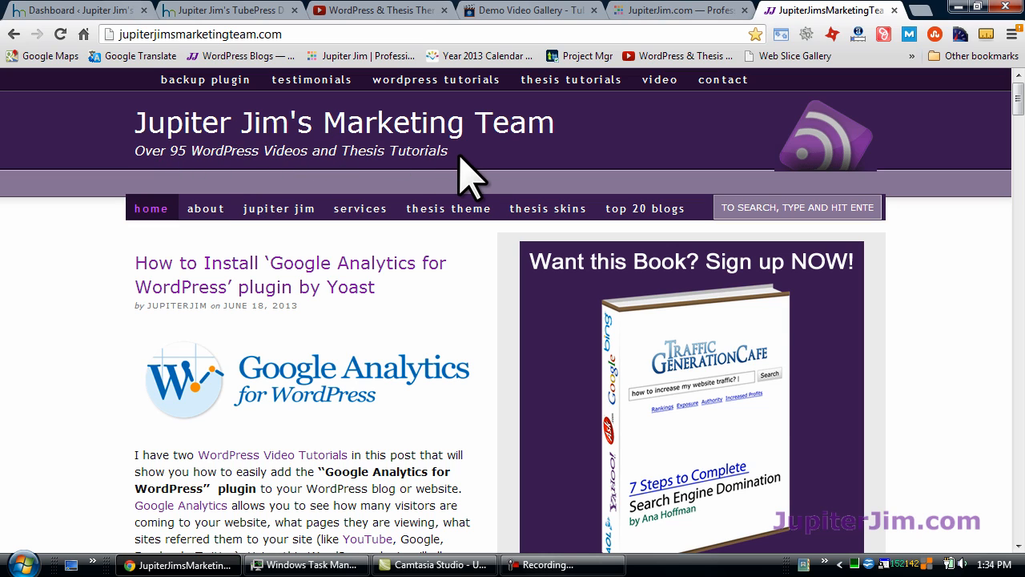
mouse_move(345, 304)
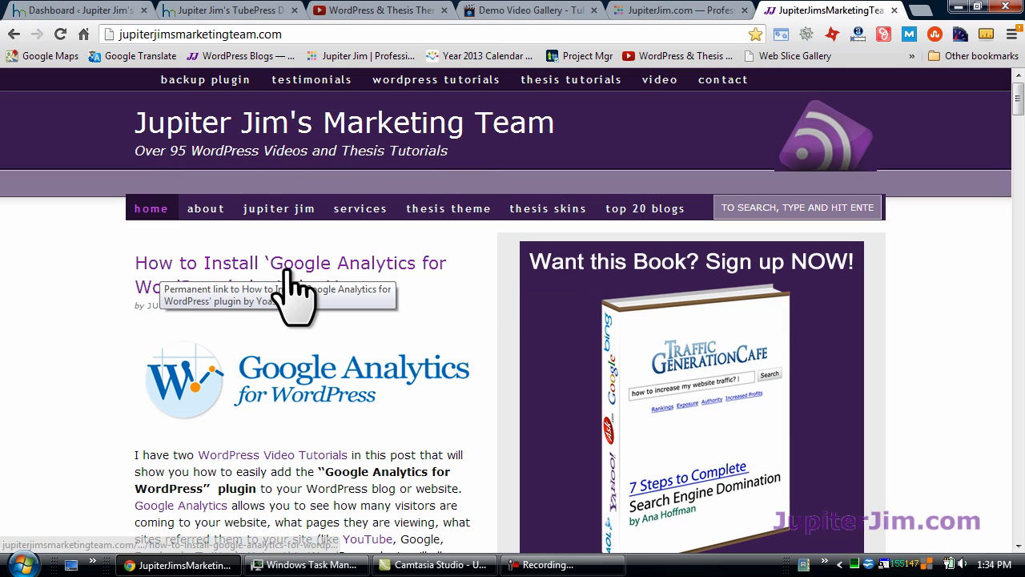
mouse_move(340, 320)
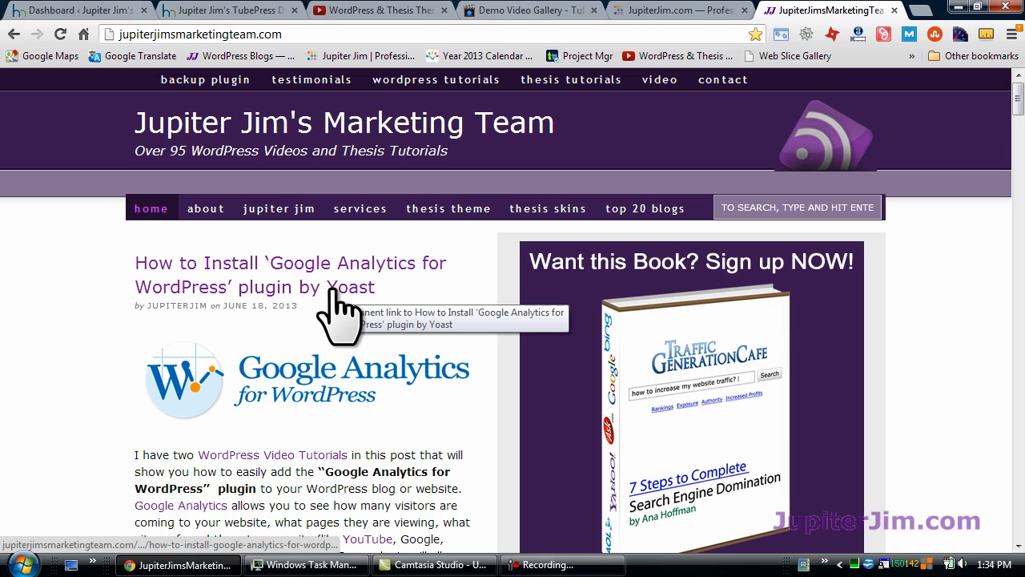
scroll("down", 3)
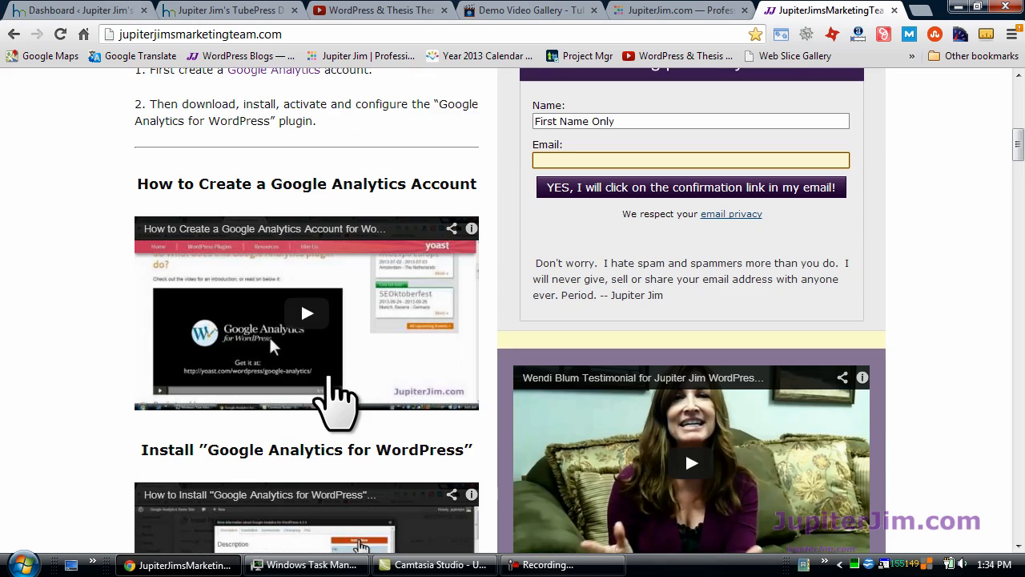
scroll("down", 3)
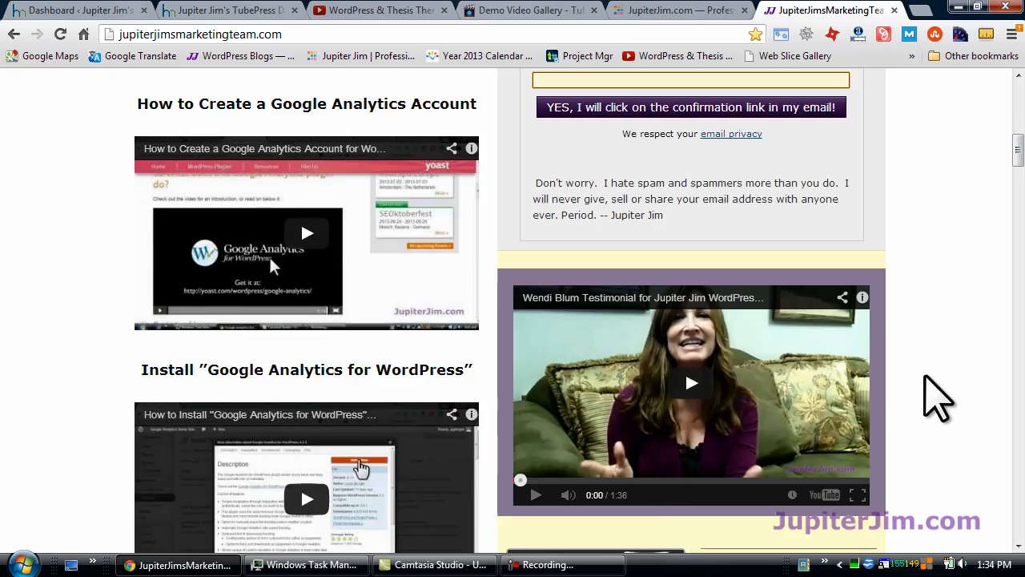
scroll("up", 3)
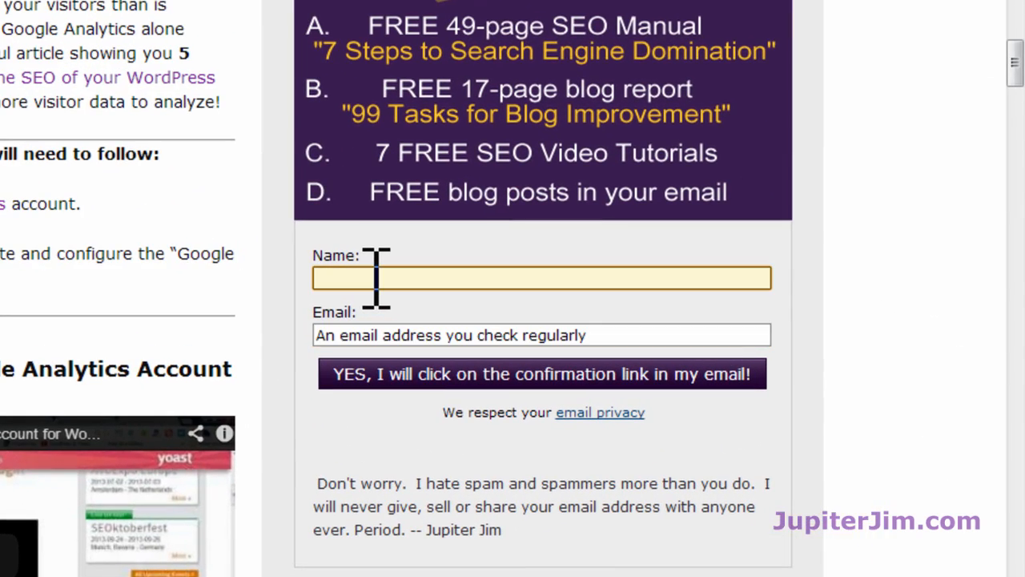
mouse_move(372, 280)
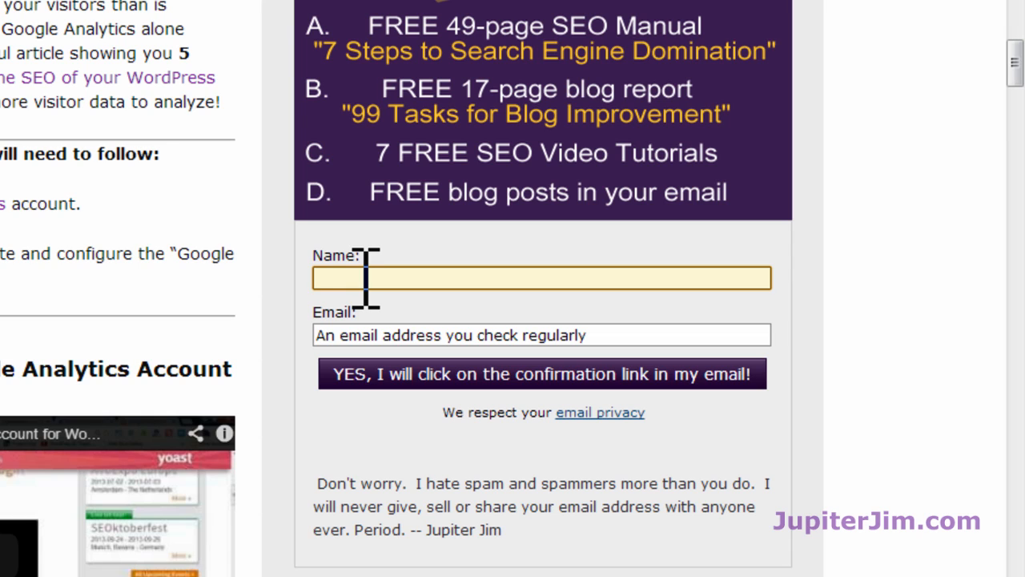
left_click(542, 335)
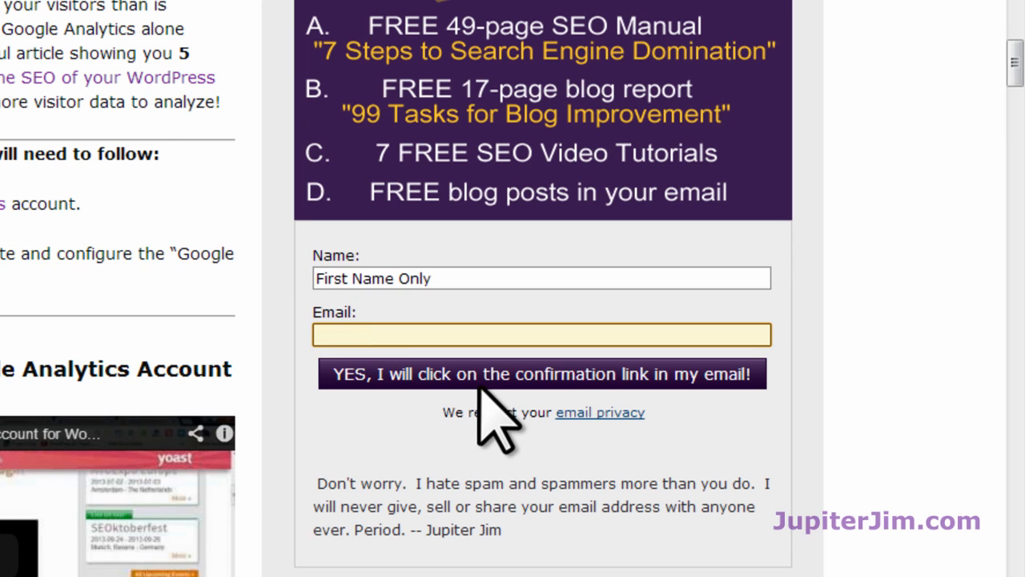
scroll("up", 3)
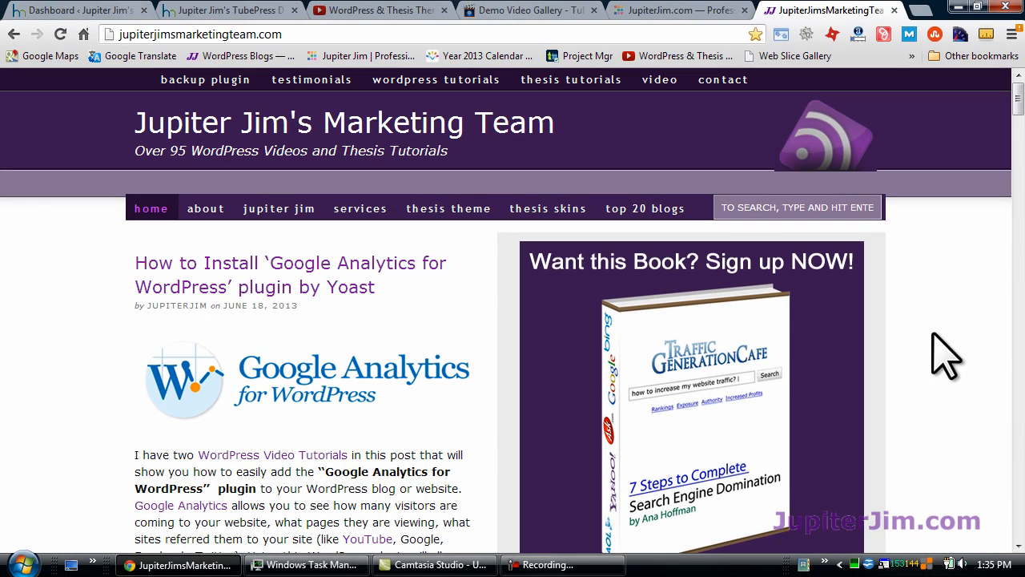
mouse_move(994, 353)
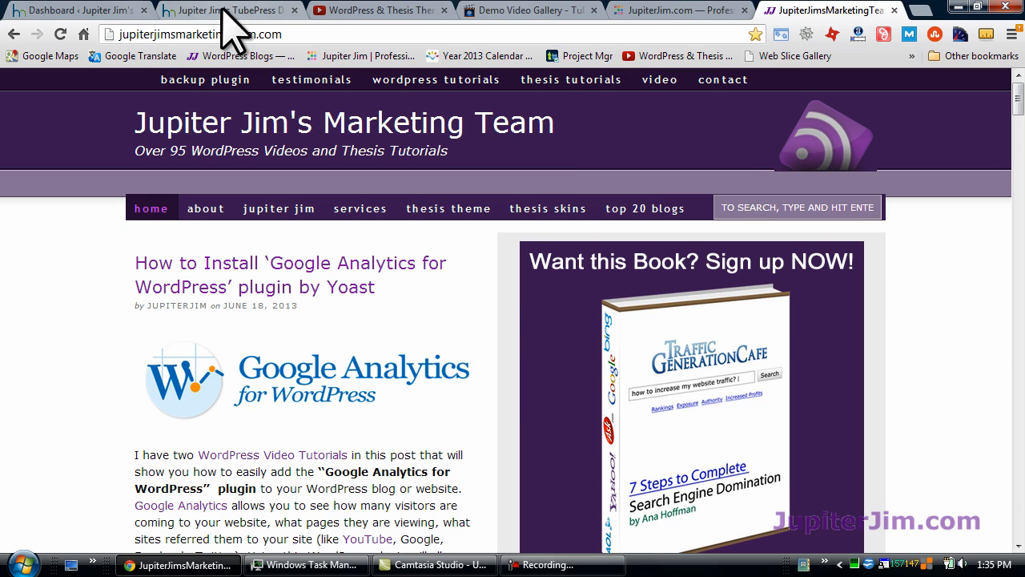
Switch to the Jupiter Jim's TubePress Demo Site tab and glance down its homepage.
left_click(216, 10)
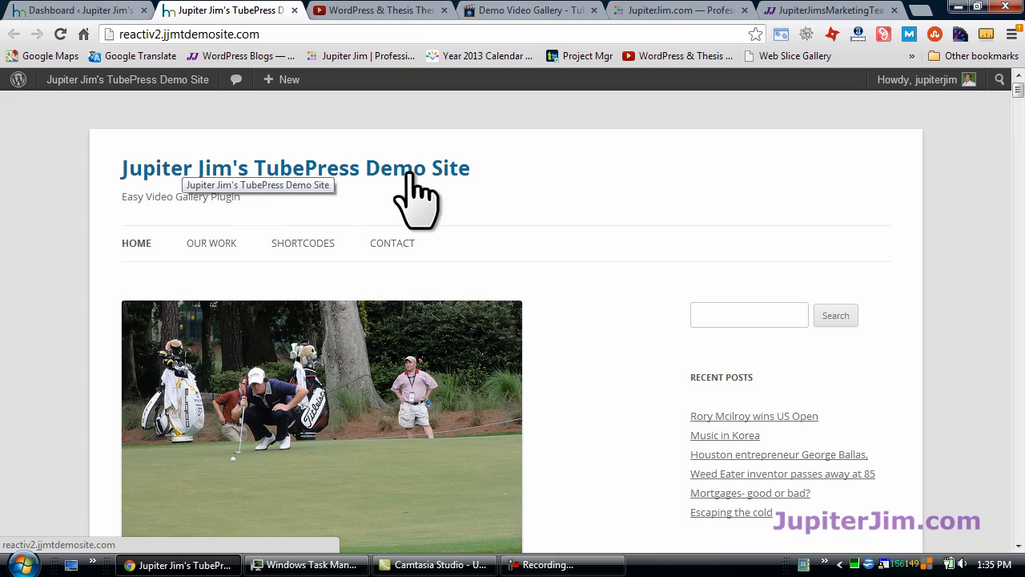
scroll("down", 3)
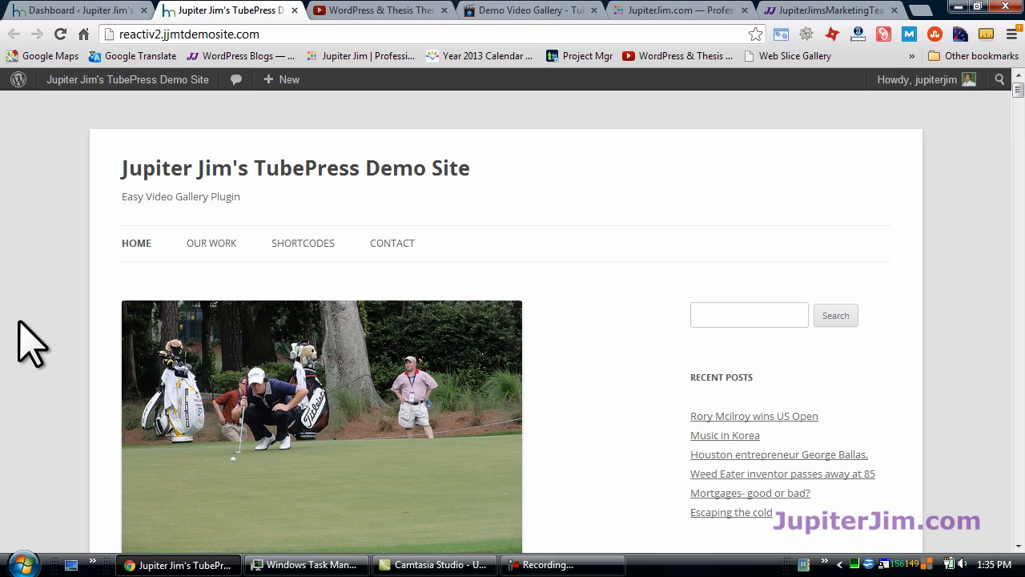
mouse_move(144, 249)
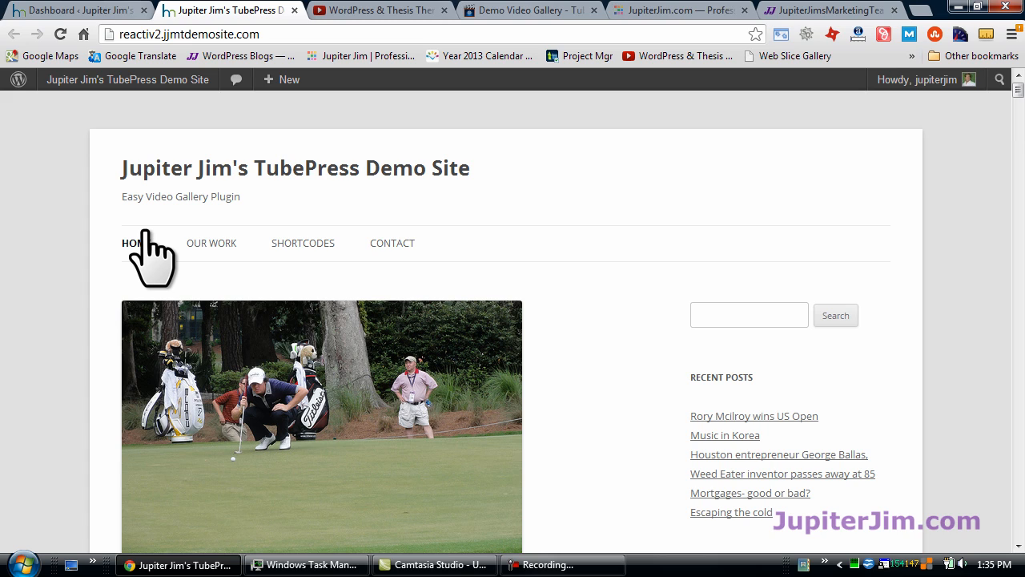
mouse_move(148, 256)
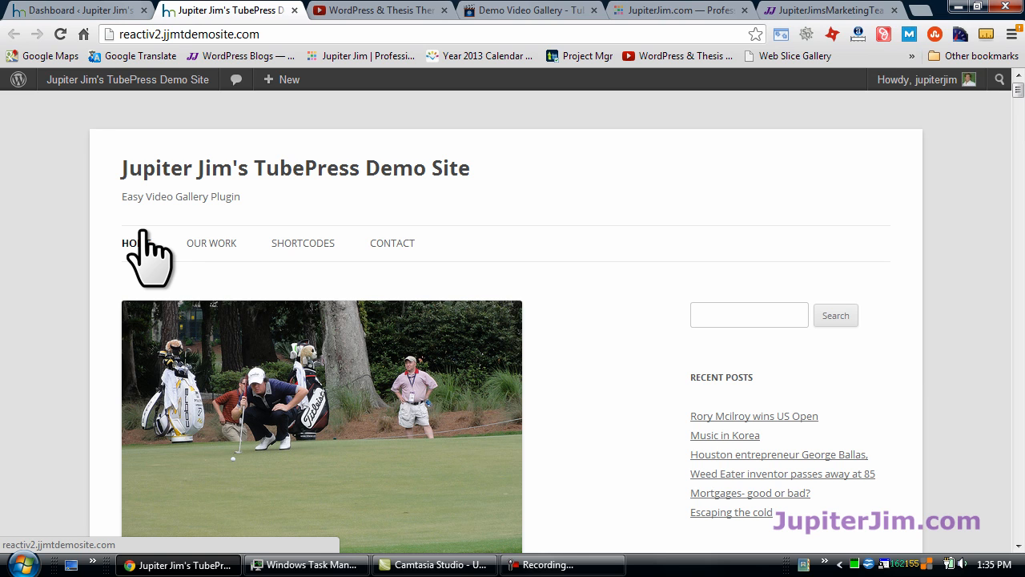
Switch to the TubePress.org tab and browse down its demo video gallery.
left_click(531, 9)
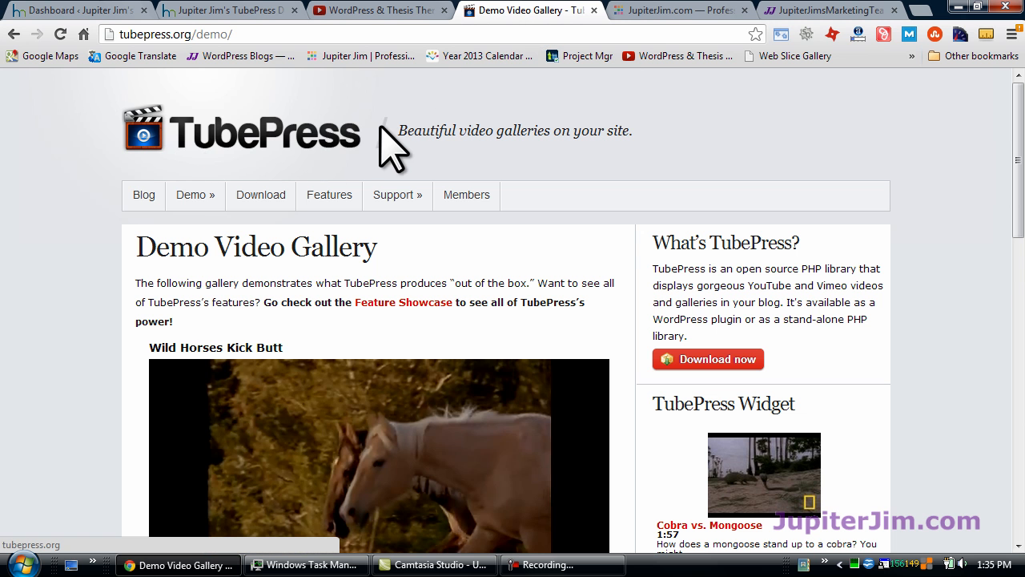
scroll("down", 3)
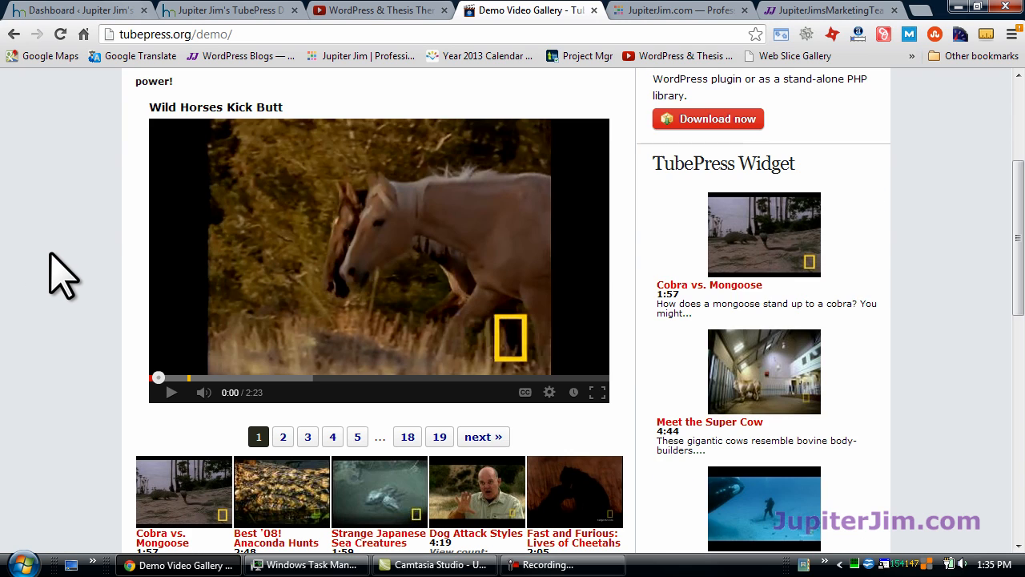
scroll("down", 3)
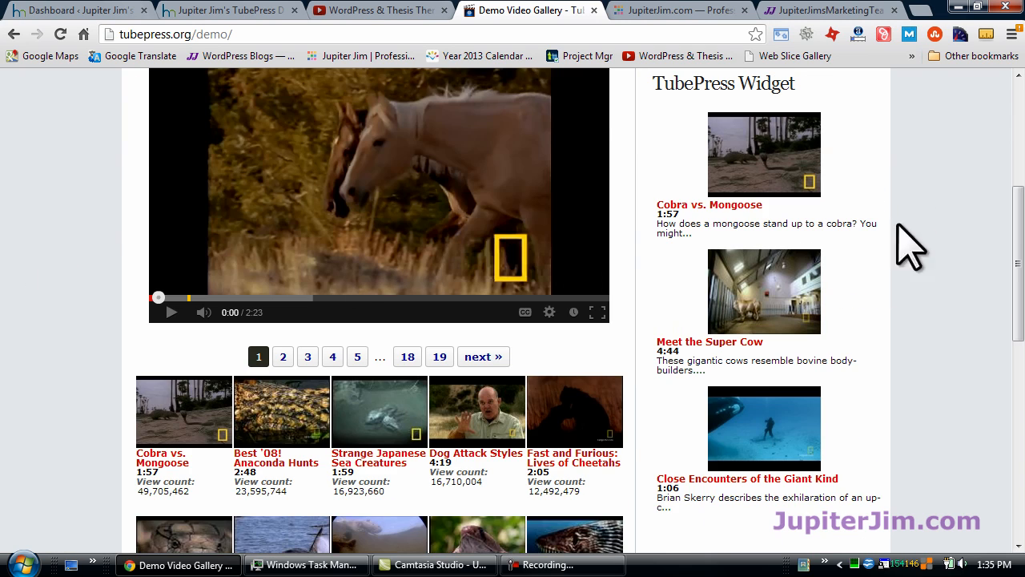
scroll("down", 3)
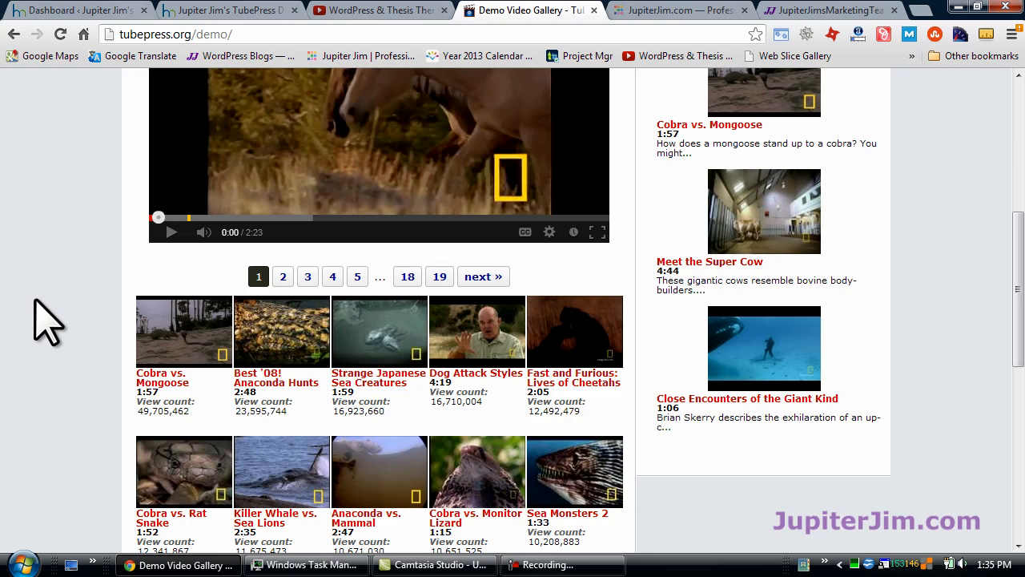
scroll("up", 3)
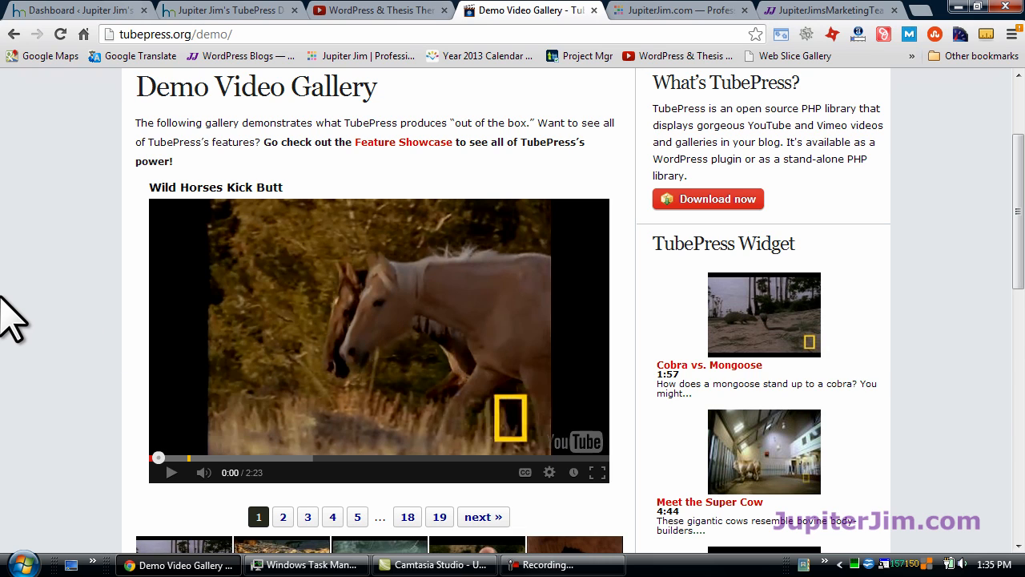
scroll("down", 3)
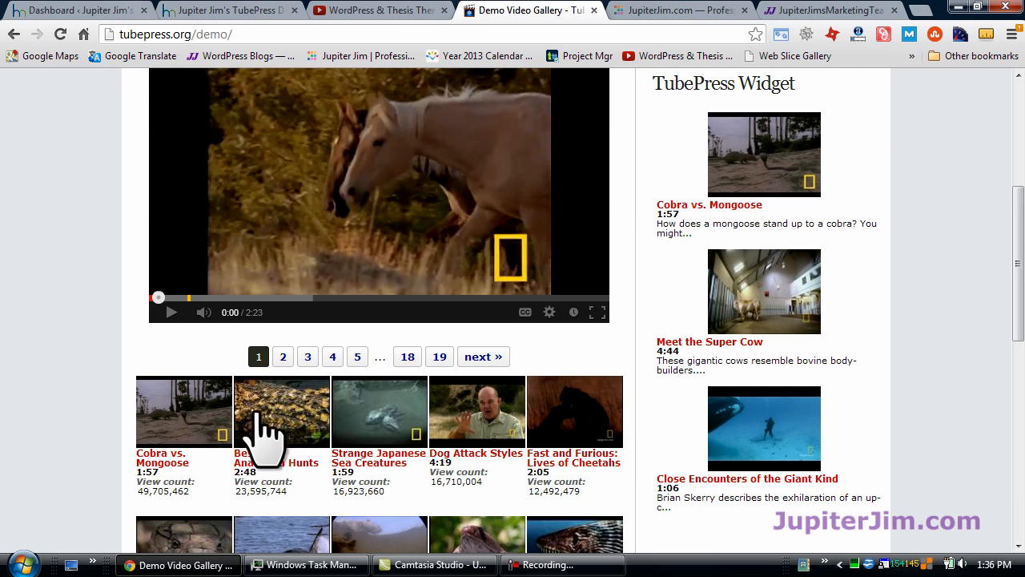
mouse_move(477, 437)
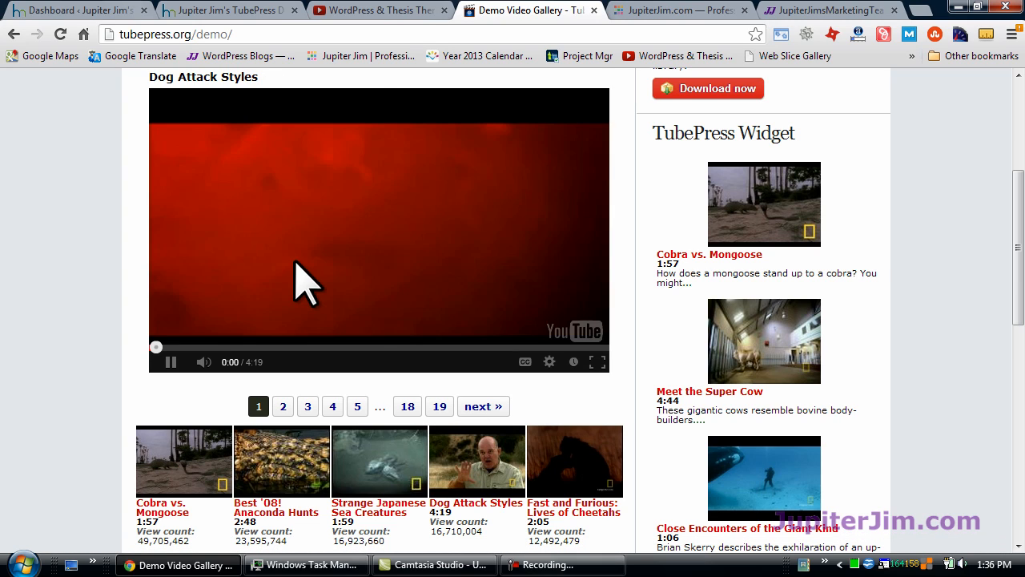
Play and pause the Dog Attack Styles preview, show gallery page 2, then return to the top.
left_click(170, 361)
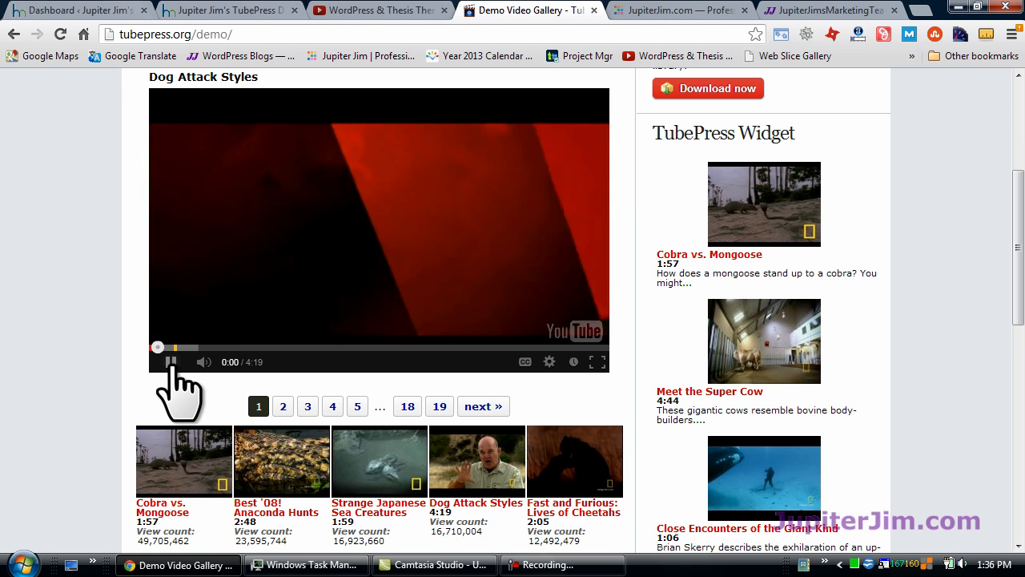
left_click(171, 361)
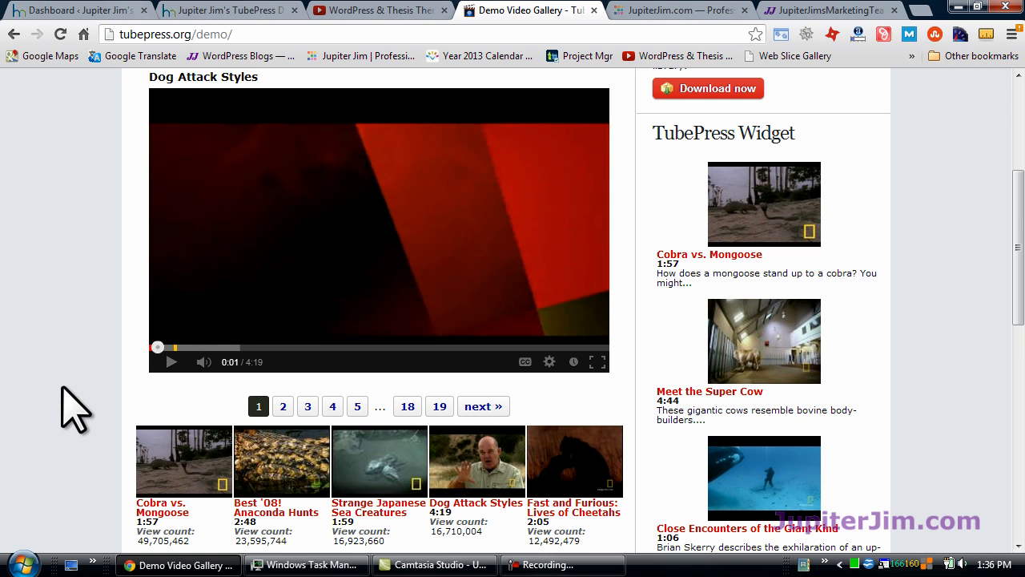
scroll("down", 3)
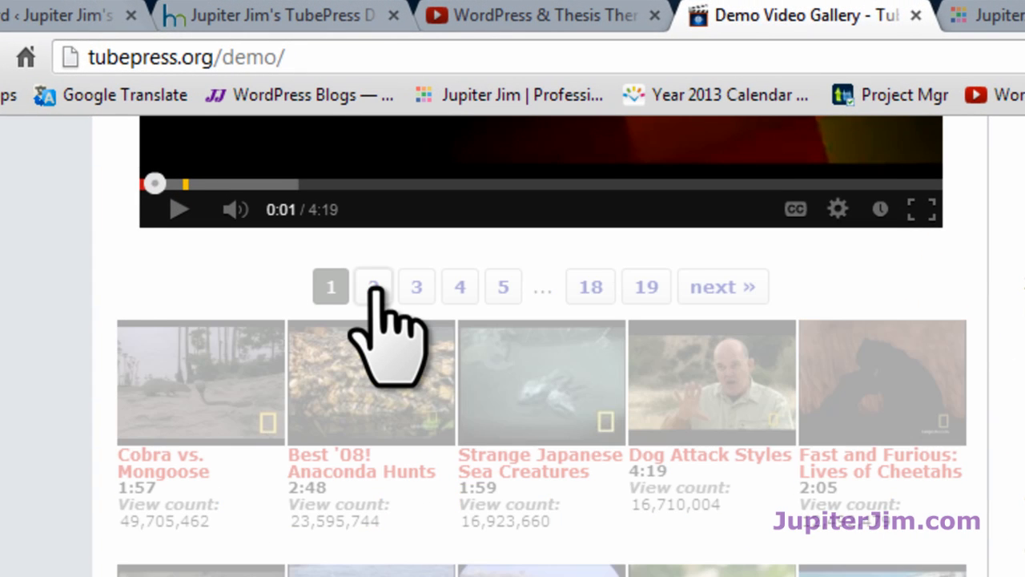
left_click(372, 286)
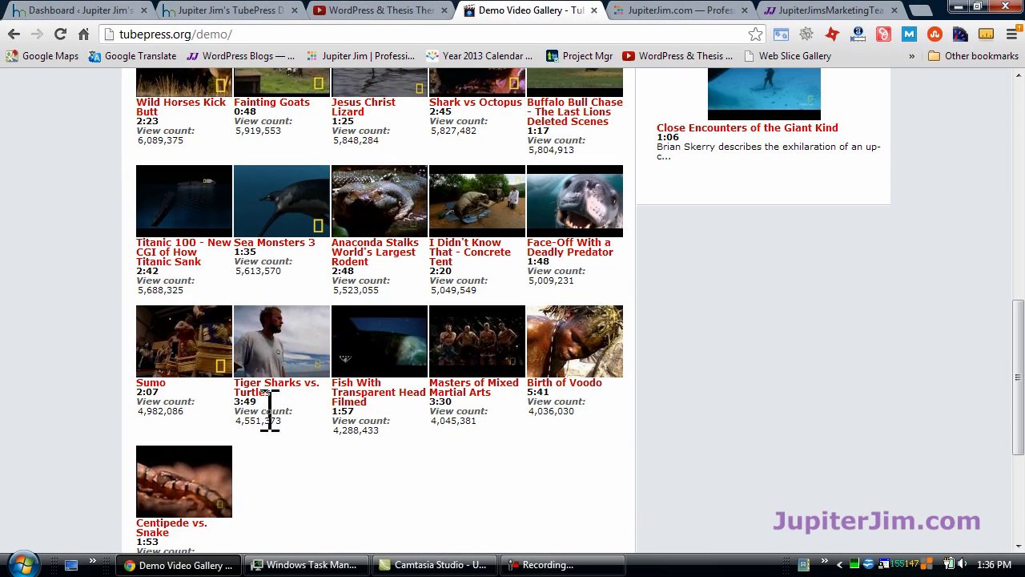
mouse_move(376, 501)
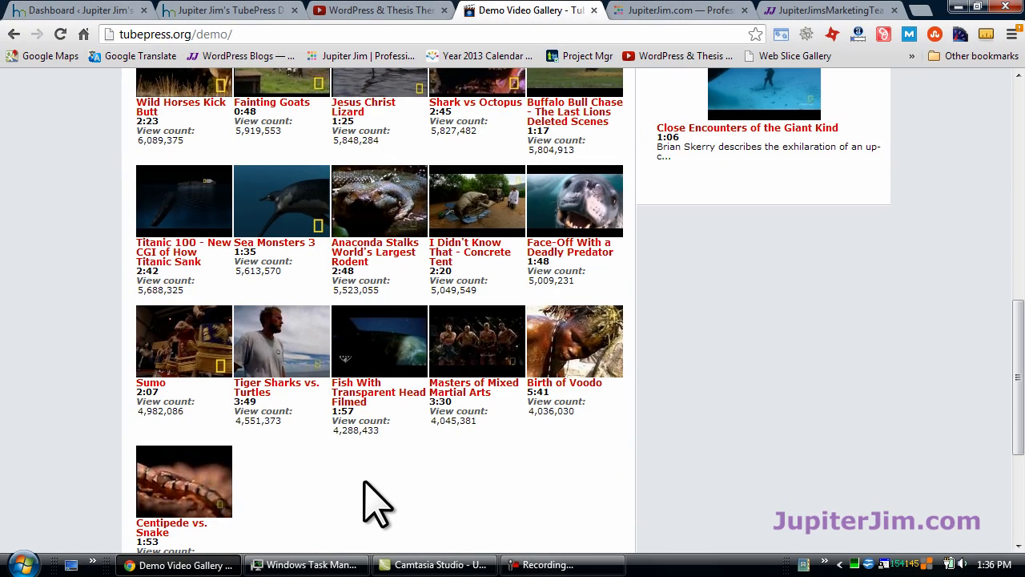
scroll("up", 3)
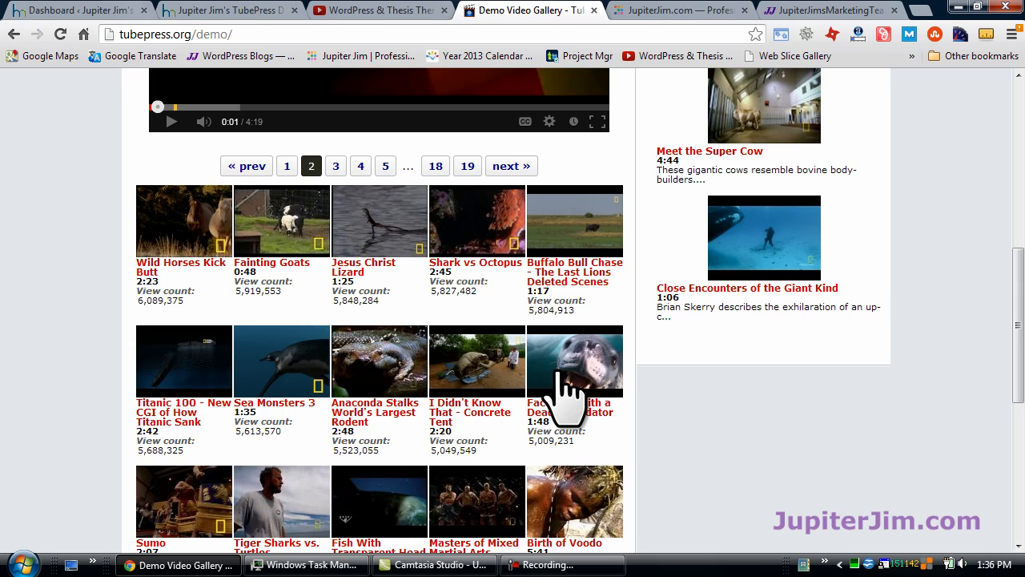
mouse_move(416, 393)
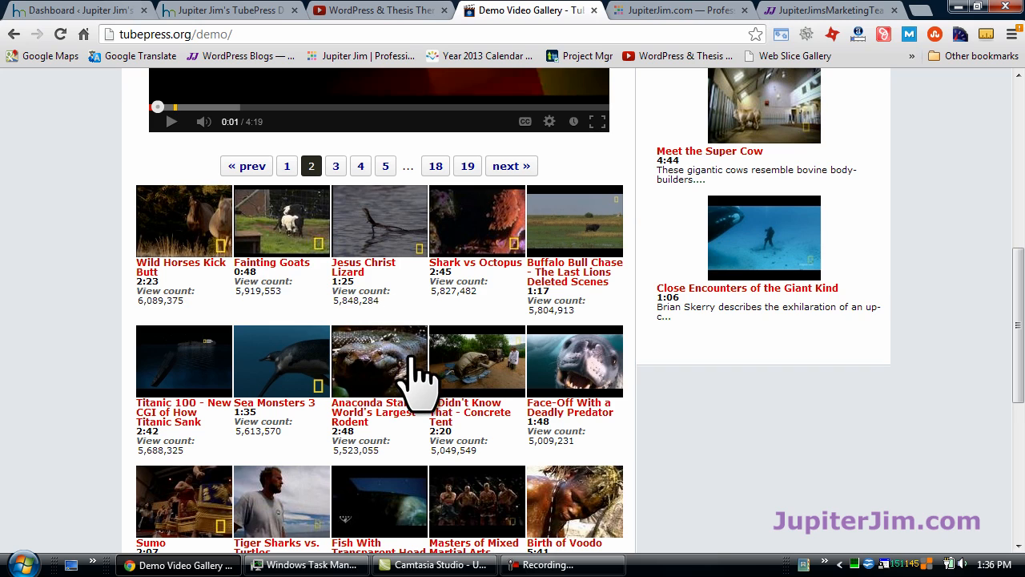
scroll("up", 3)
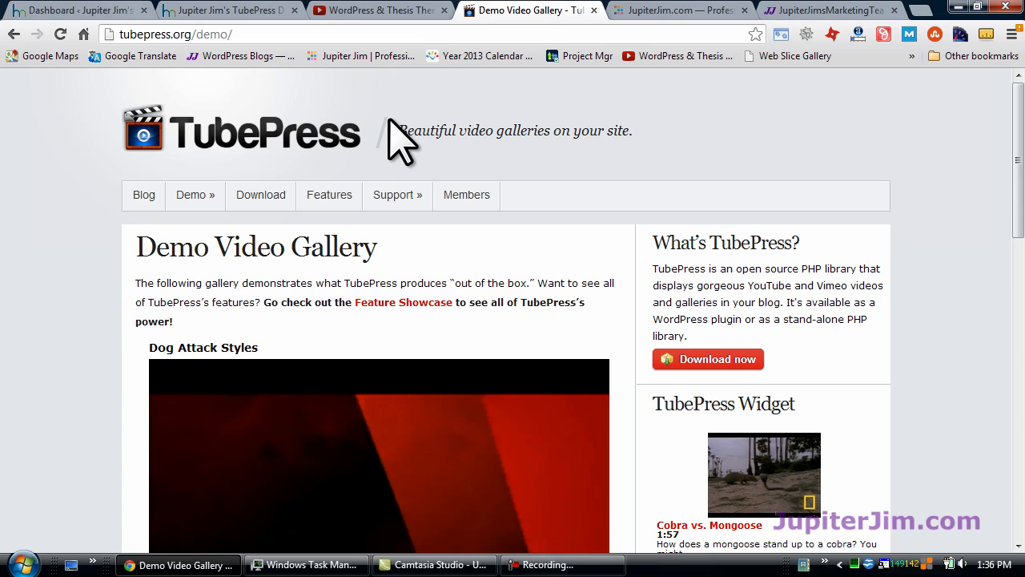
mouse_move(108, 313)
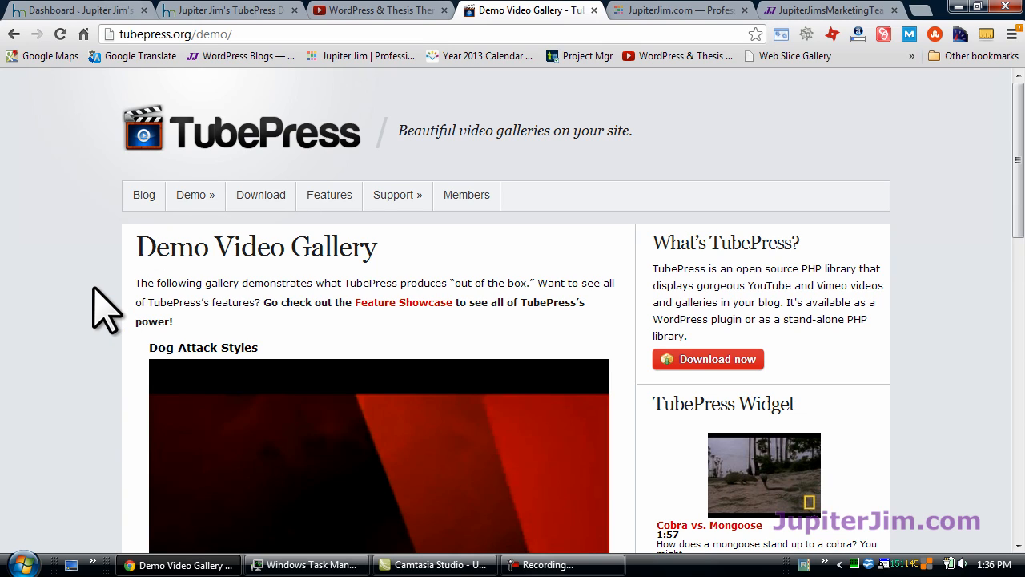
mouse_move(416, 140)
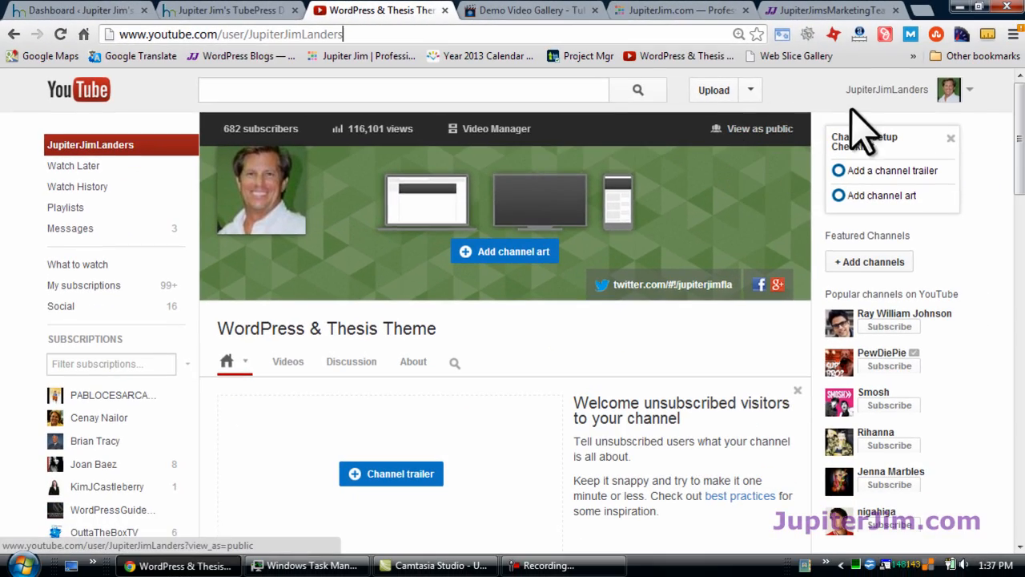
Scroll down through the Thesis Theme Tutorial playlist of 34 videos.
scroll("down", 3)
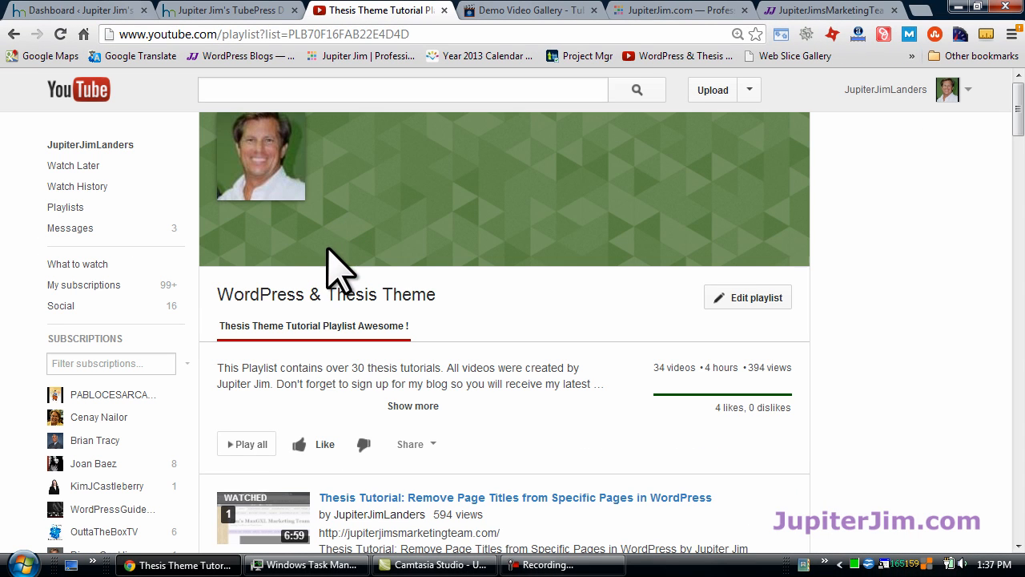
mouse_move(336, 300)
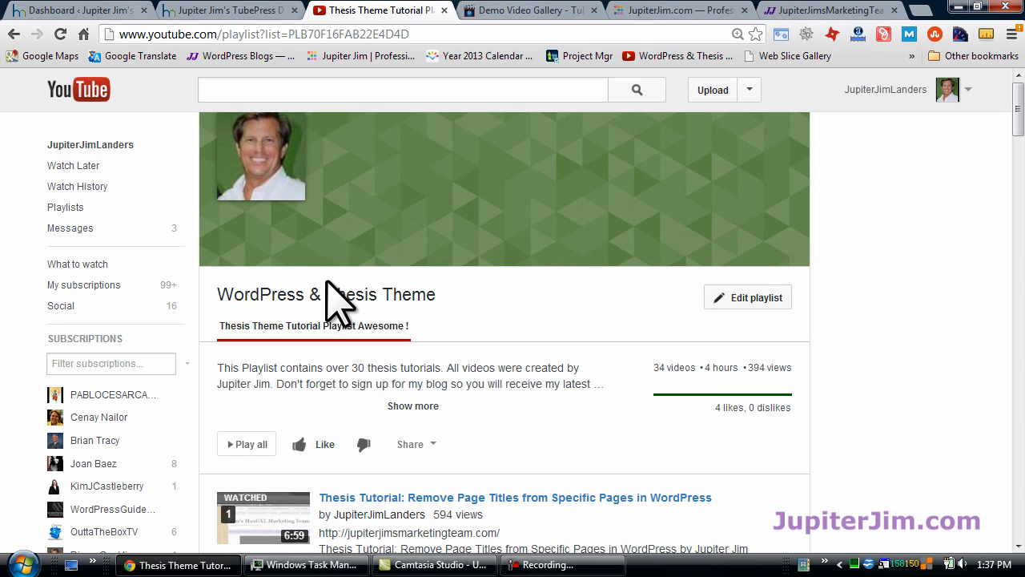
scroll("down", 3)
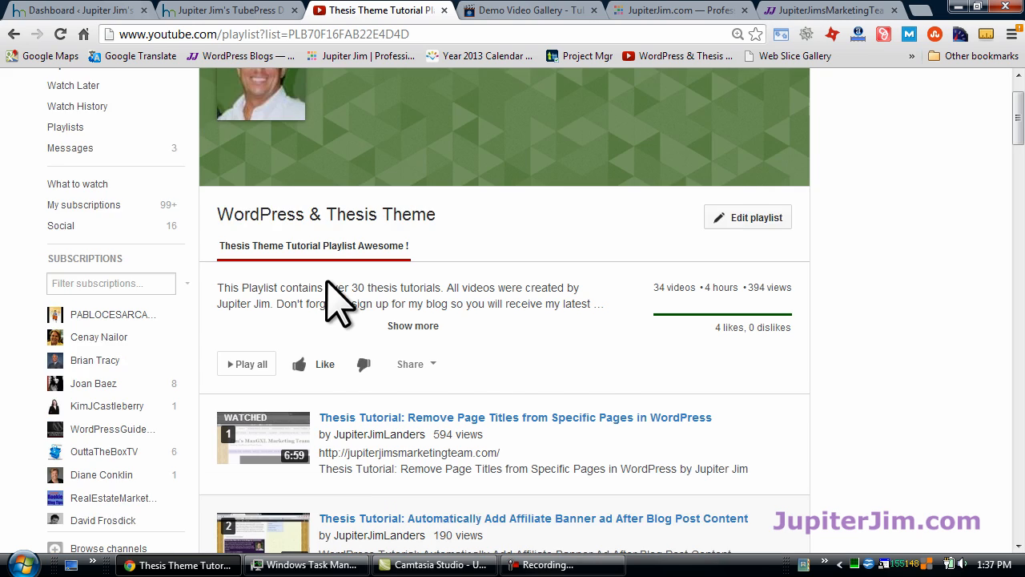
scroll("down", 3)
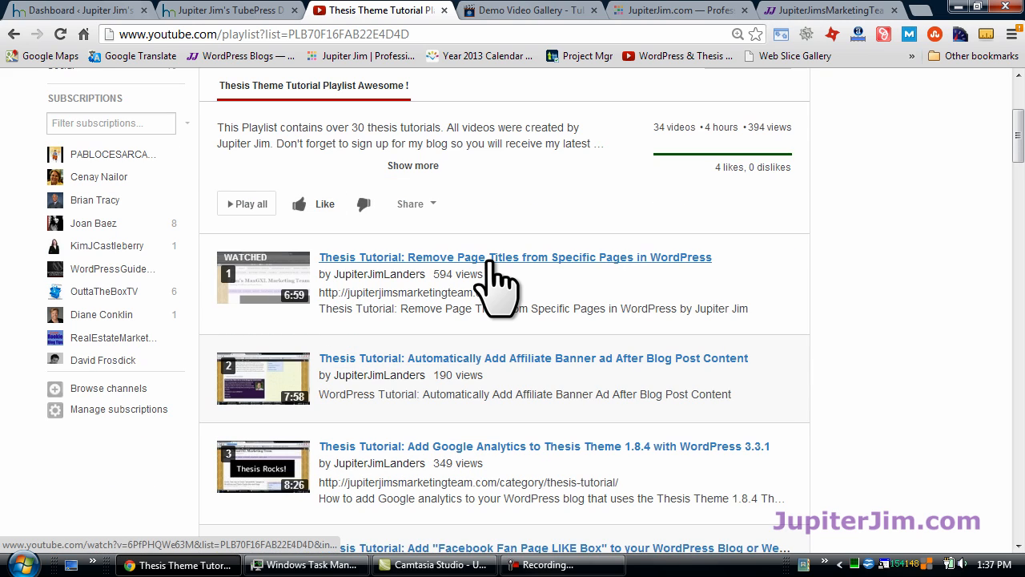
mouse_move(273, 104)
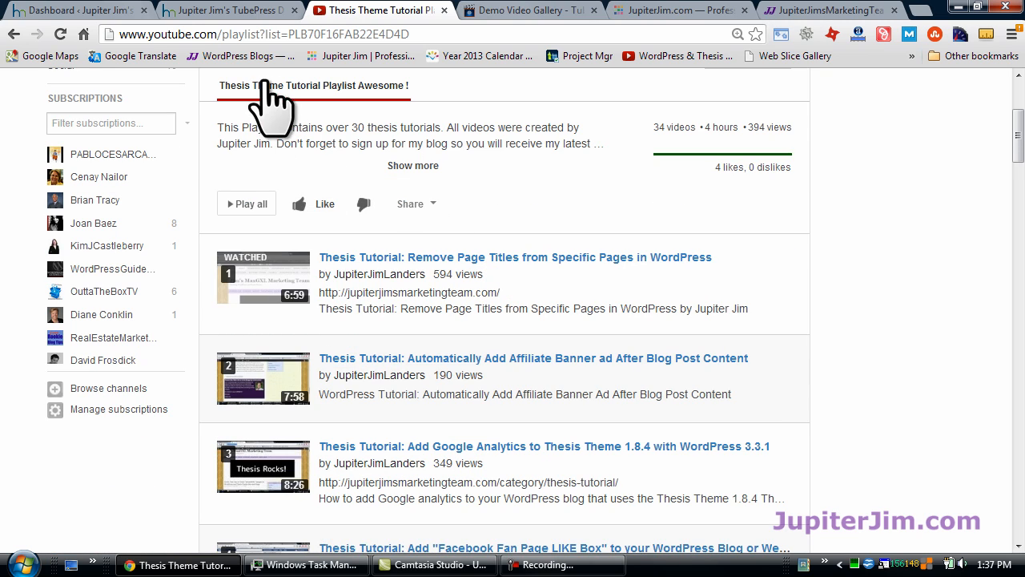
mouse_move(476, 285)
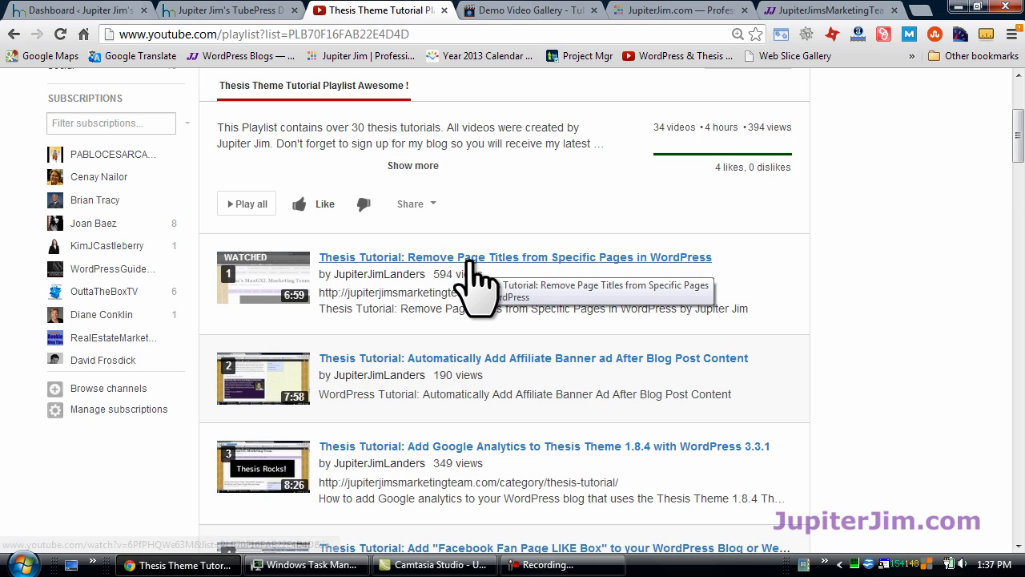
mouse_move(481, 289)
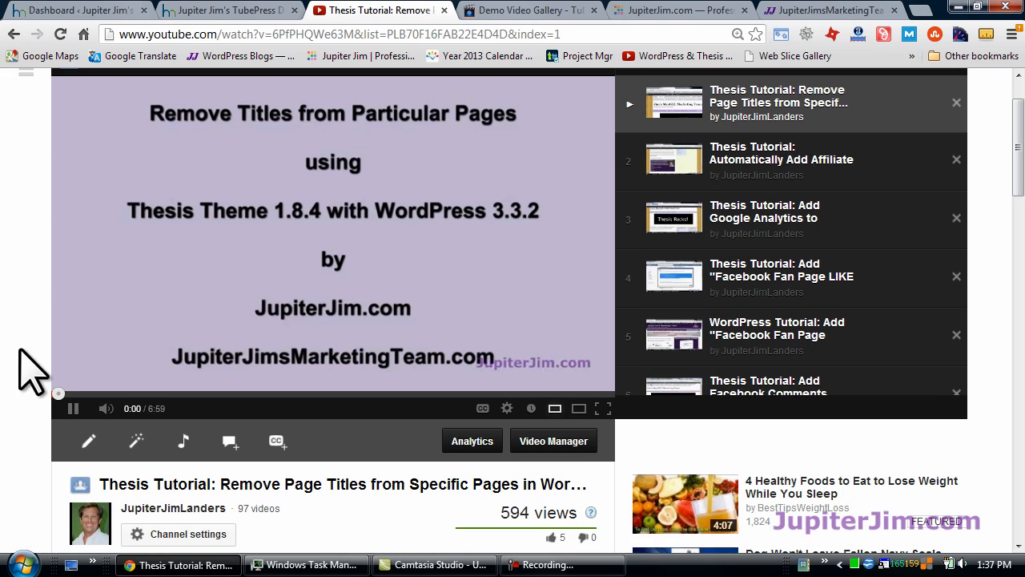
Pause the tutorial and create a new playlist 'Totally Random 2' containing this video via Add to.
left_click(73, 408)
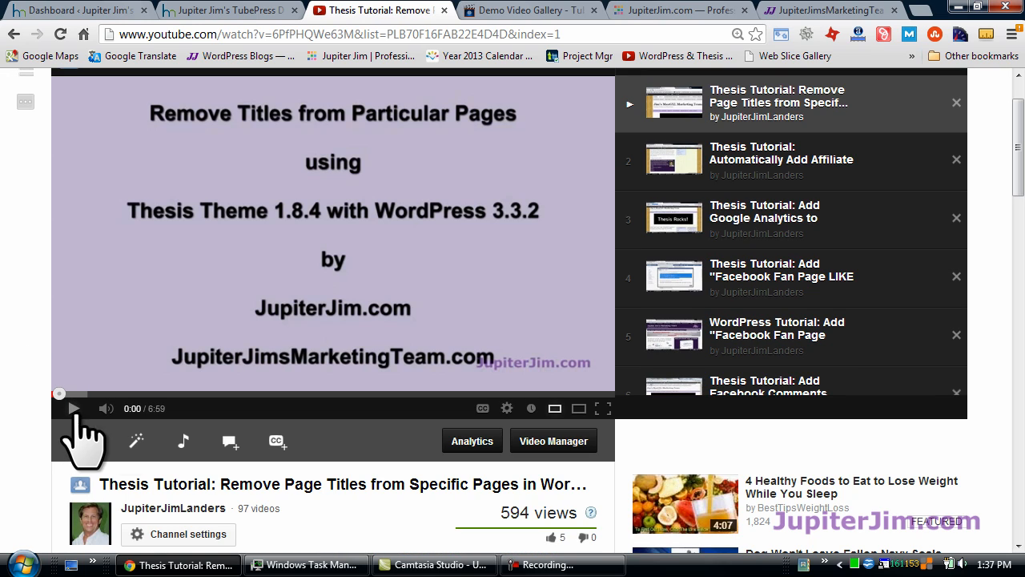
scroll("down", 3)
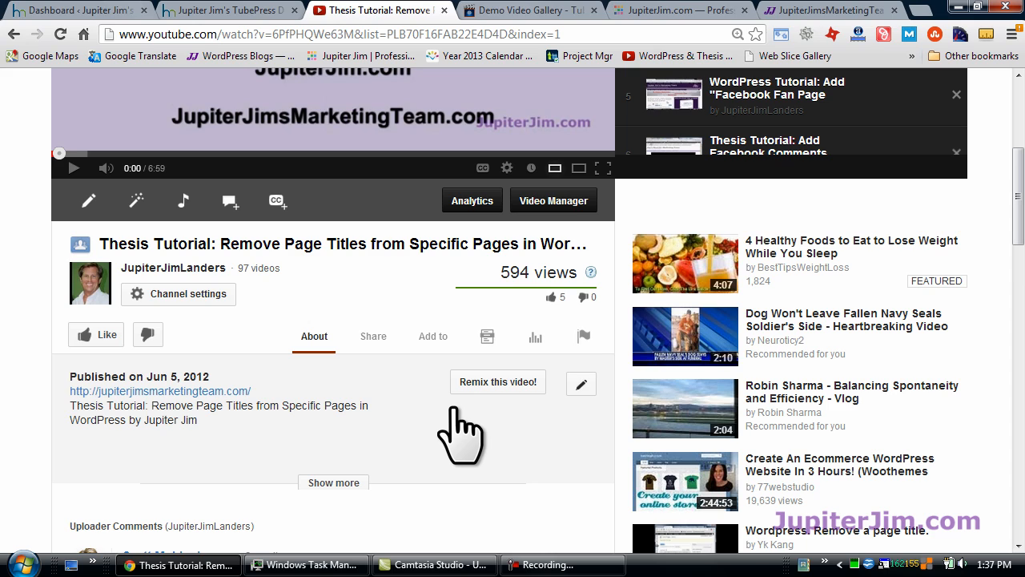
scroll("down", 3)
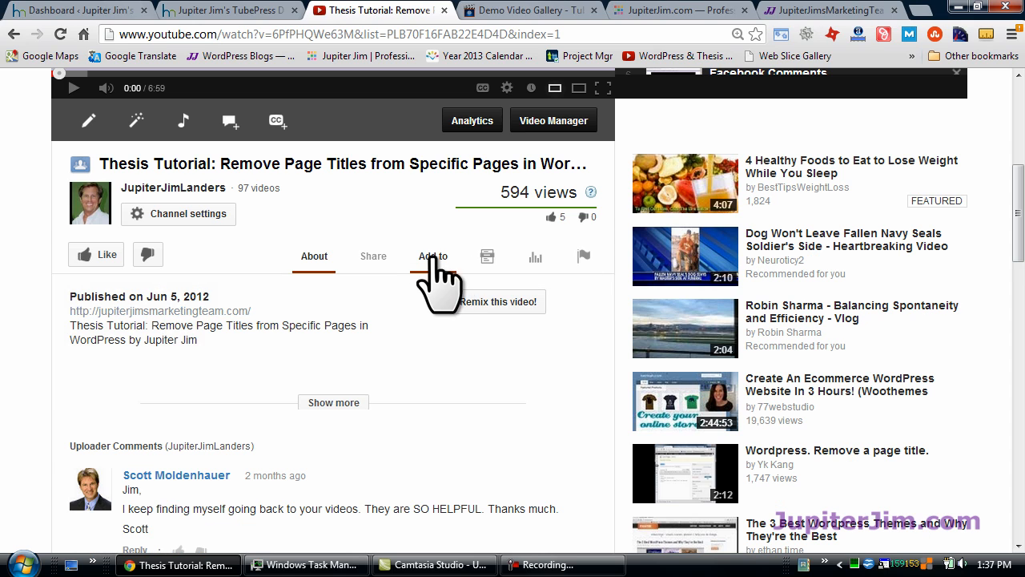
left_click(432, 255)
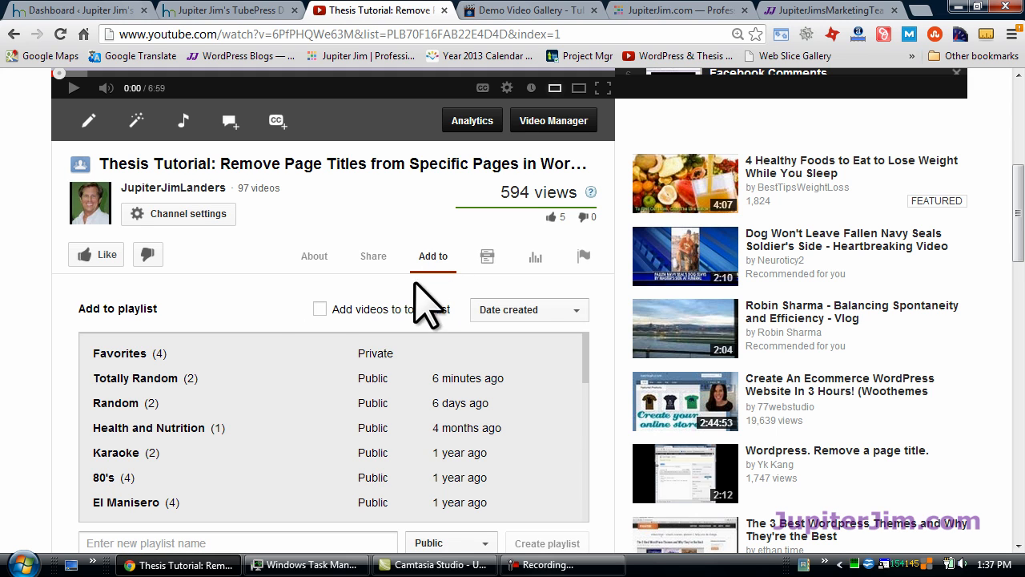
scroll("down", 3)
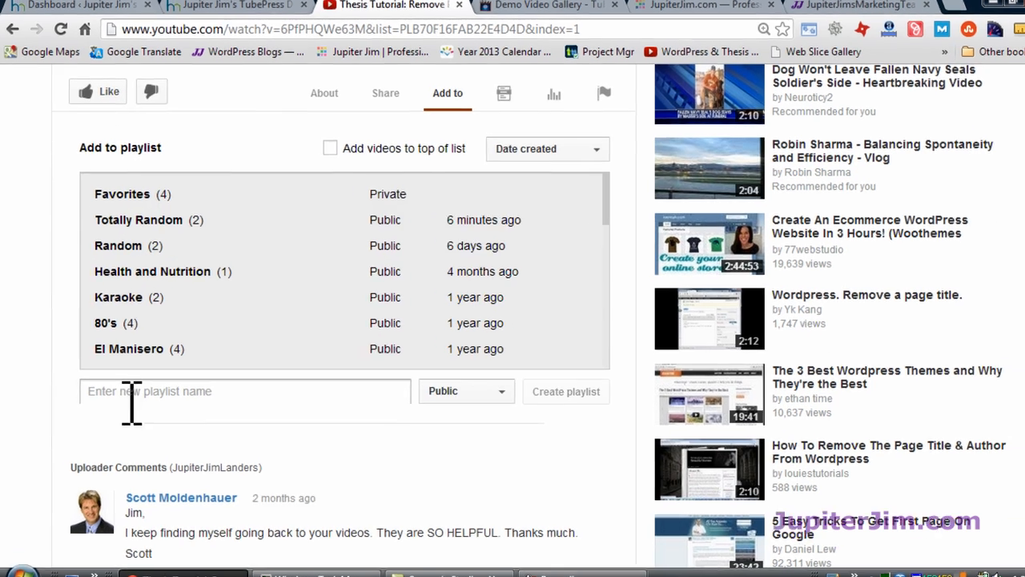
type("T")
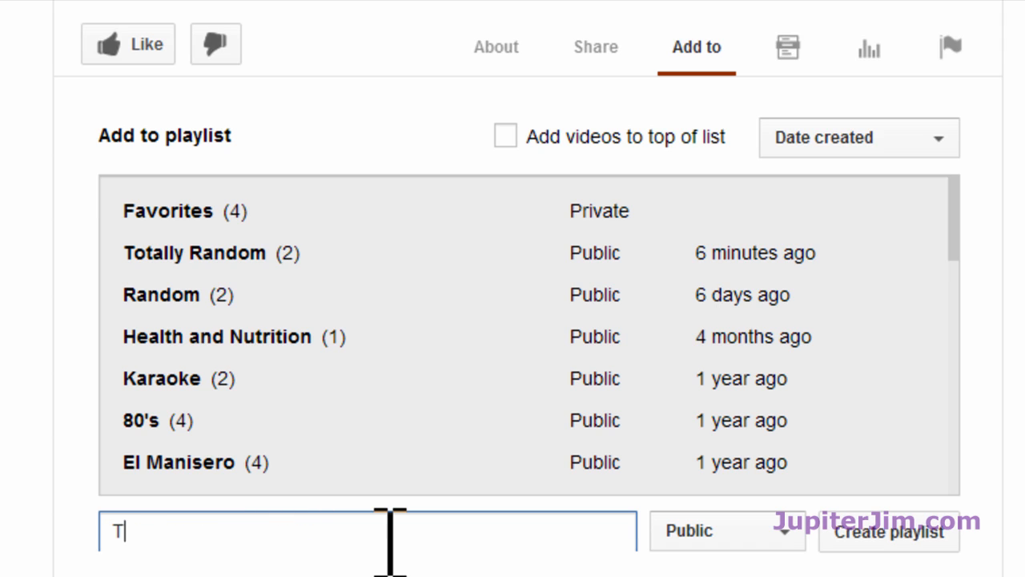
type("otally Random")
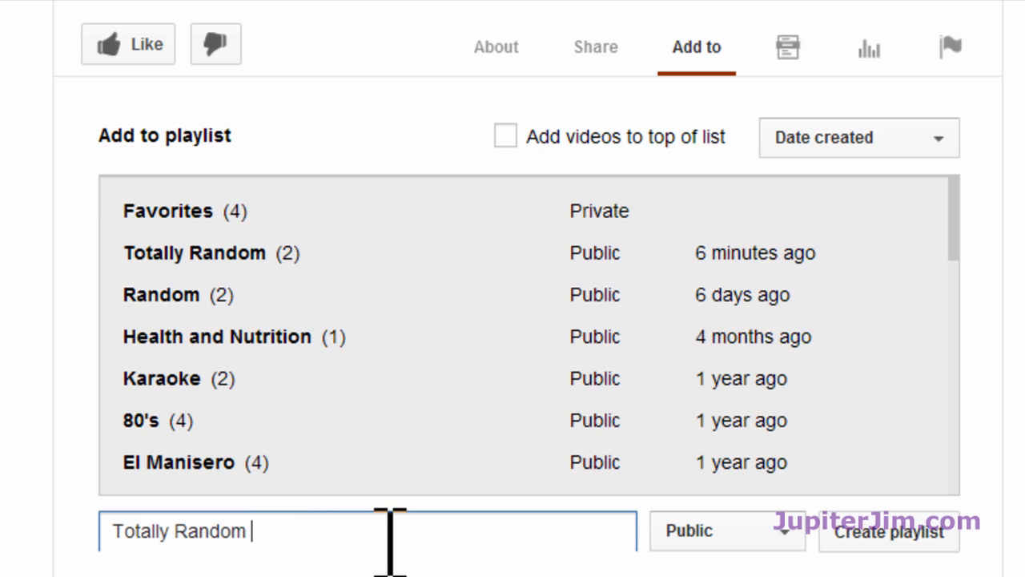
type("2")
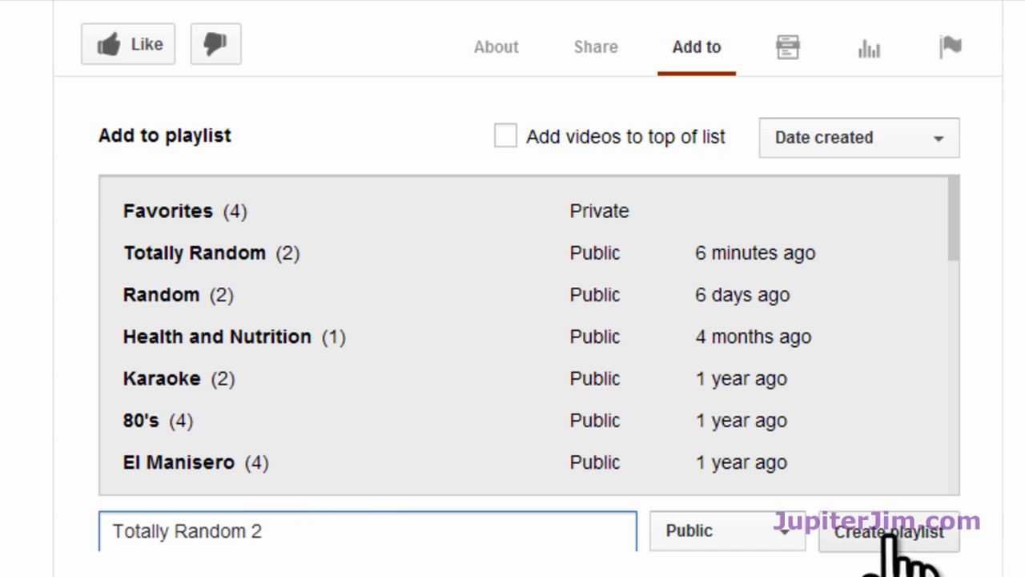
left_click(888, 532)
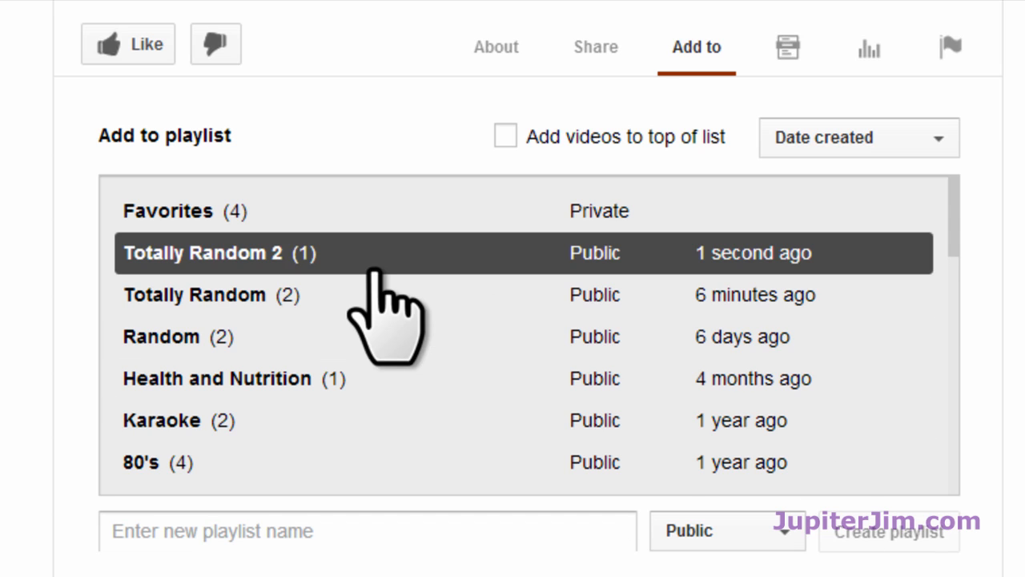
mouse_move(285, 288)
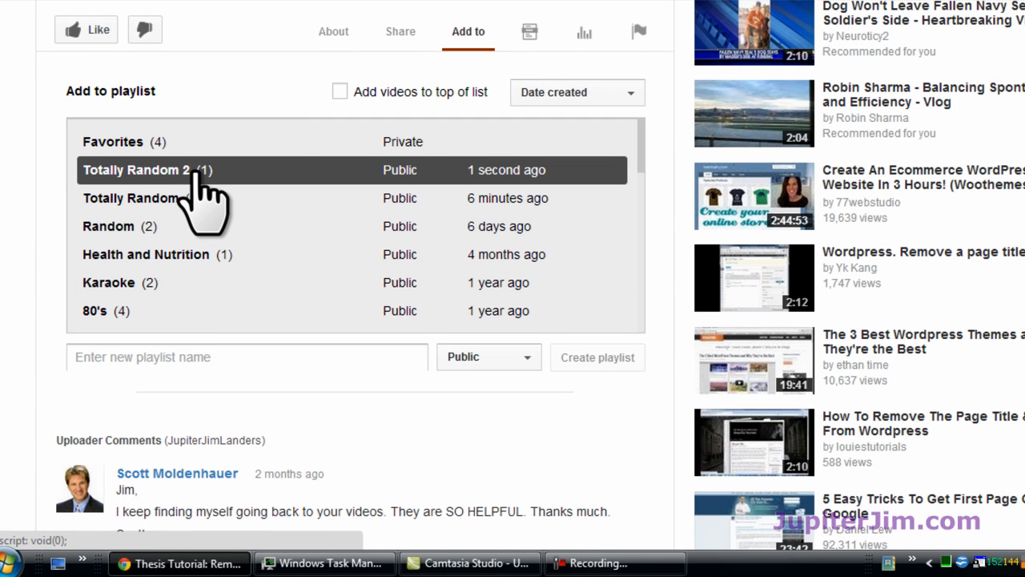
mouse_move(757, 132)
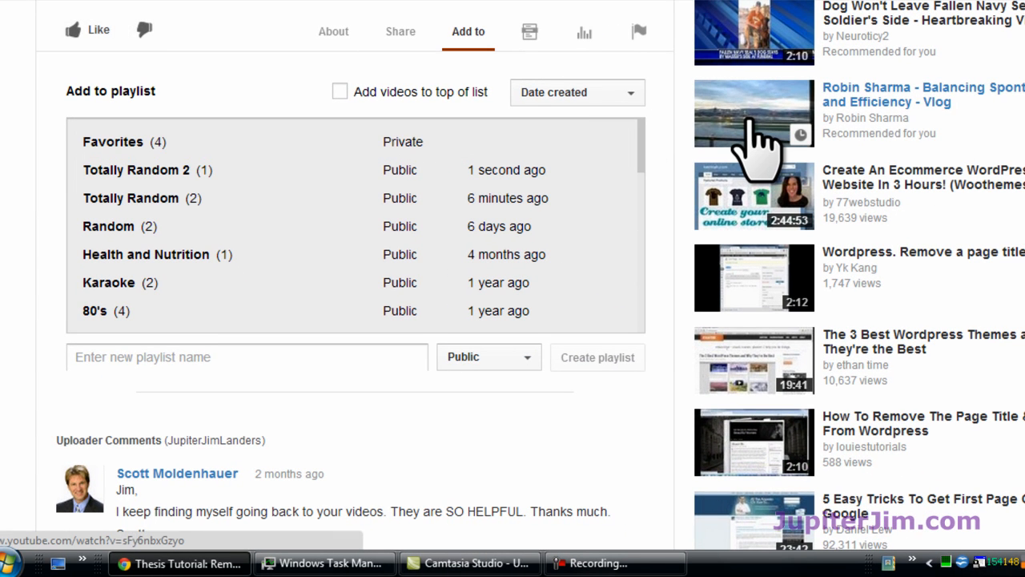
Open the Robin Sharma Balancing Spontaneity vlog and add it to Totally Random 2, dismissing the note box.
left_click(754, 112)
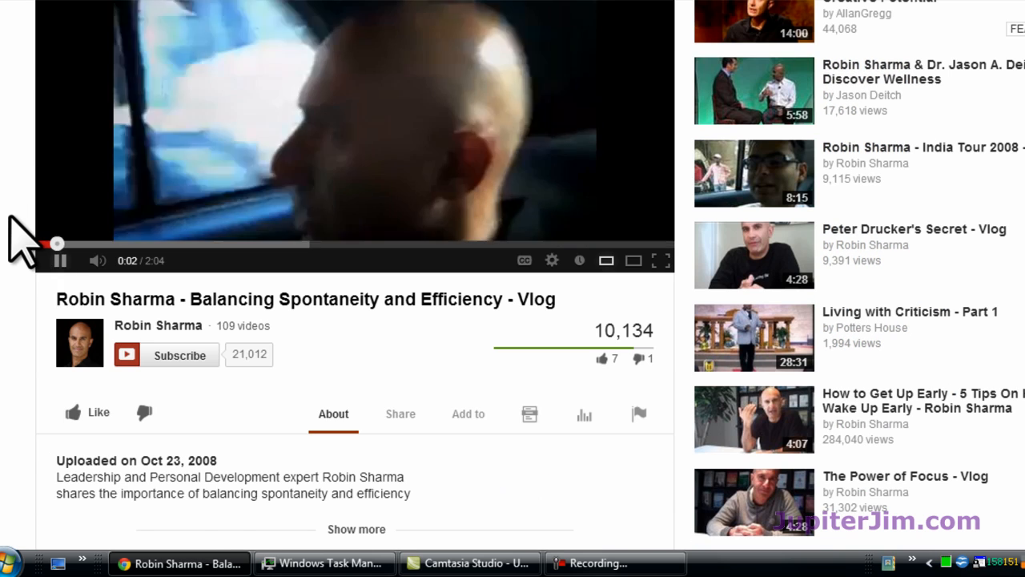
scroll("up", 3)
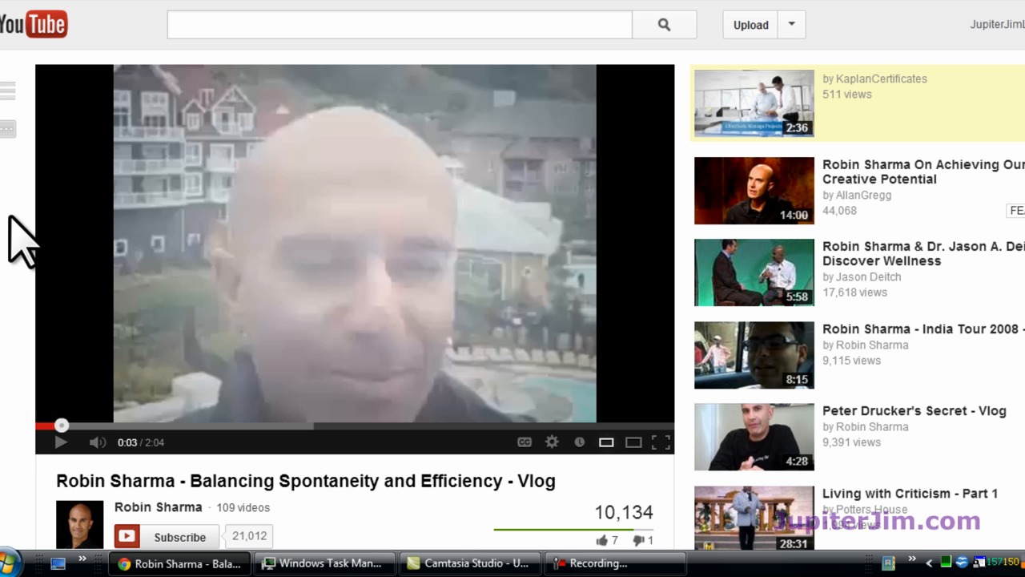
scroll("down", 3)
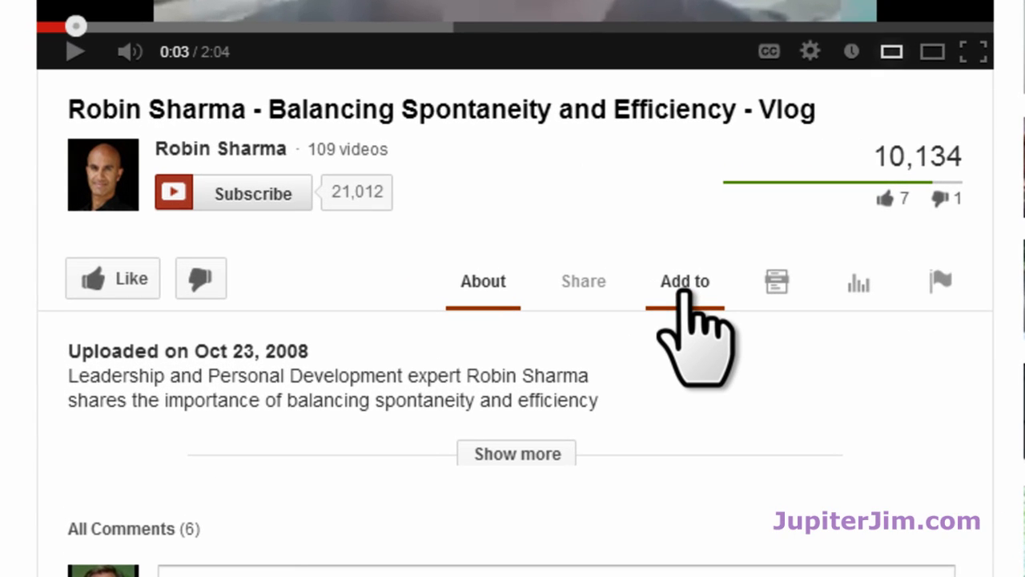
left_click(684, 282)
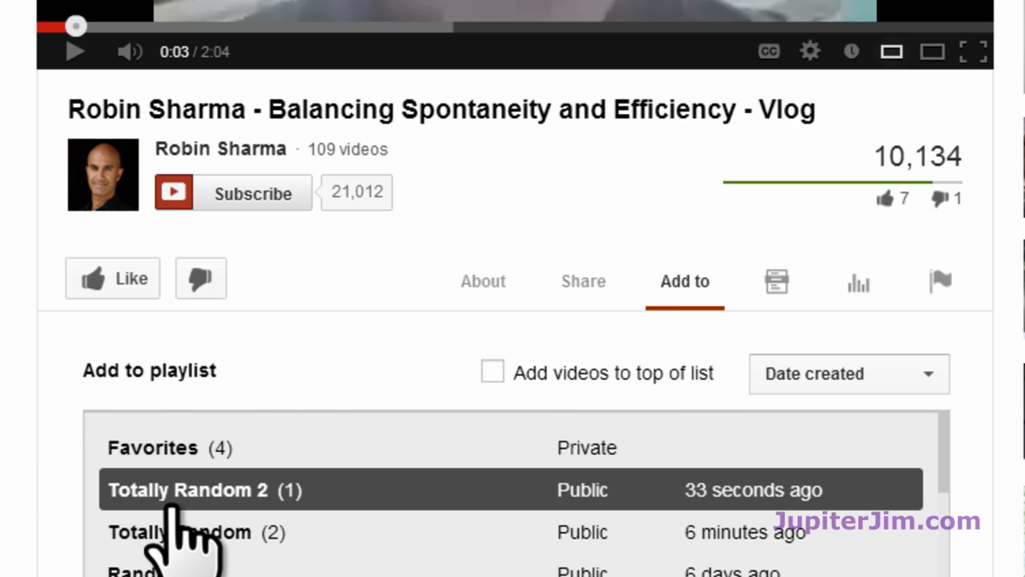
mouse_move(173, 521)
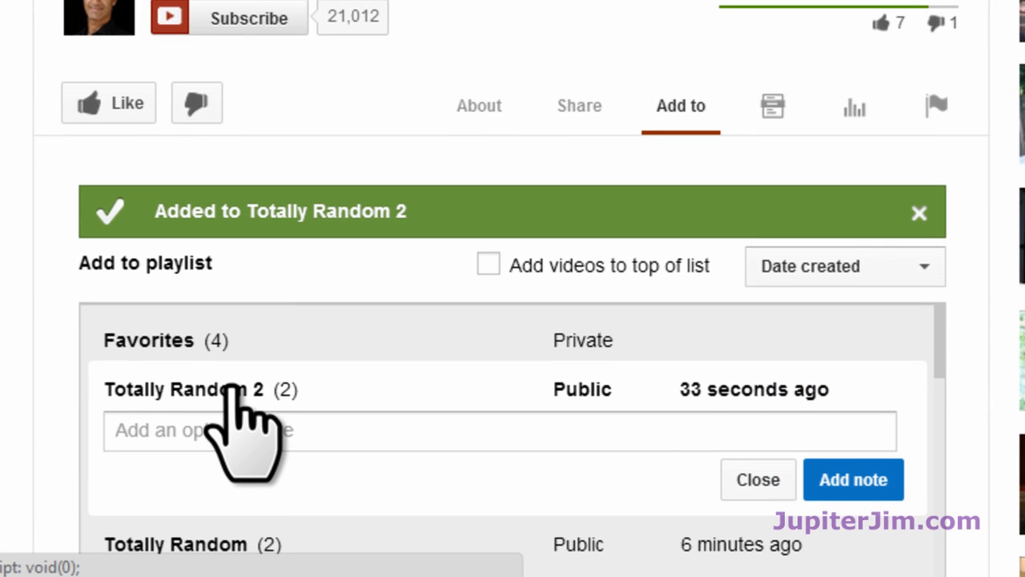
scroll("down", 3)
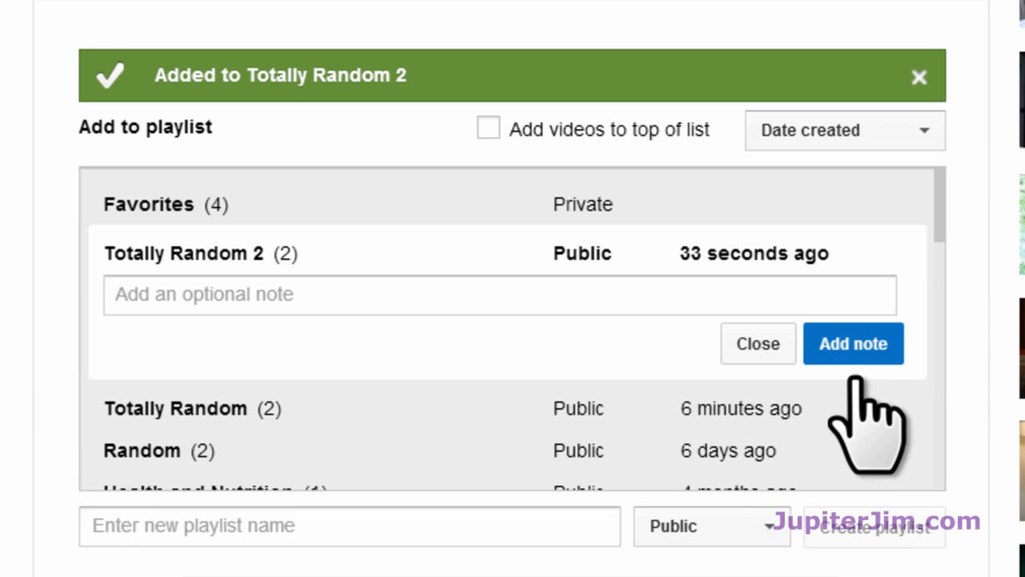
left_click(757, 342)
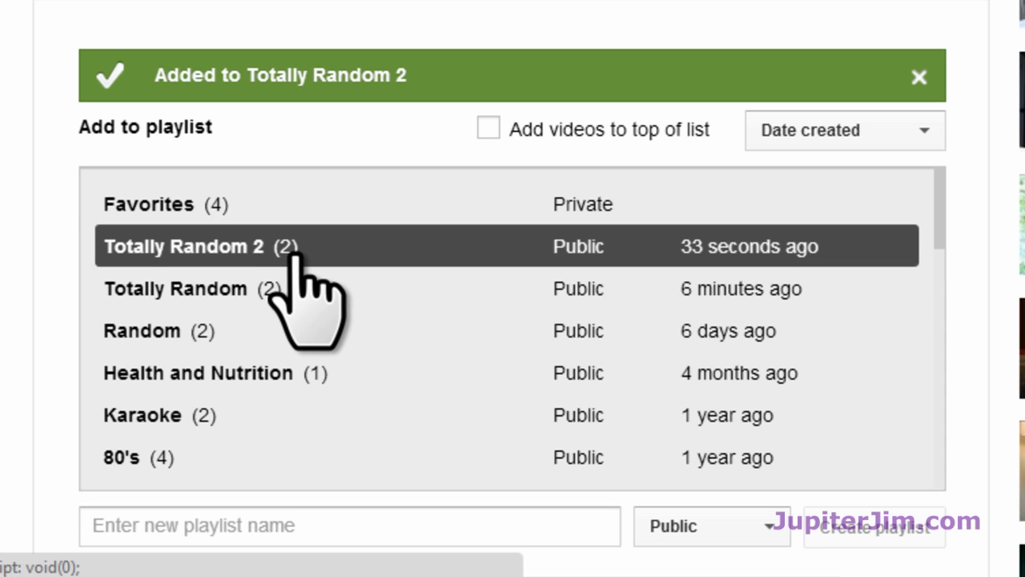
mouse_move(296, 288)
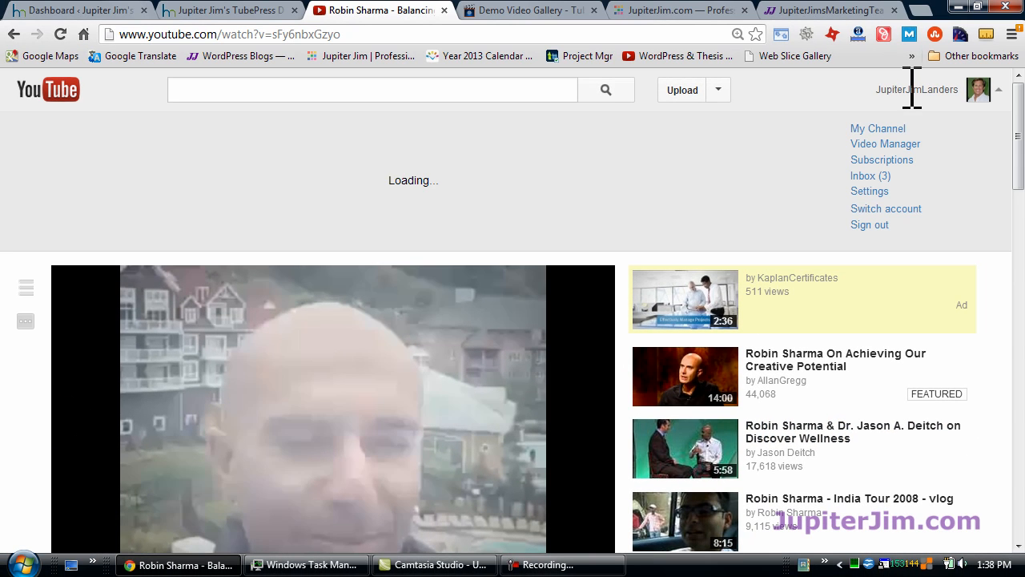
Go to the account's own channel page from the account menu and scroll to its playlists.
left_click(877, 128)
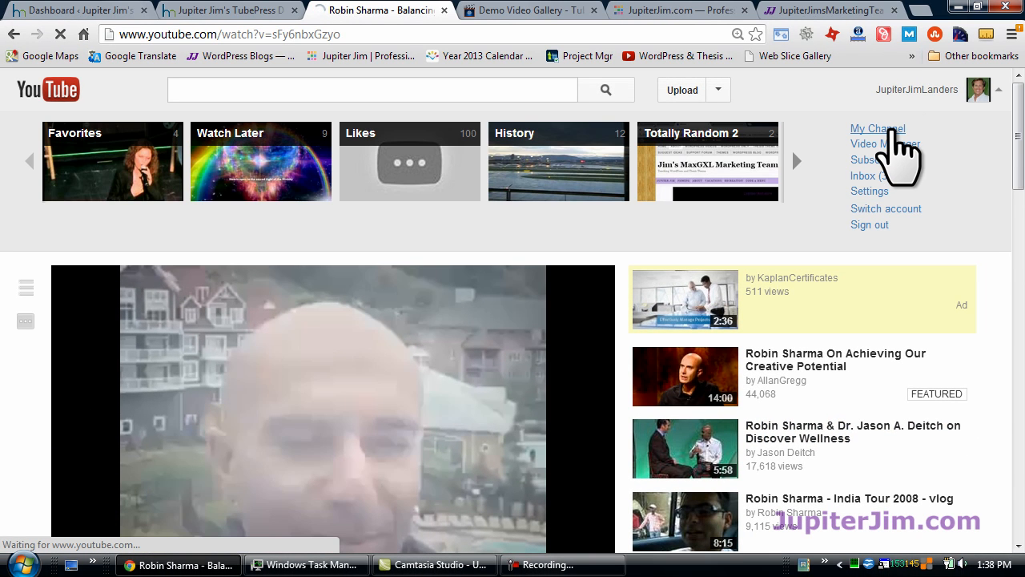
left_click(877, 128)
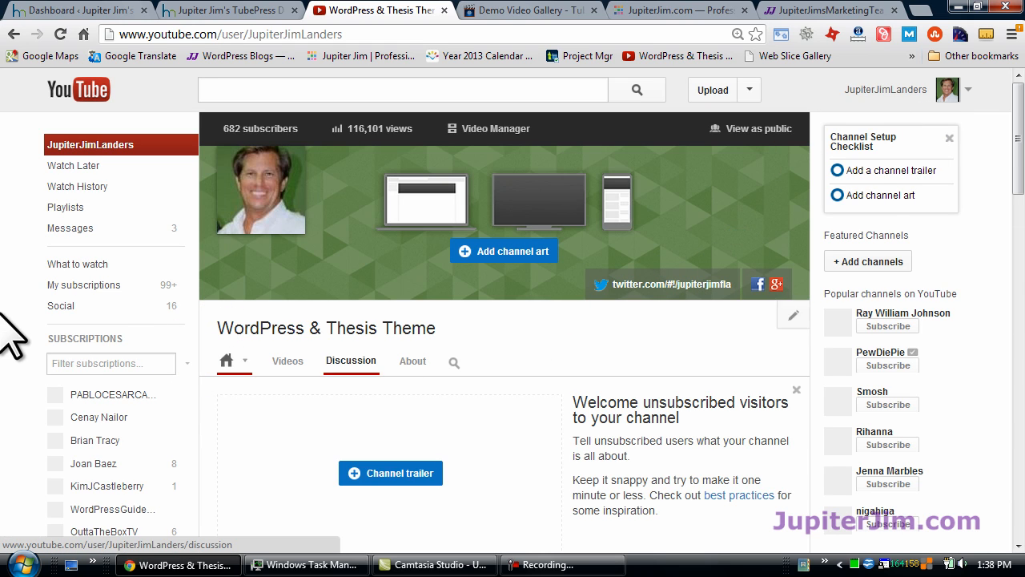
scroll("down", 3)
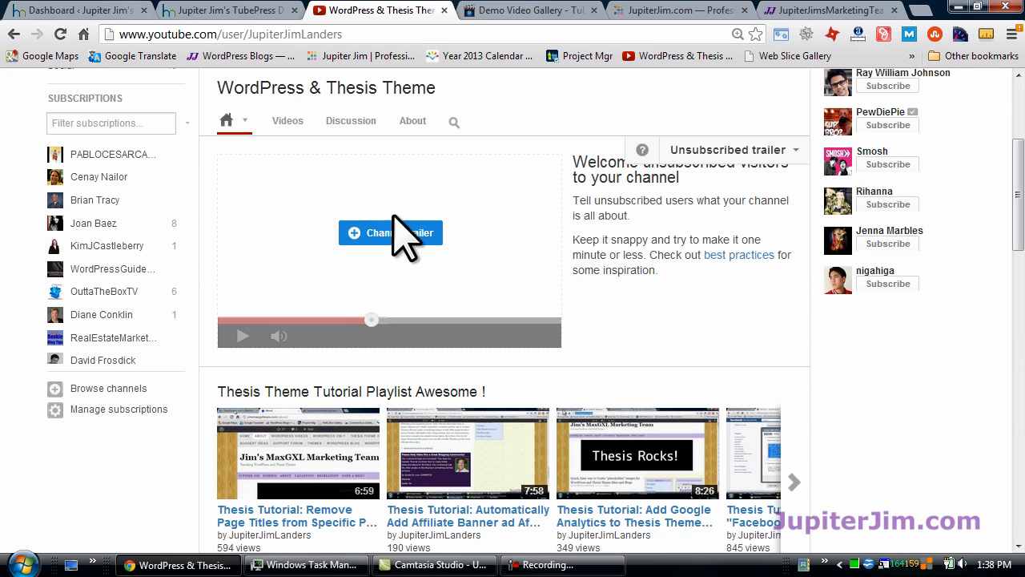
scroll("down", 3)
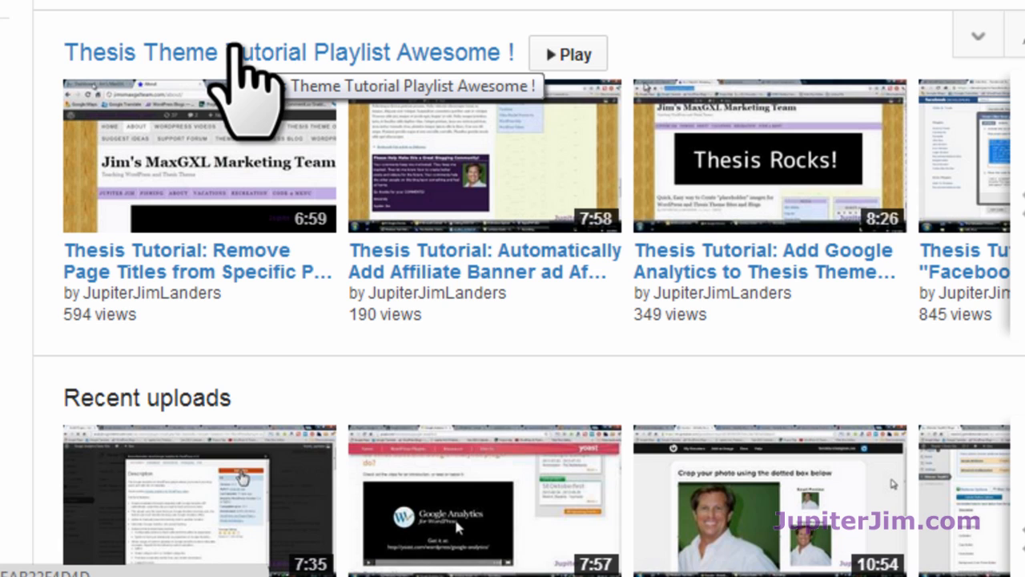
Open the Thesis Theme Tutorial Playlist Awesome ! playlist, then switch to the WordPress dashboard.
left_click(289, 52)
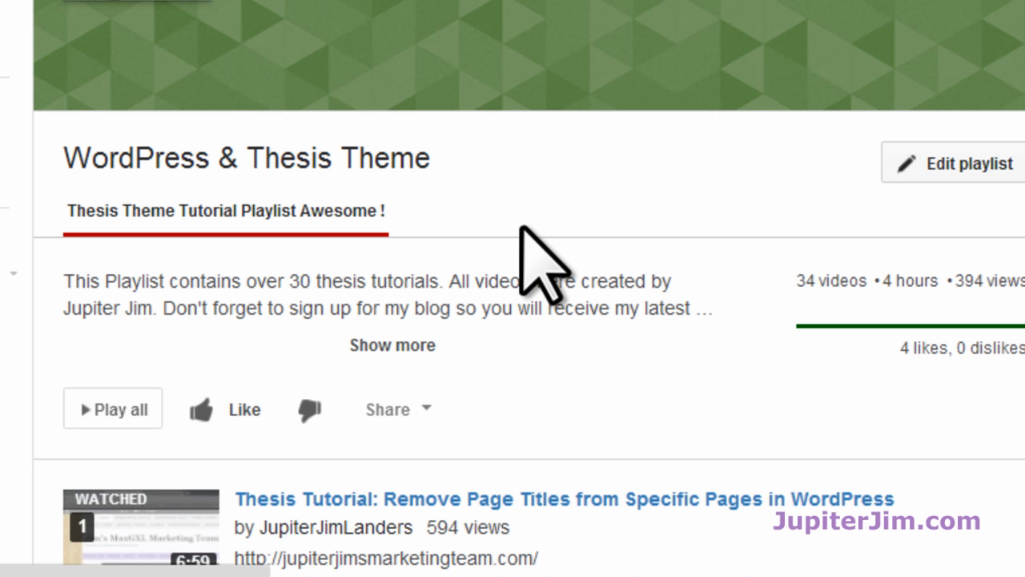
scroll("down", 3)
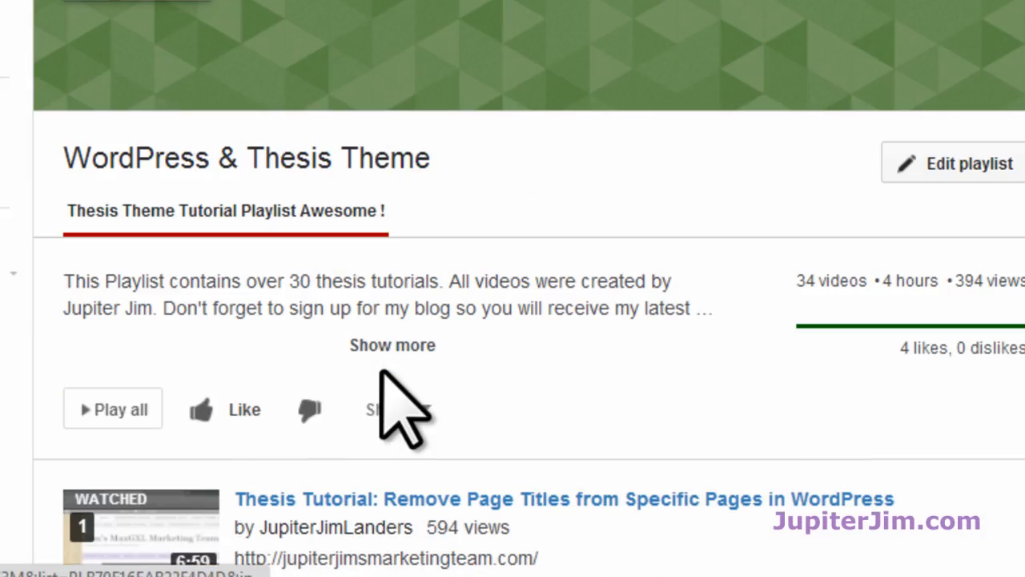
scroll("up", 3)
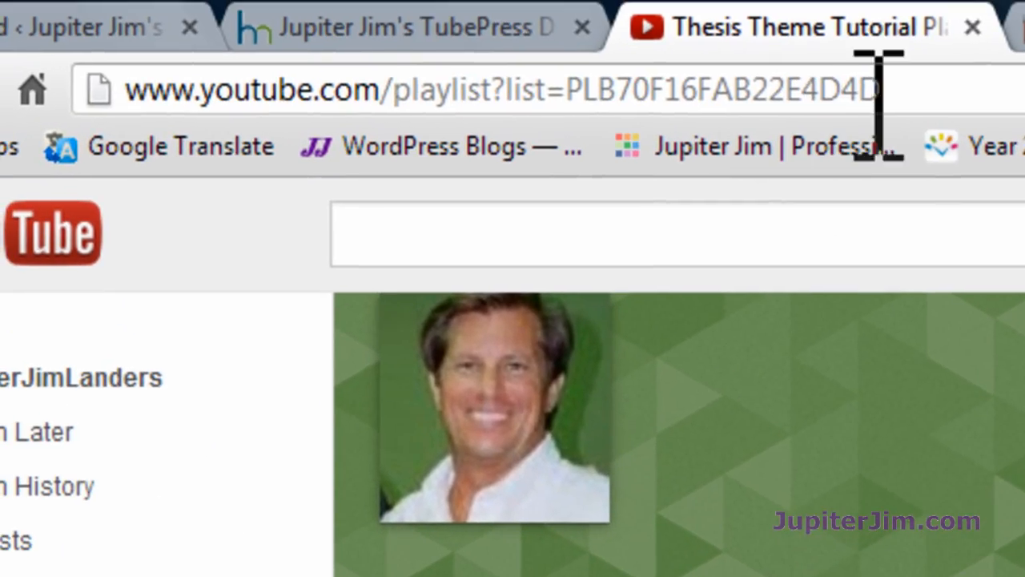
mouse_move(565, 88)
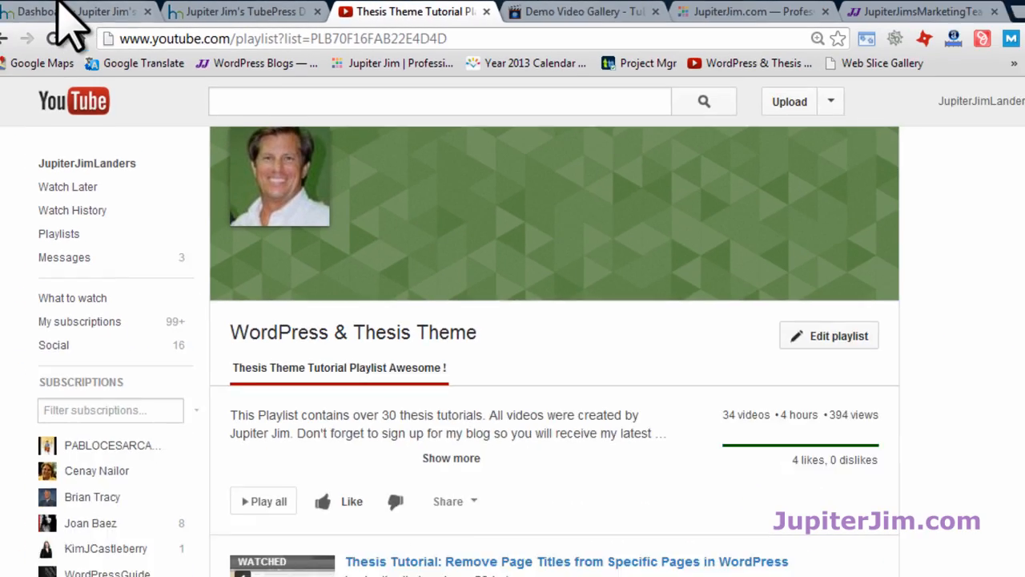
left_click(224, 10)
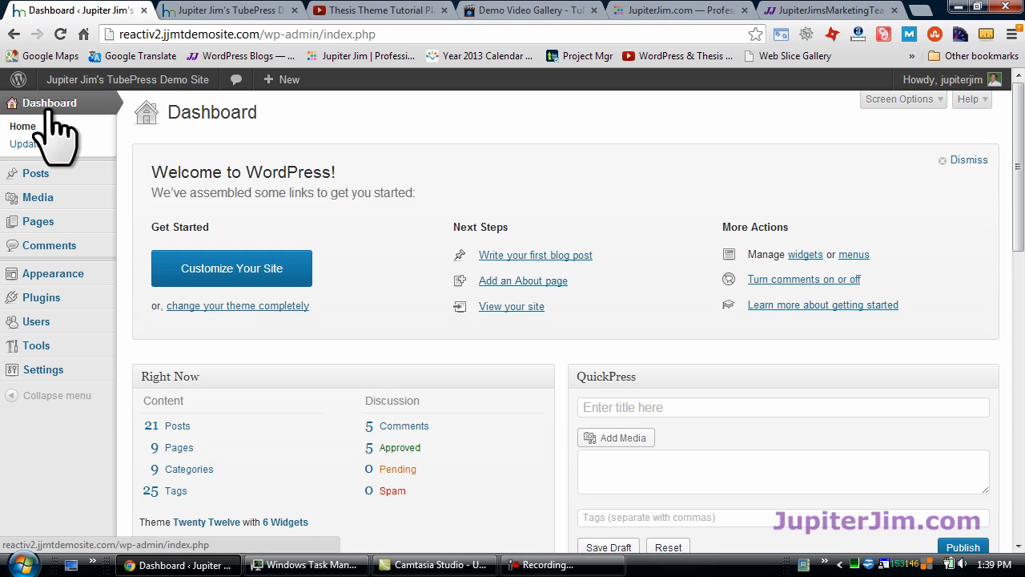
mouse_move(22, 127)
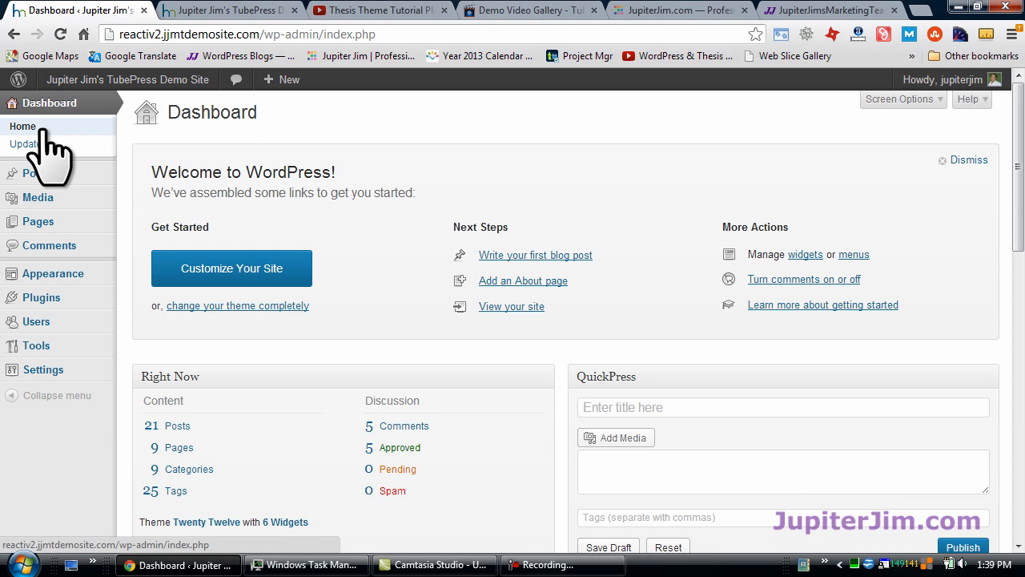
mouse_move(47, 273)
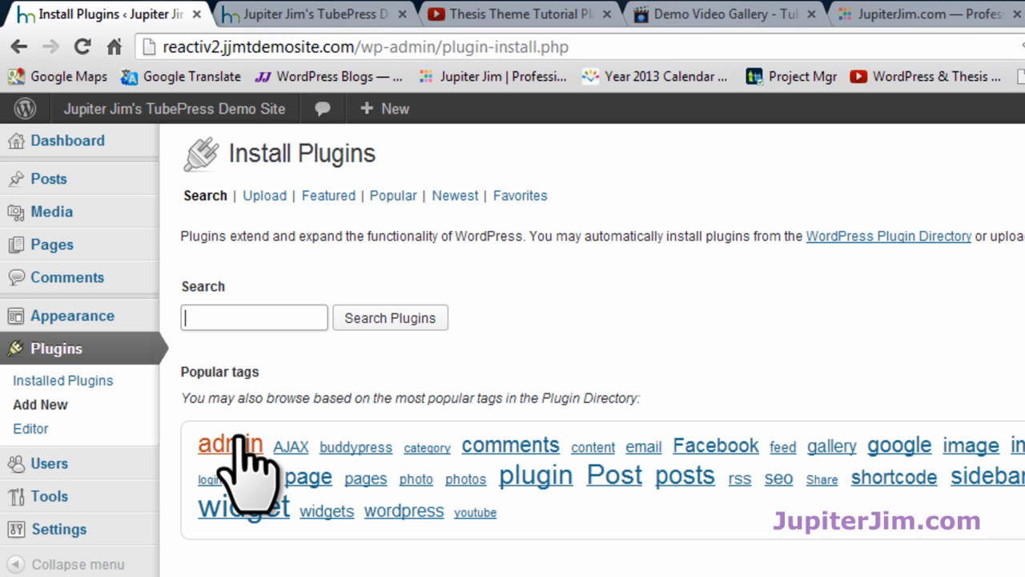
Search the WordPress plugin directory for 'tubepress' from Plugins > Add New.
type("t")
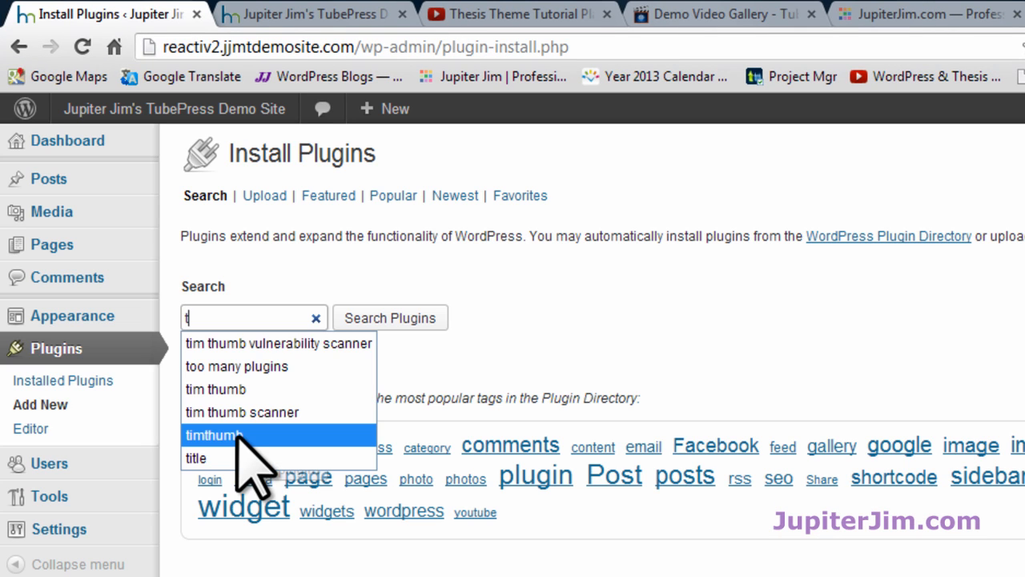
type("ubepress")
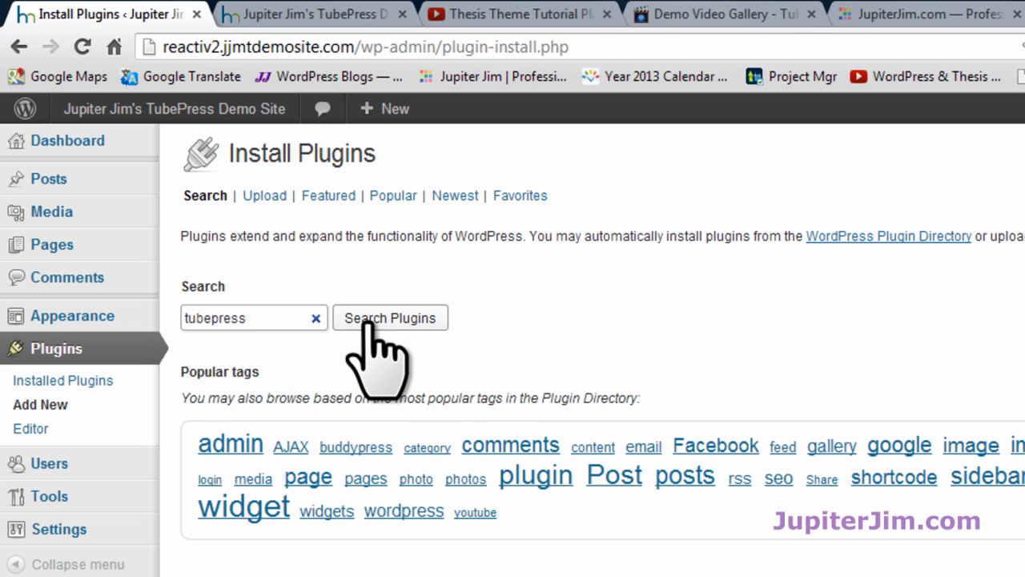
left_click(389, 317)
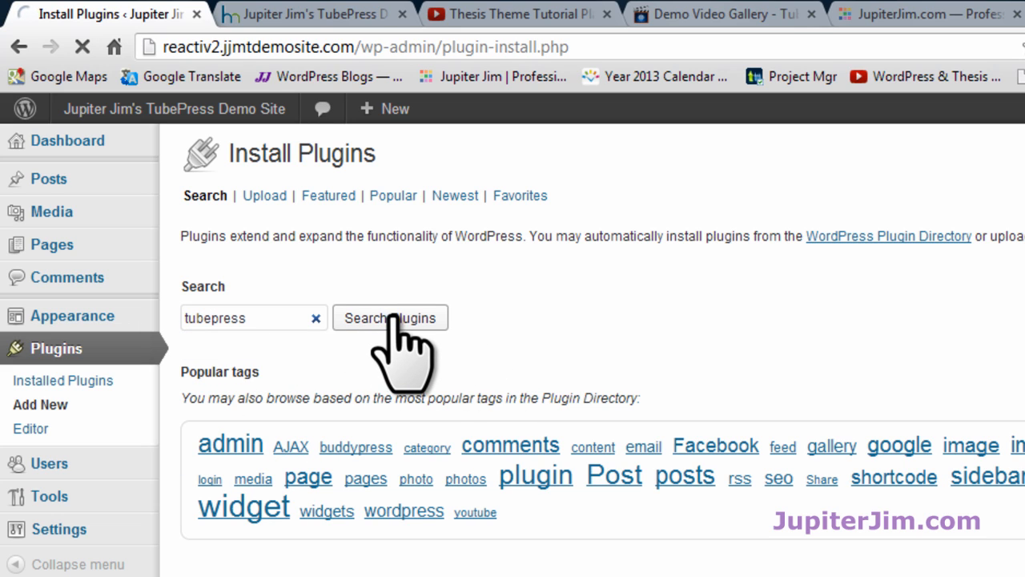
left_click(390, 318)
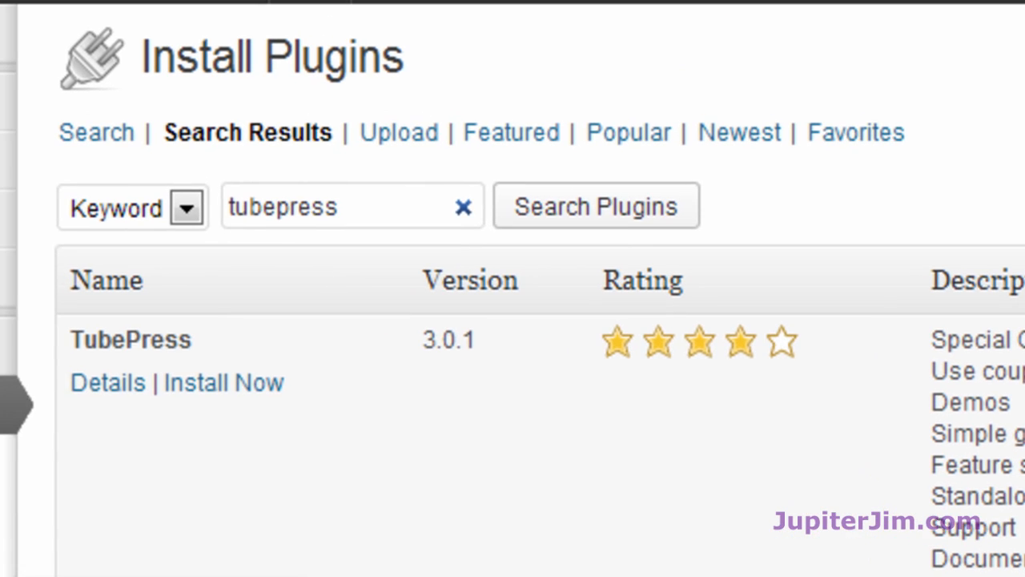
mouse_move(777, 521)
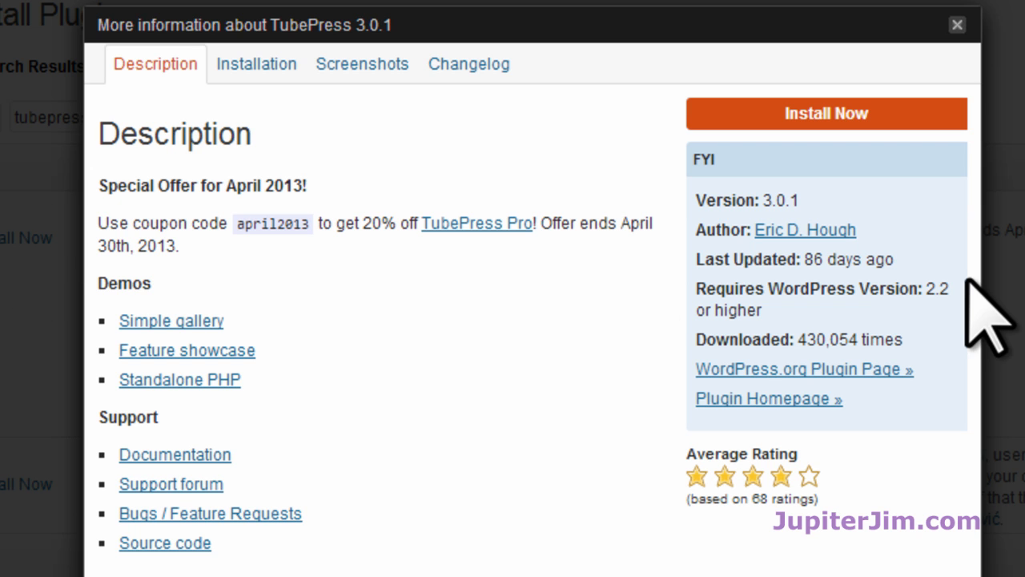
mouse_move(817, 241)
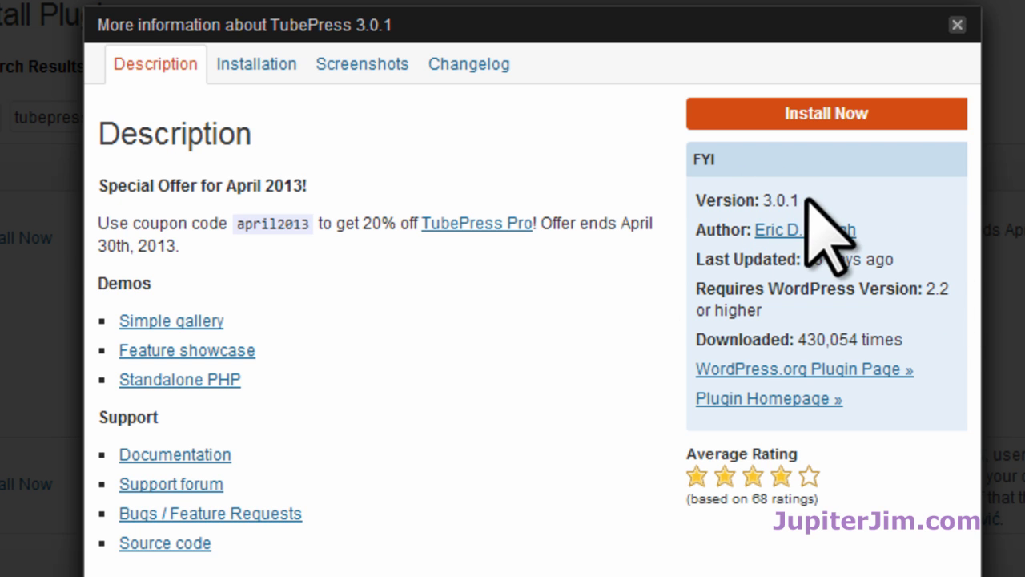
mouse_move(811, 281)
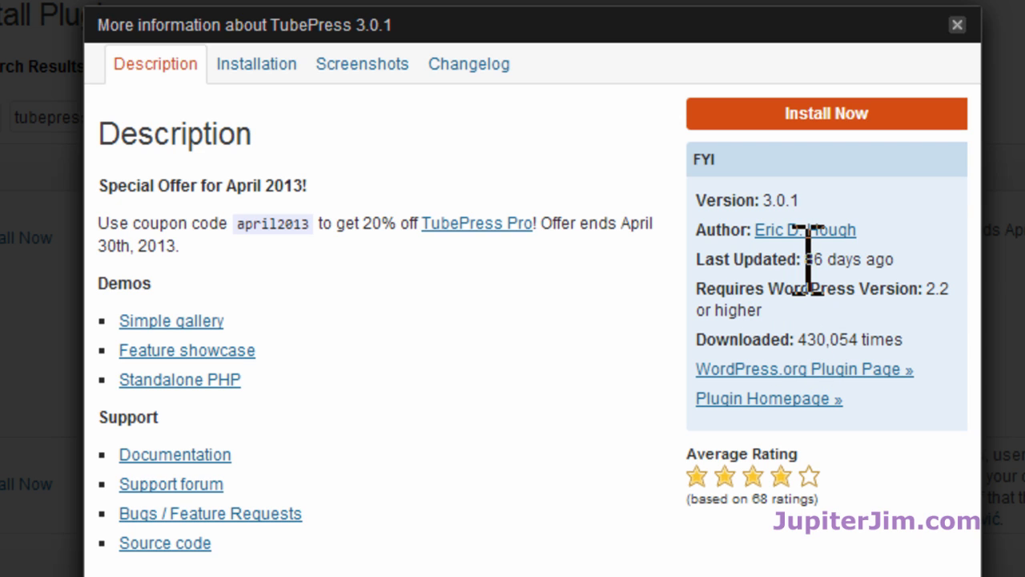
Highlight the last-updated date in the TubePress 3.0.1 details window.
double_click(848, 258)
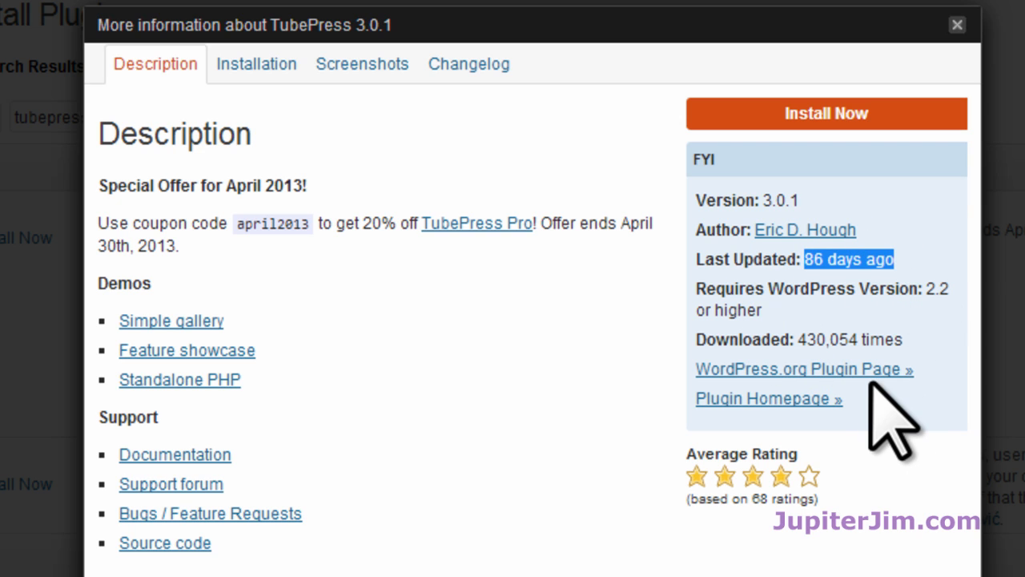
mouse_move(822, 384)
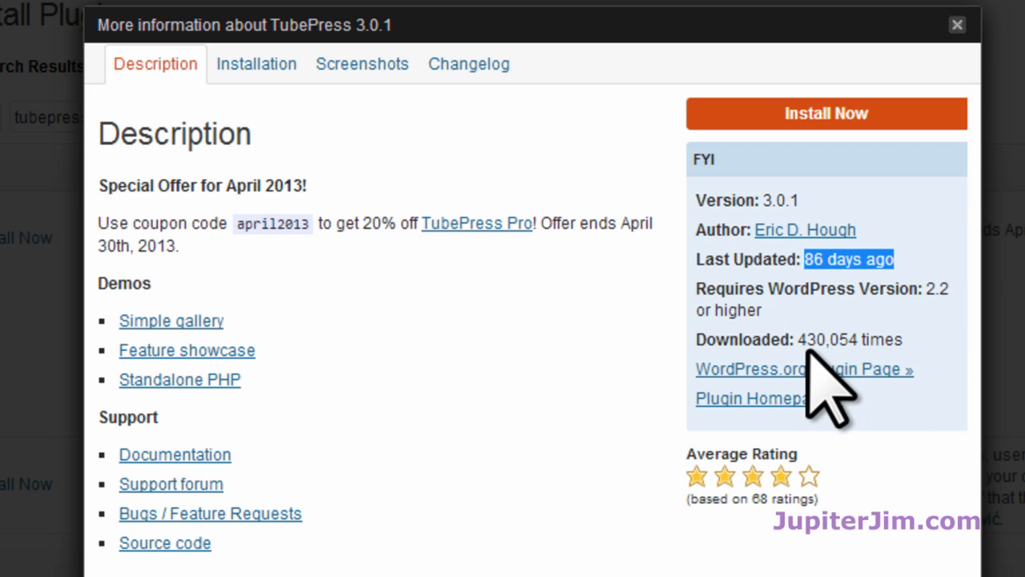
mouse_move(769, 433)
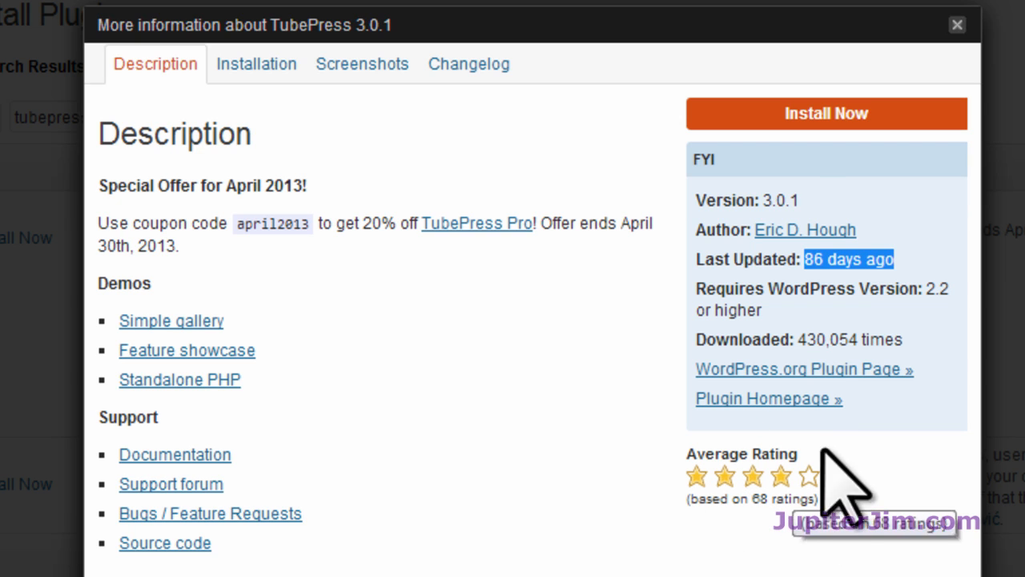
mouse_move(725, 160)
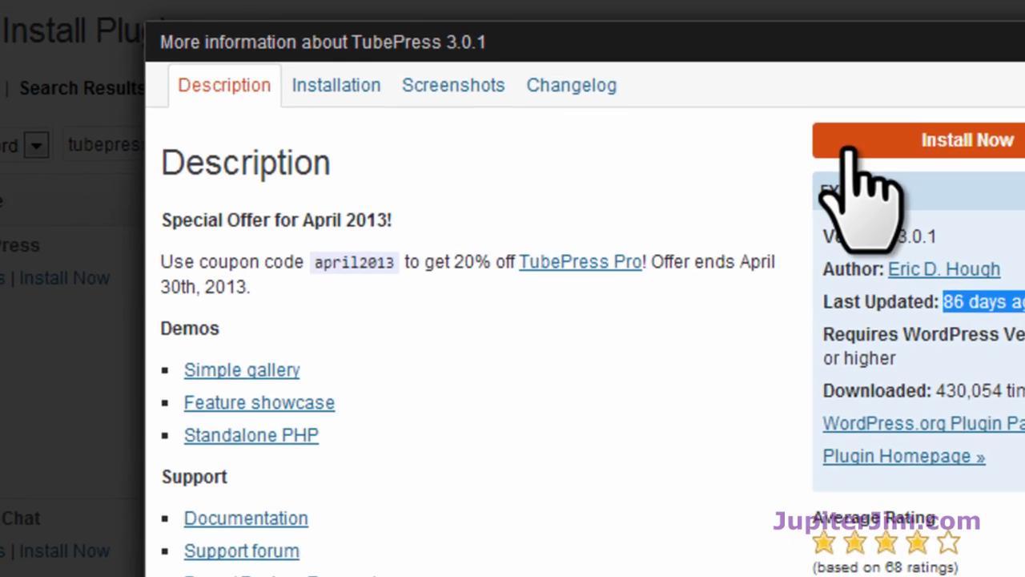
Install the TubePress 3.0.1 plugin and highlight text on the installation results page.
left_click(967, 140)
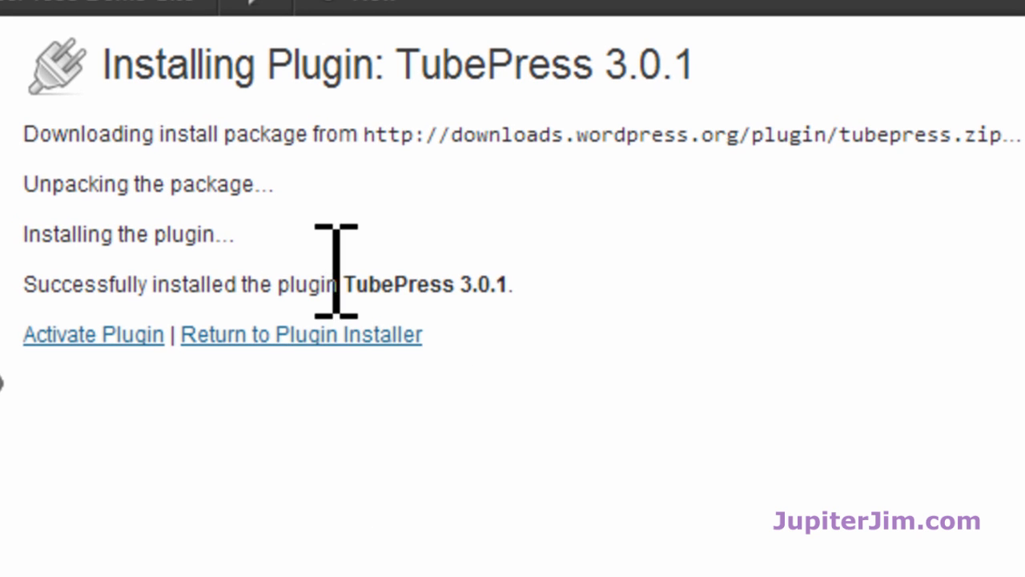
left_click_drag(343, 283, 423, 335)
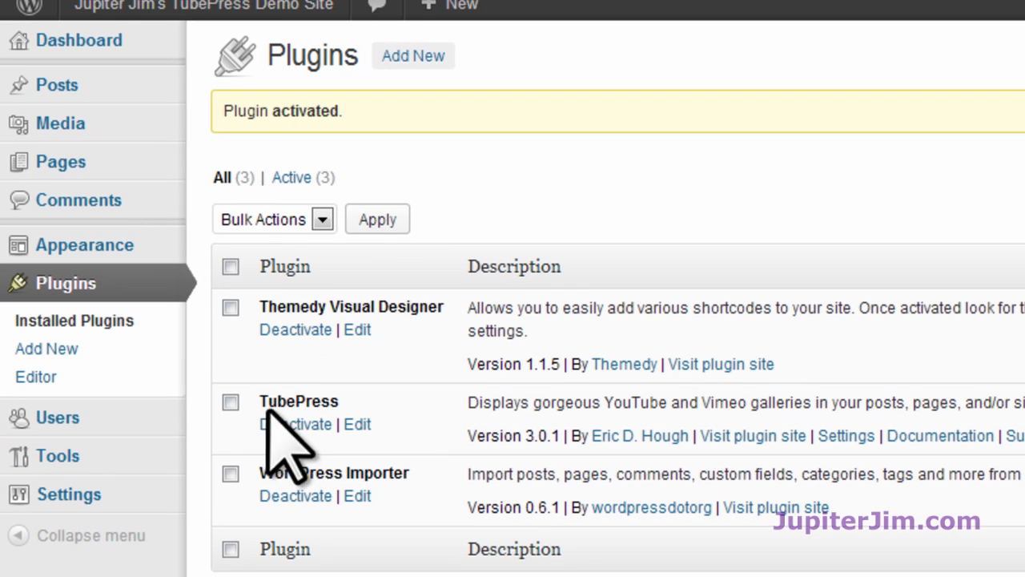
mouse_move(295, 424)
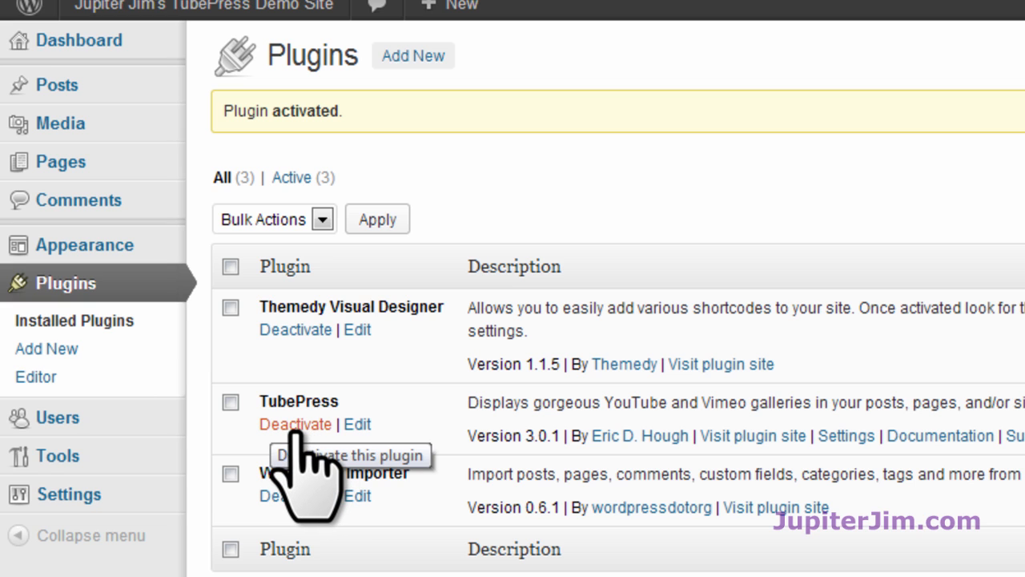
mouse_move(301, 473)
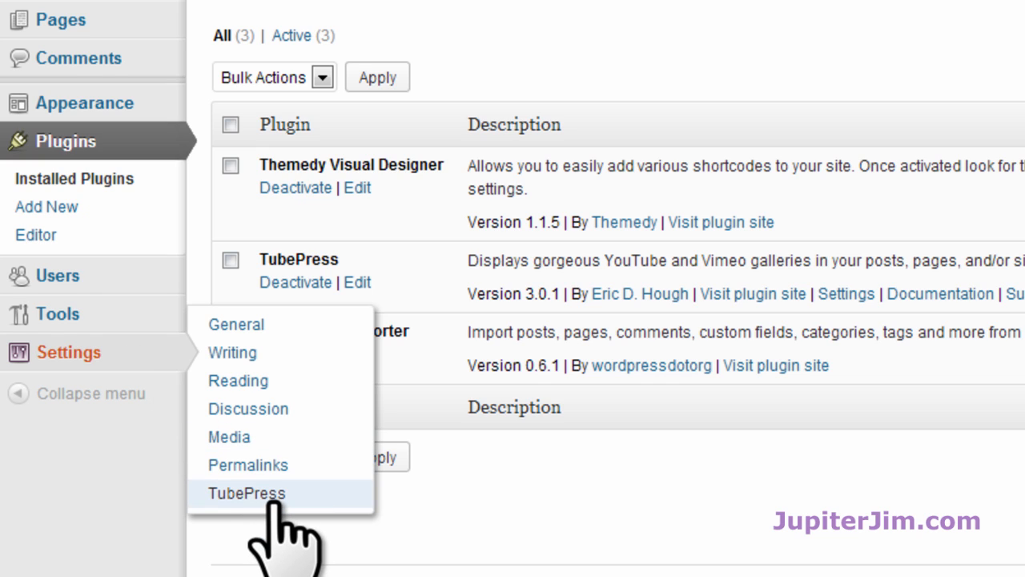
In TubePress settings, choose the YouTube playlist source with ID PLB70F16FAB22E4D4D.
left_click(246, 492)
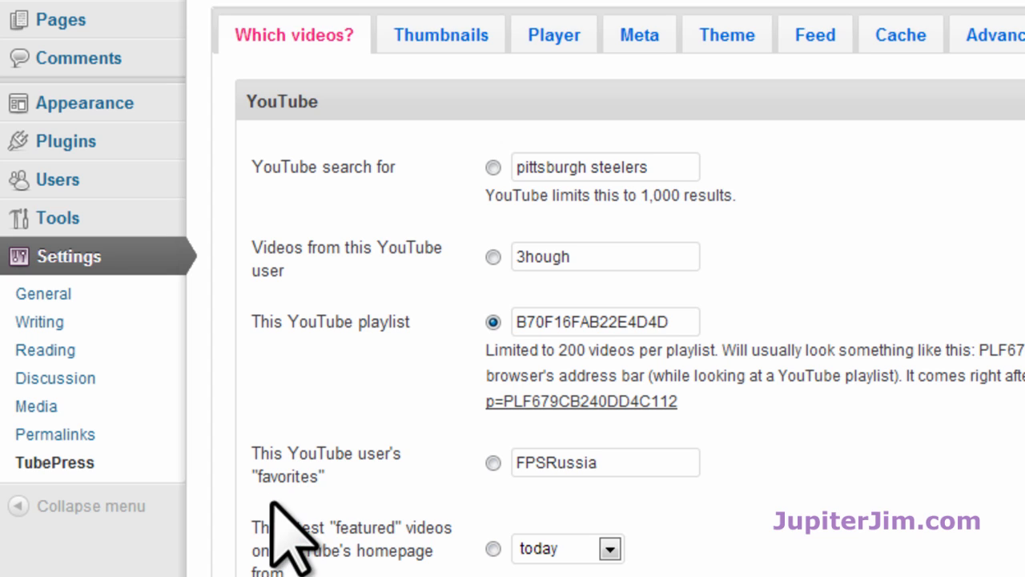
mouse_move(321, 168)
type("PL")
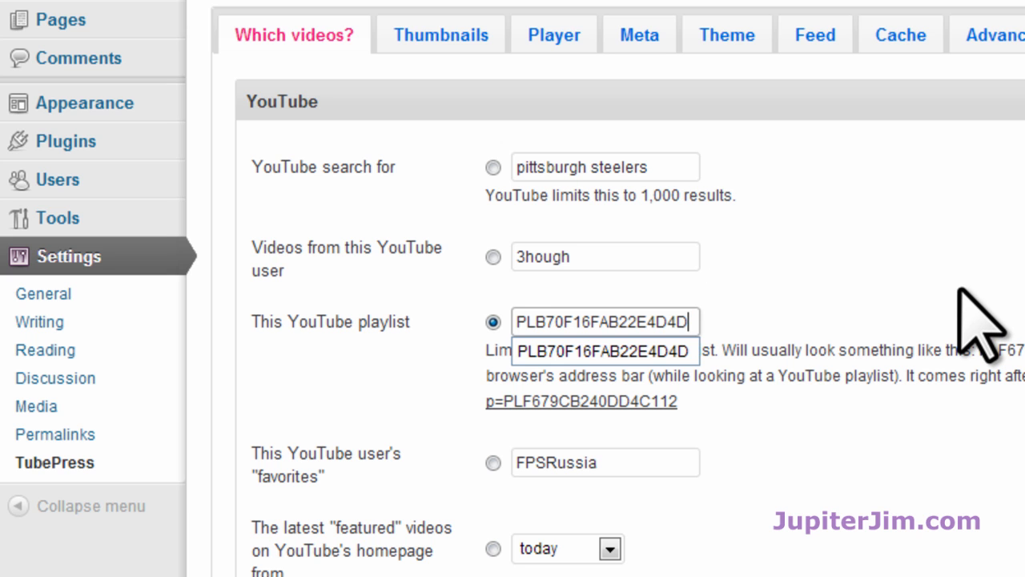
scroll("up", 3)
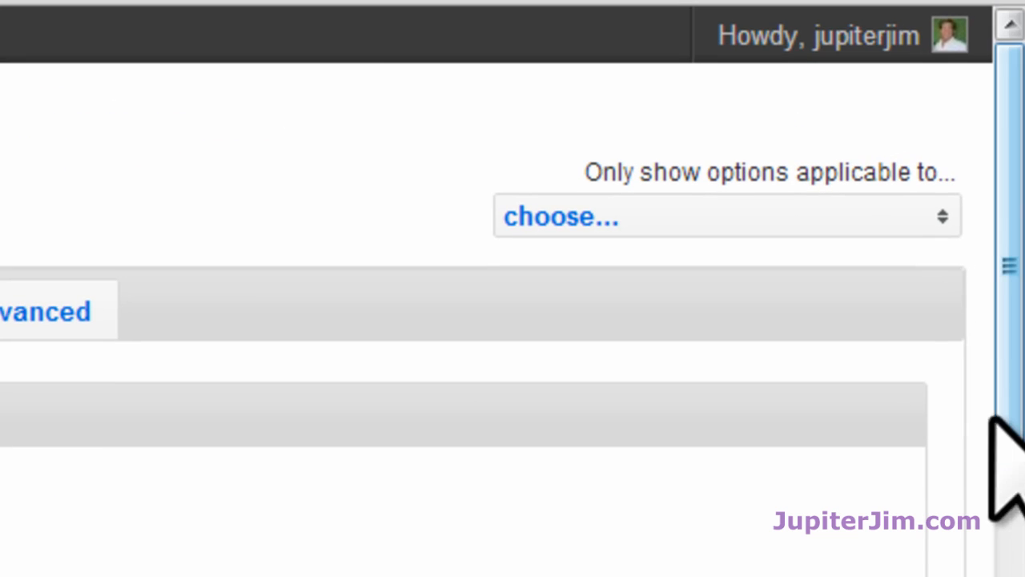
left_click(721, 215)
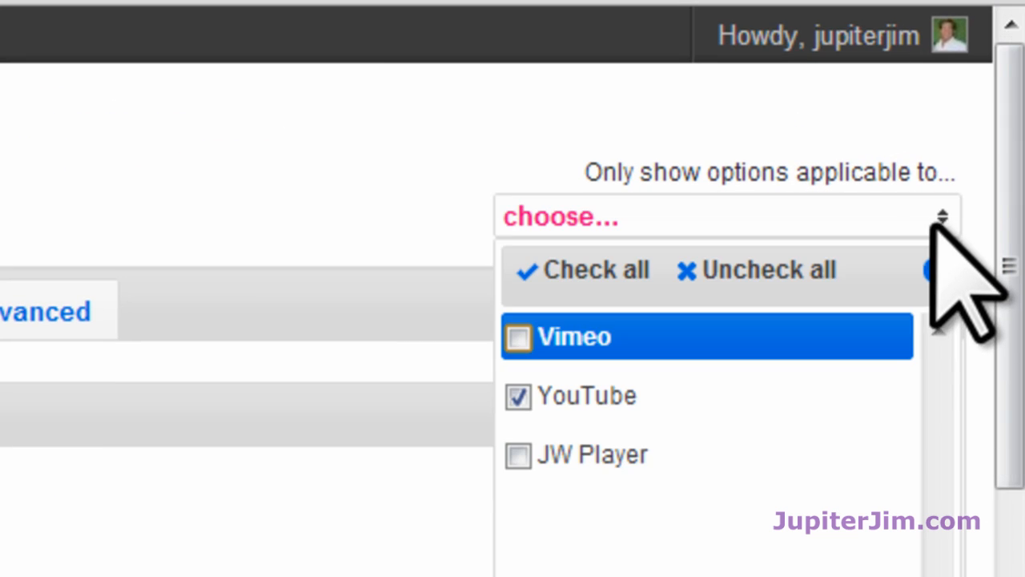
mouse_move(545, 425)
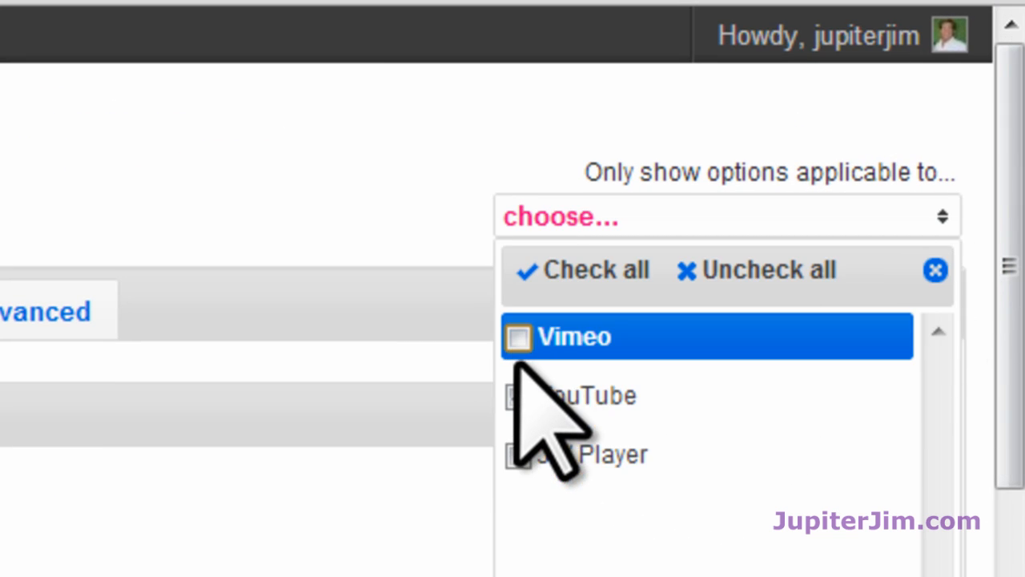
left_click(518, 395)
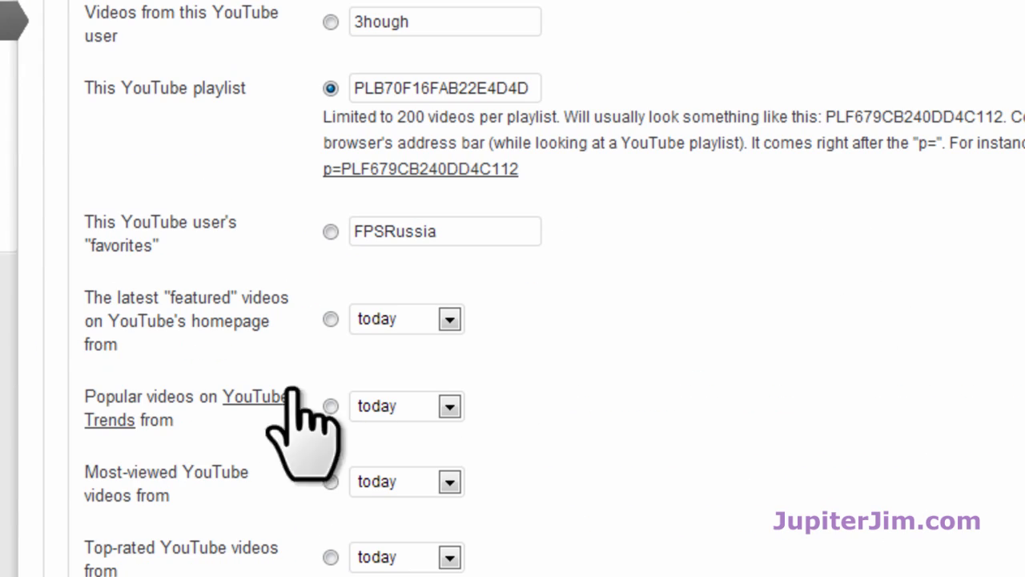
left_click(331, 557)
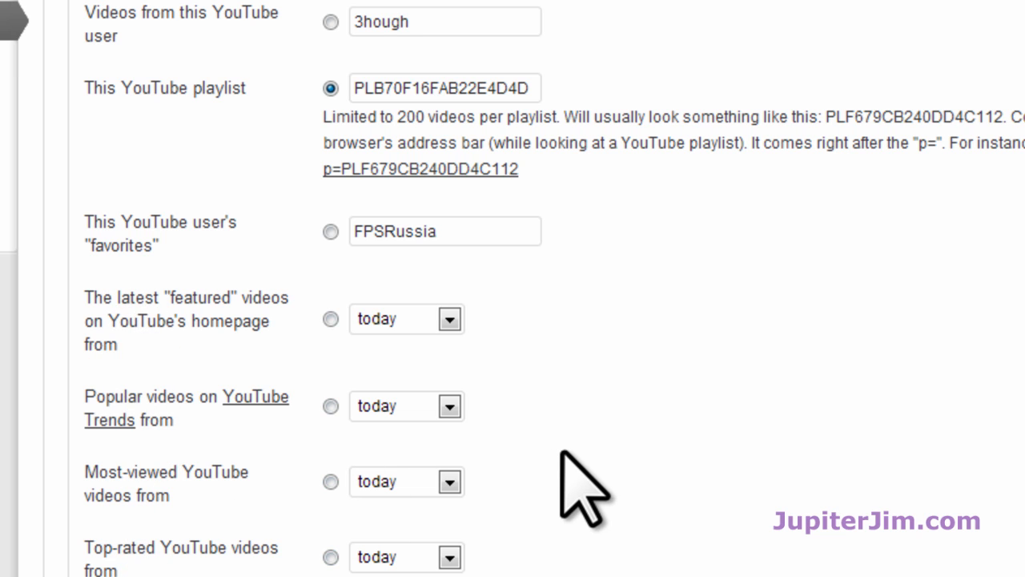
mouse_move(124, 128)
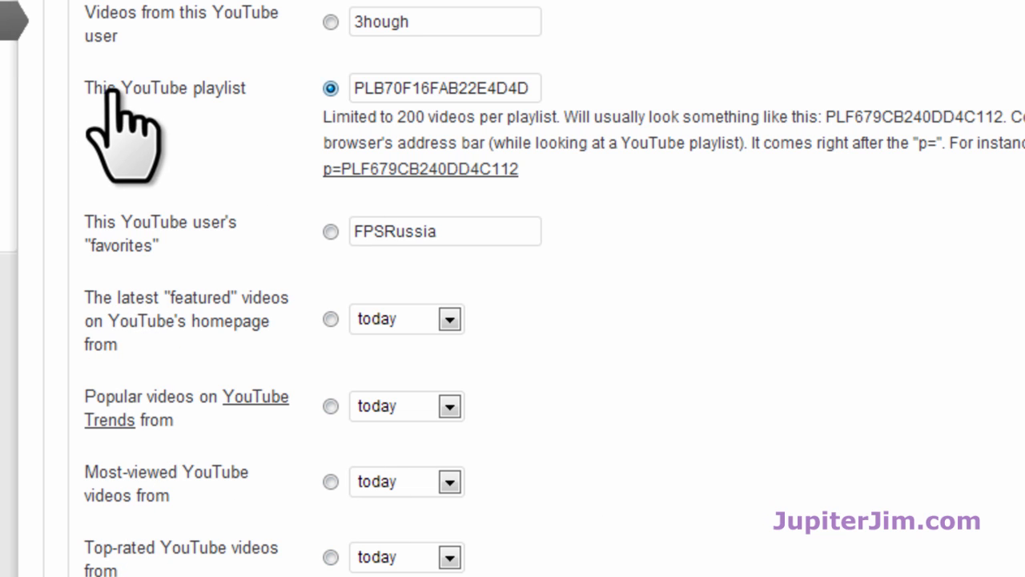
mouse_move(383, 88)
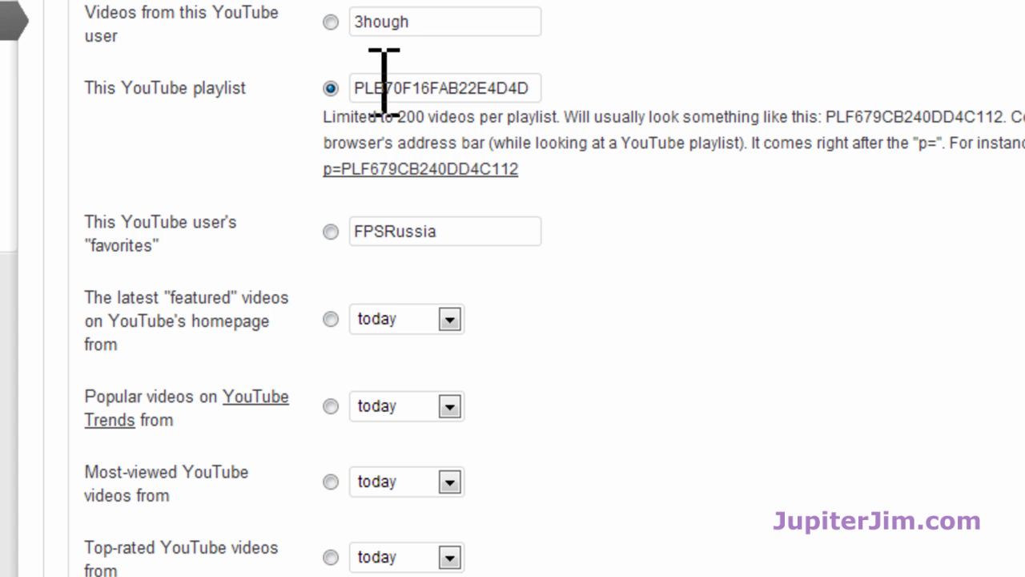
Save the TubePress options so the playlist source is stored.
scroll("down", 3)
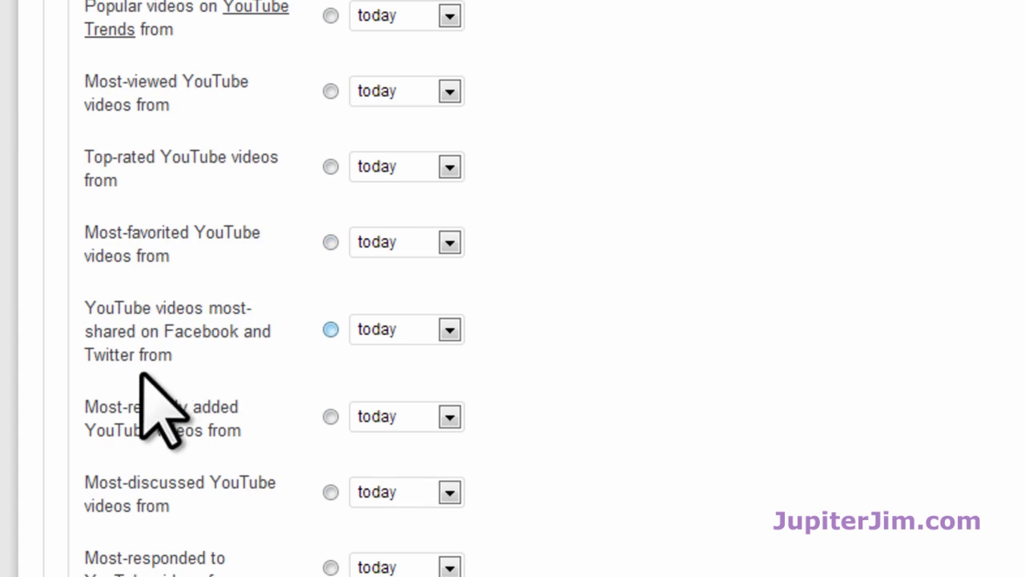
scroll("down", 3)
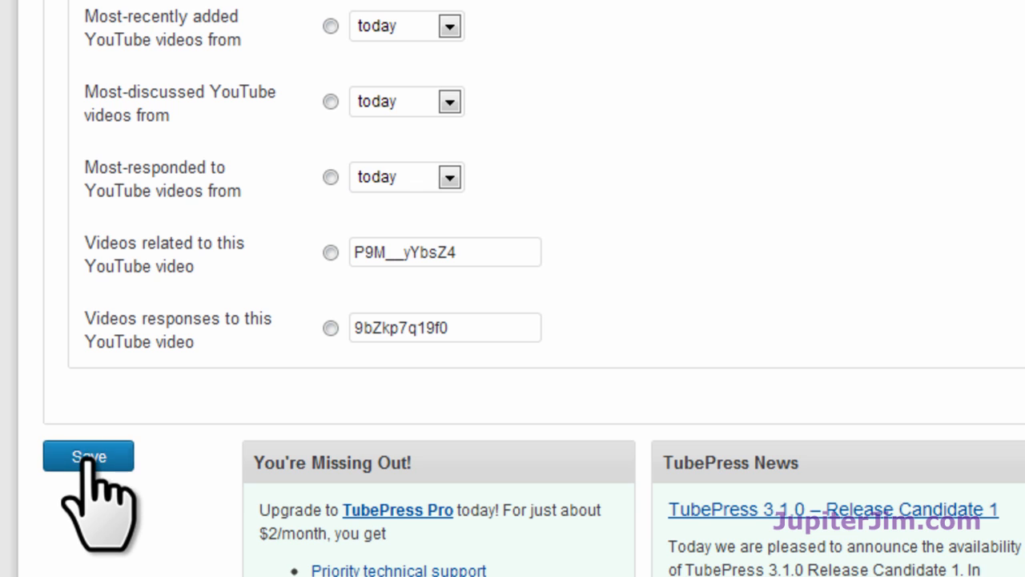
left_click(88, 456)
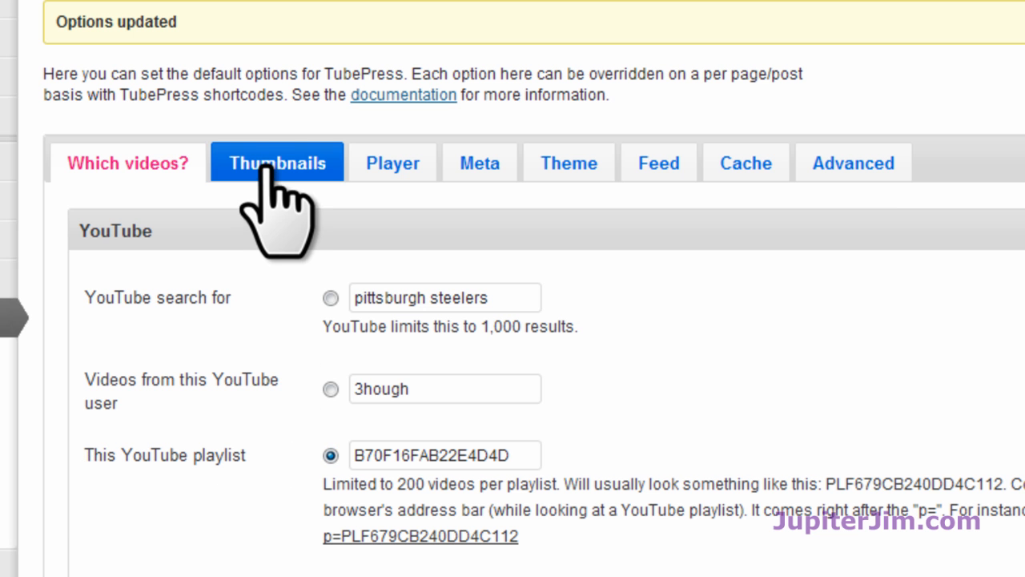
Review the Thumbnails and Player settings without changing them.
left_click(277, 163)
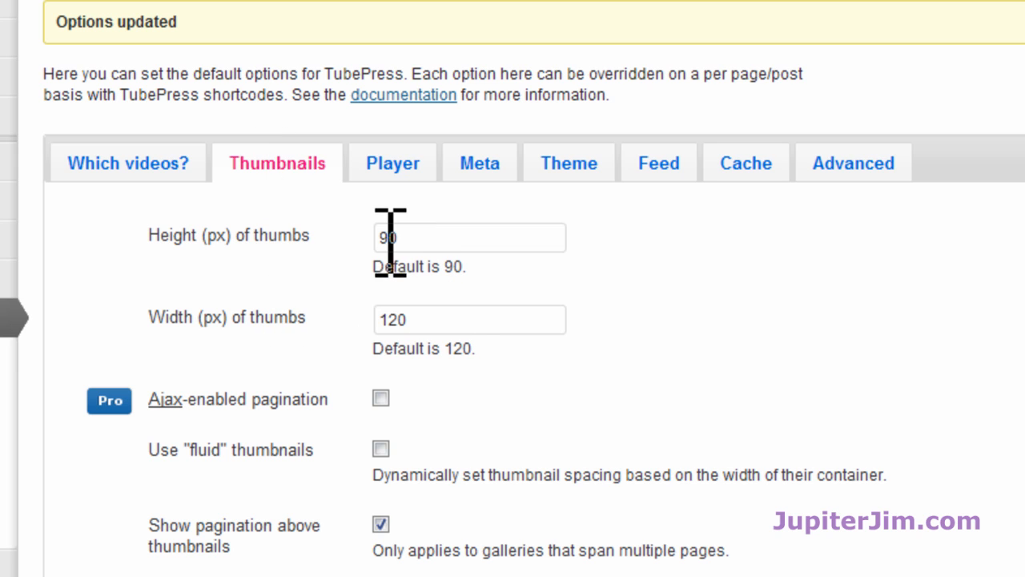
left_click(393, 163)
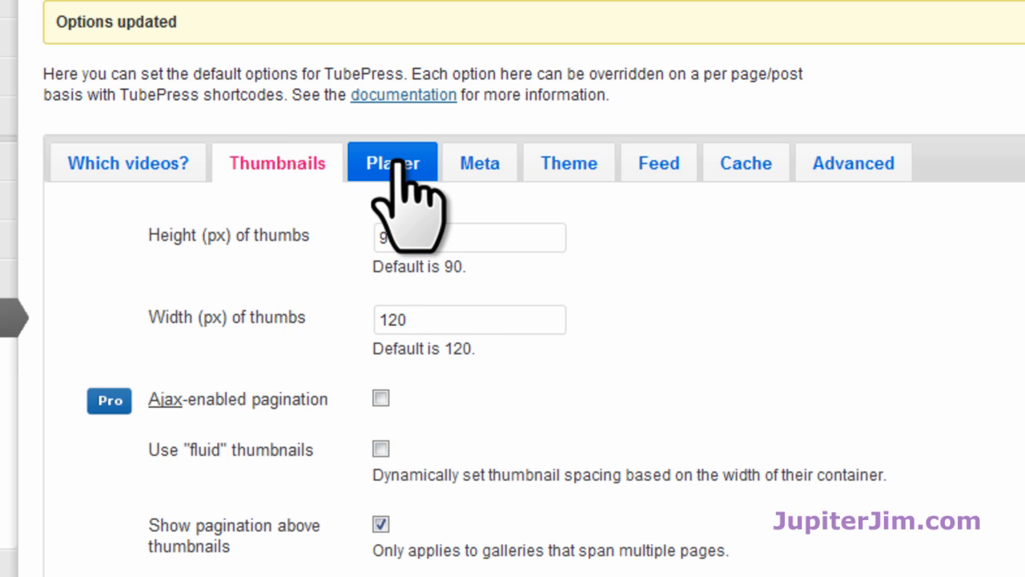
left_click(393, 163)
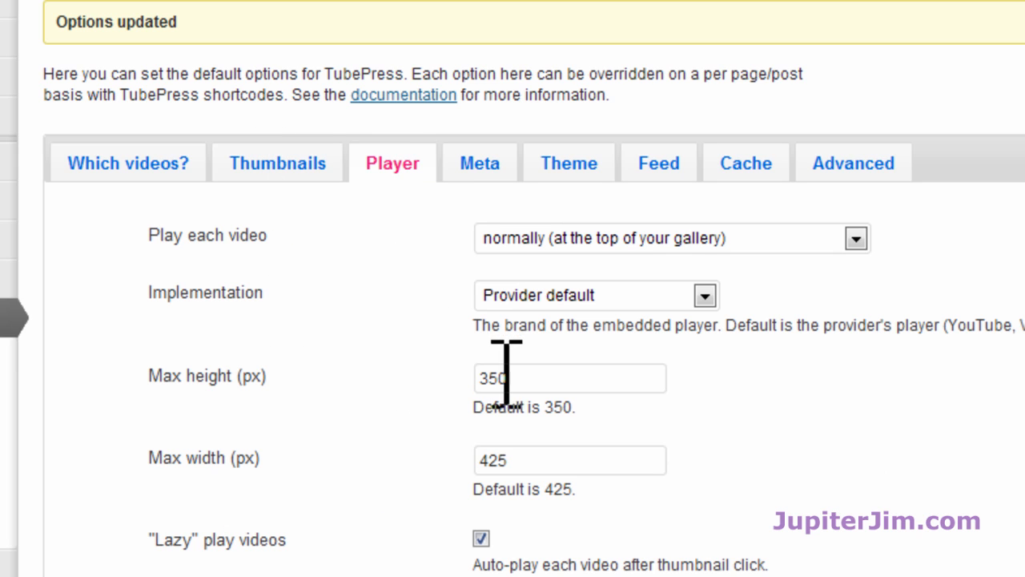
mouse_move(405, 405)
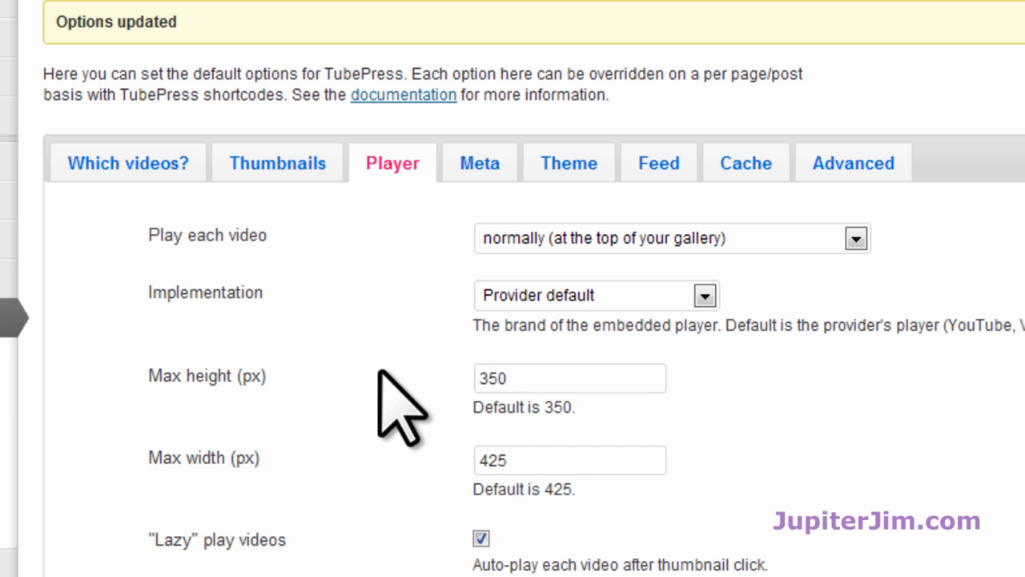
scroll("down", 3)
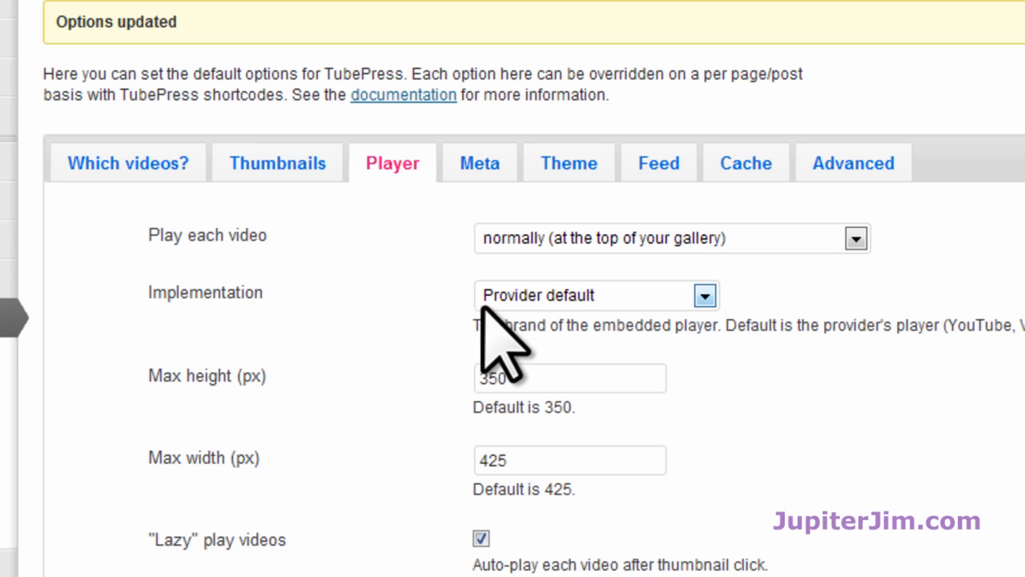
Review the Theme and Advanced settings, confirming the shortcode keyword is tubepress.
left_click(568, 162)
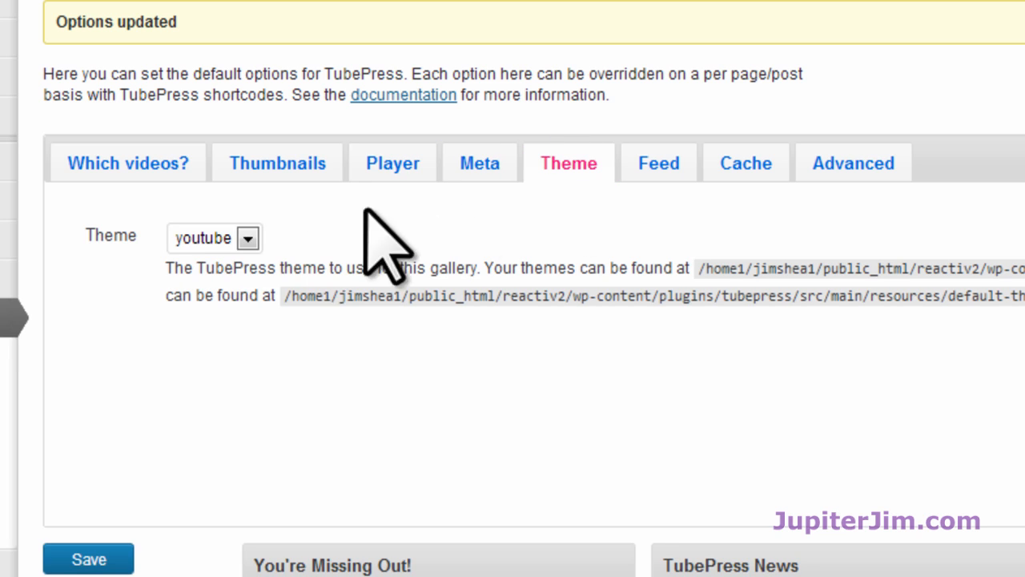
mouse_move(713, 272)
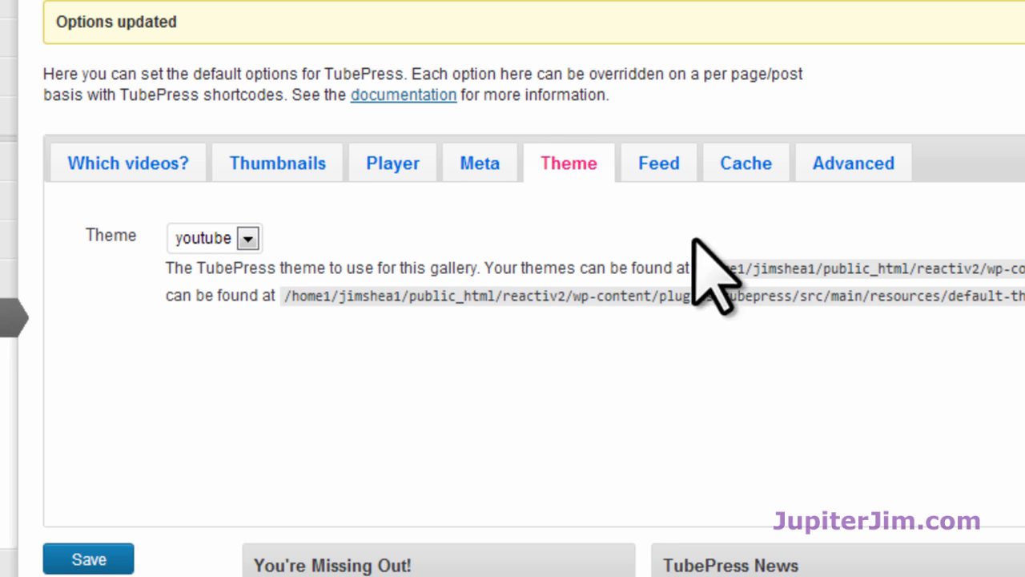
left_click(853, 163)
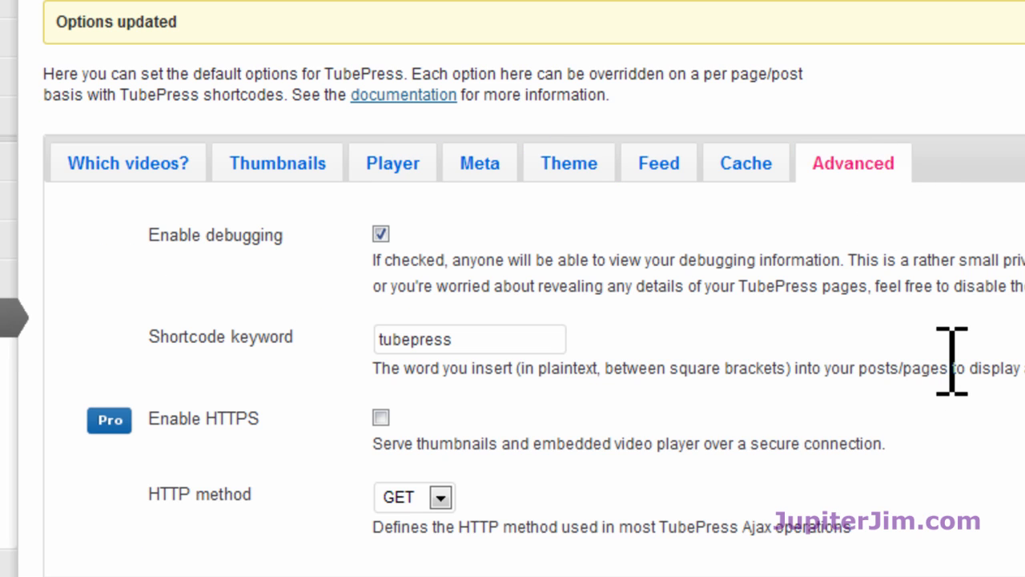
scroll("down", 3)
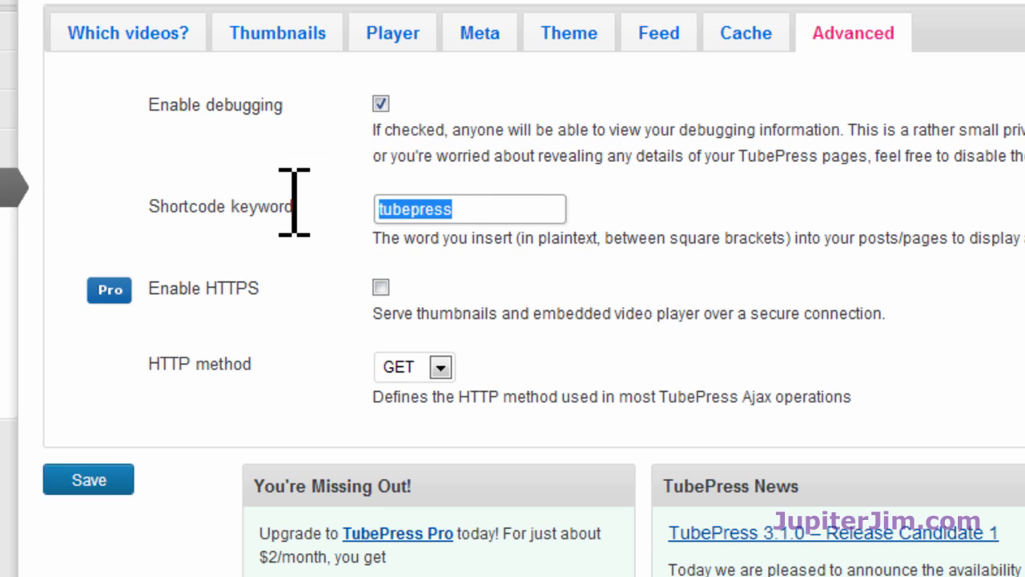
mouse_move(64, 176)
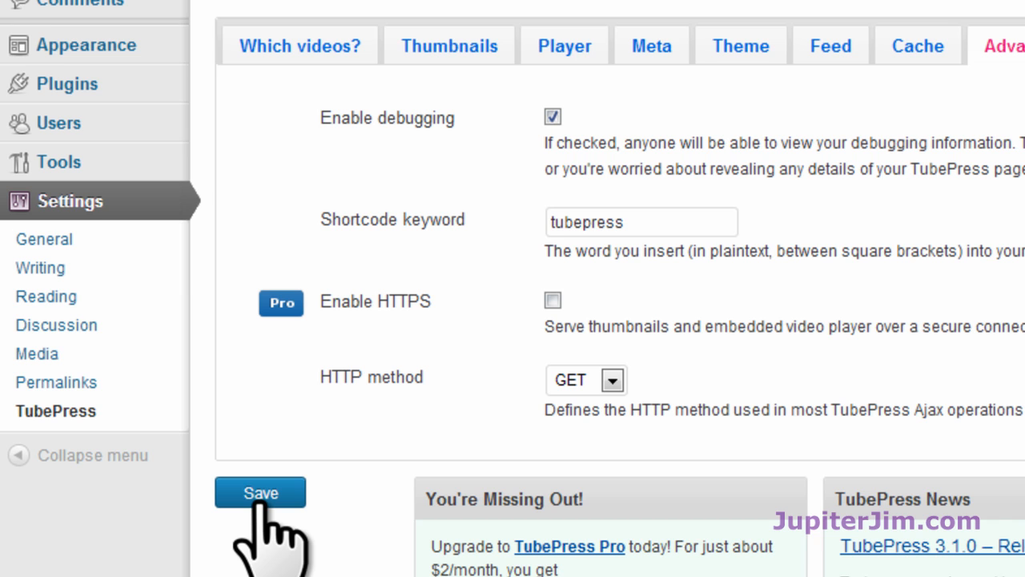
Save the TubePress settings again after the review.
left_click(260, 491)
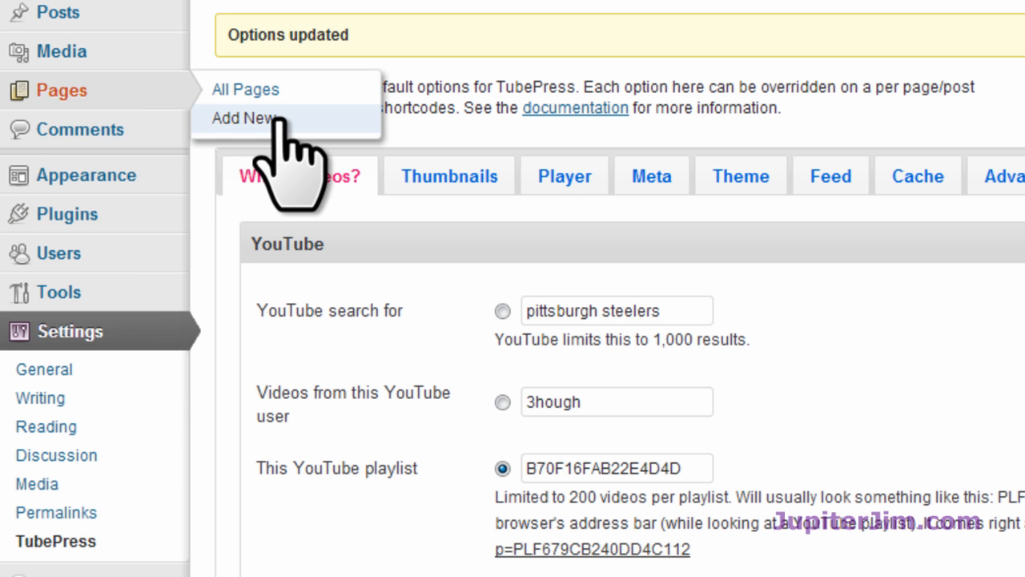
Create a new page titled 'video' with [tubepress] as its body.
left_click(243, 118)
type("video")
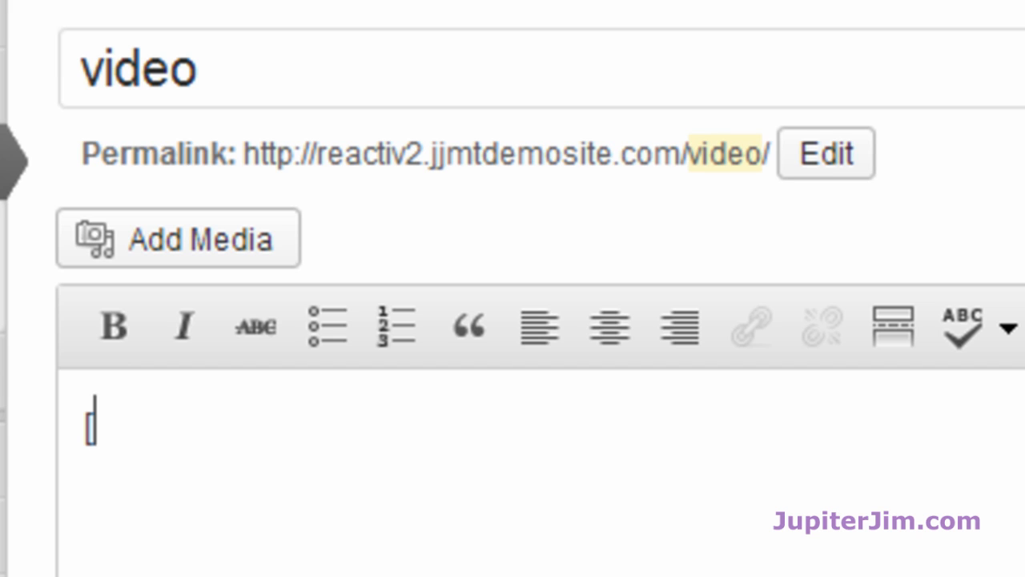
type("[tubepress")
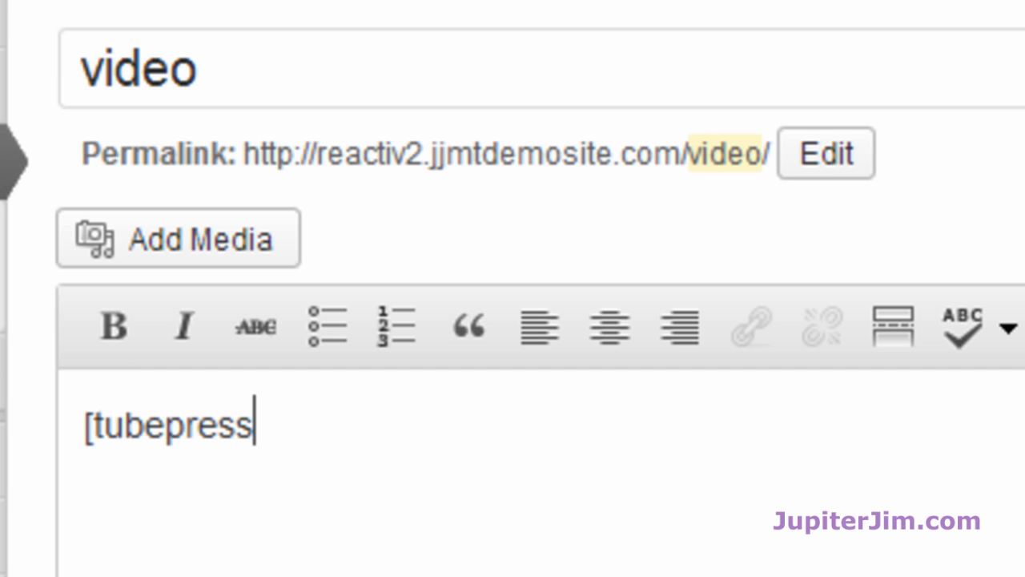
type("]")
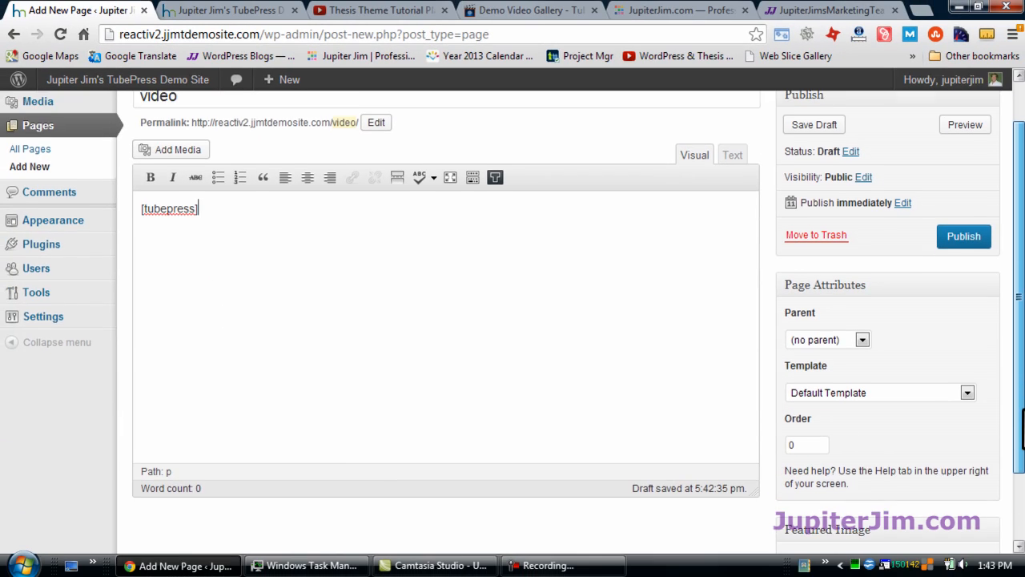
scroll("down", 3)
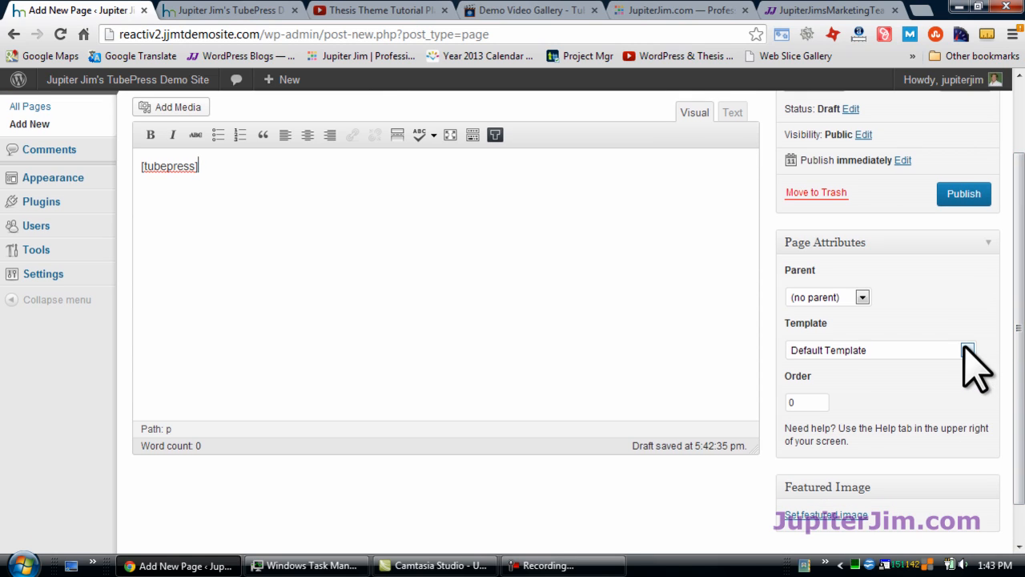
mouse_move(970, 368)
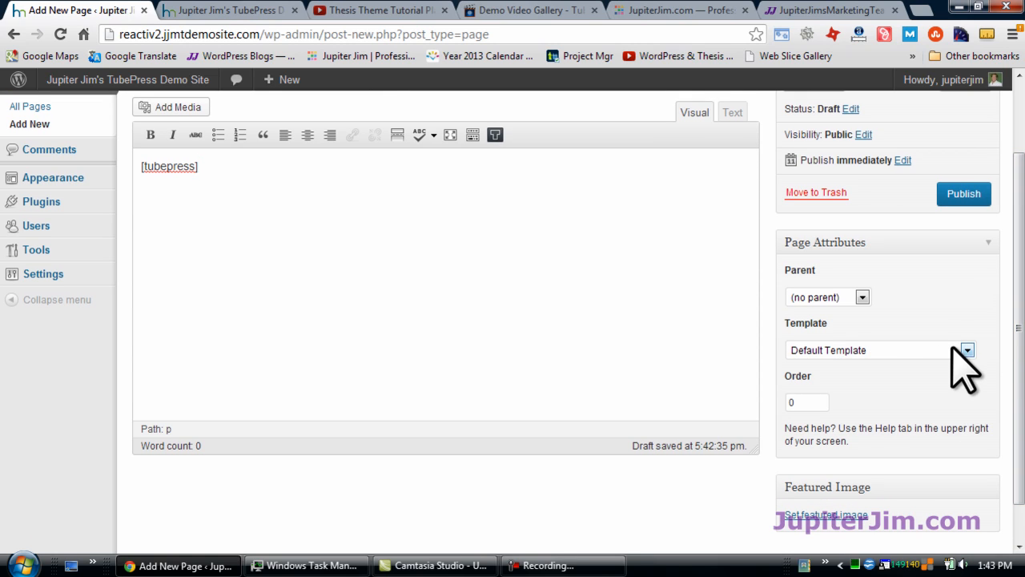
Publish the video page at its /video/ permalink.
left_click(967, 350)
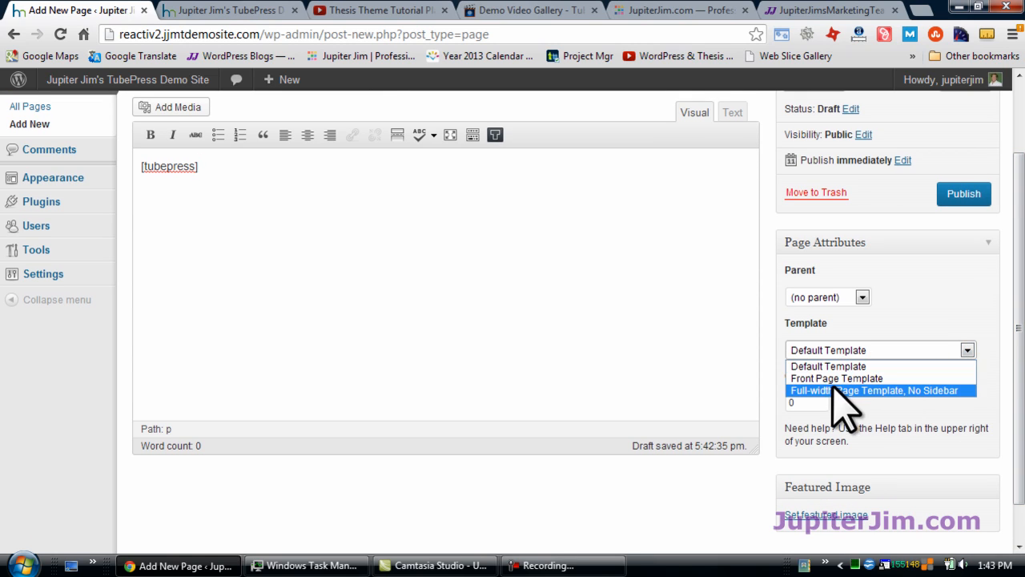
mouse_move(842, 412)
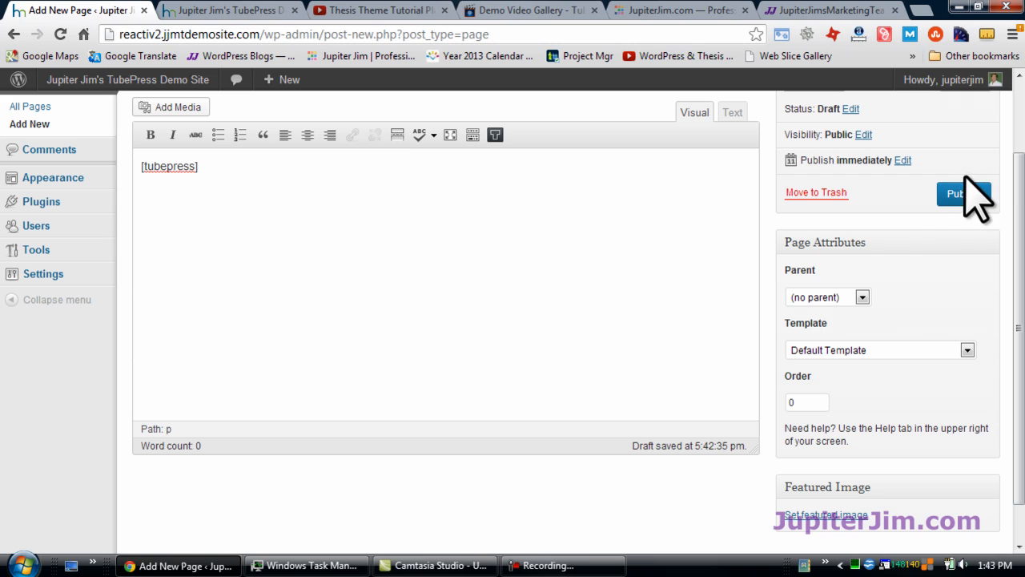
scroll("up", 3)
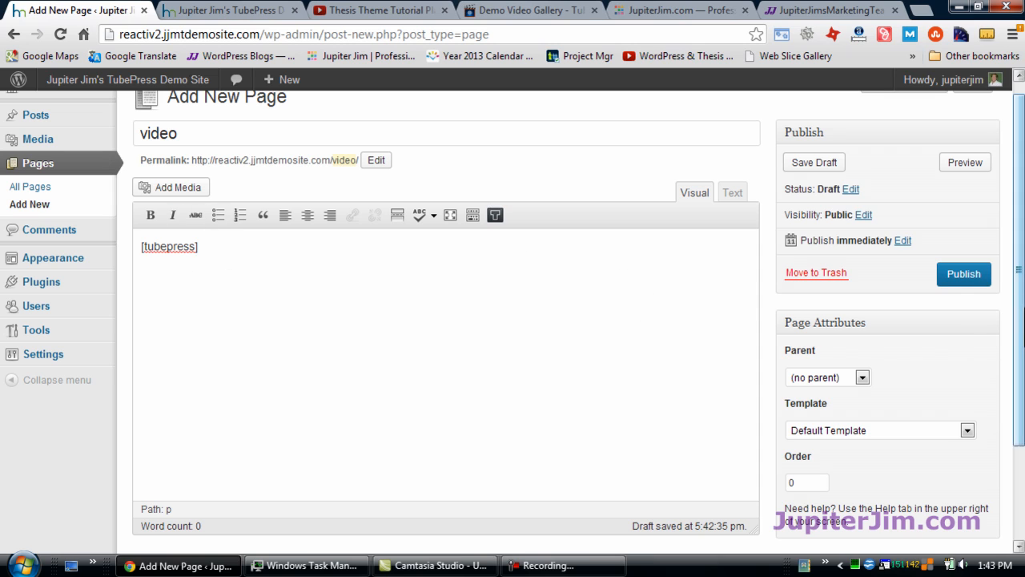
left_click(964, 274)
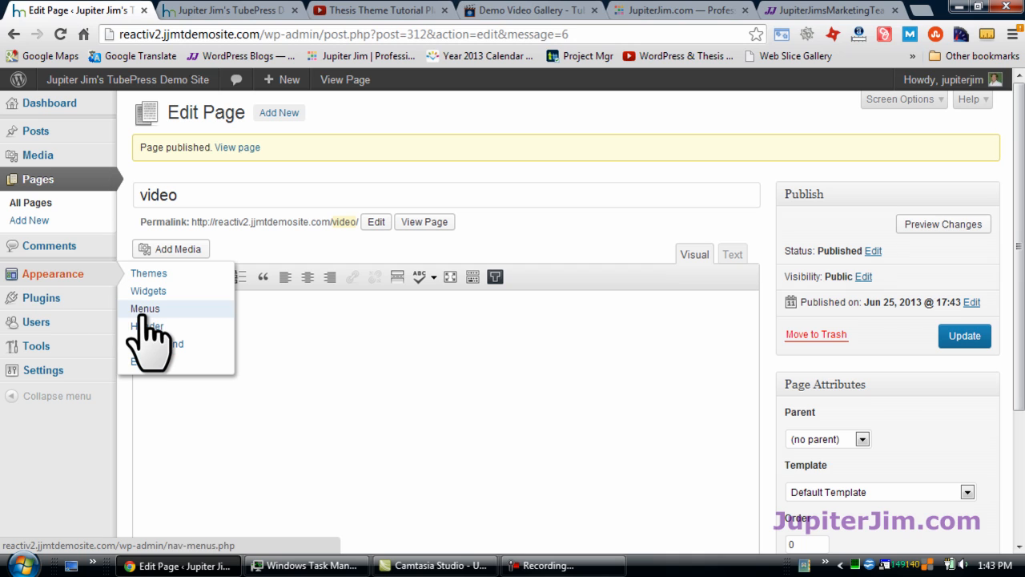
Add the video page to the Main Menu, position it, save, and switch to the live site.
left_click(145, 309)
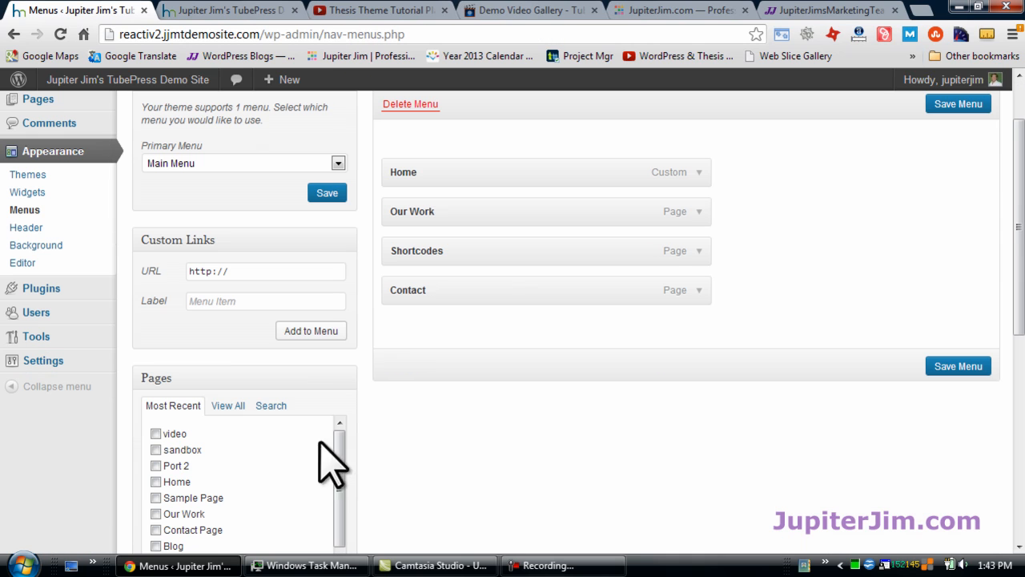
left_click(156, 434)
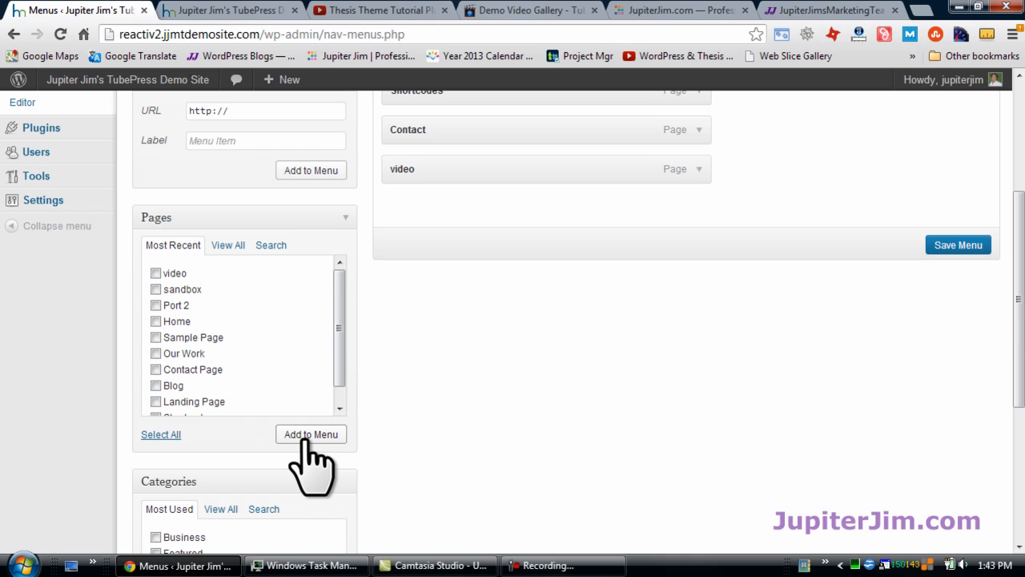
scroll("up", 3)
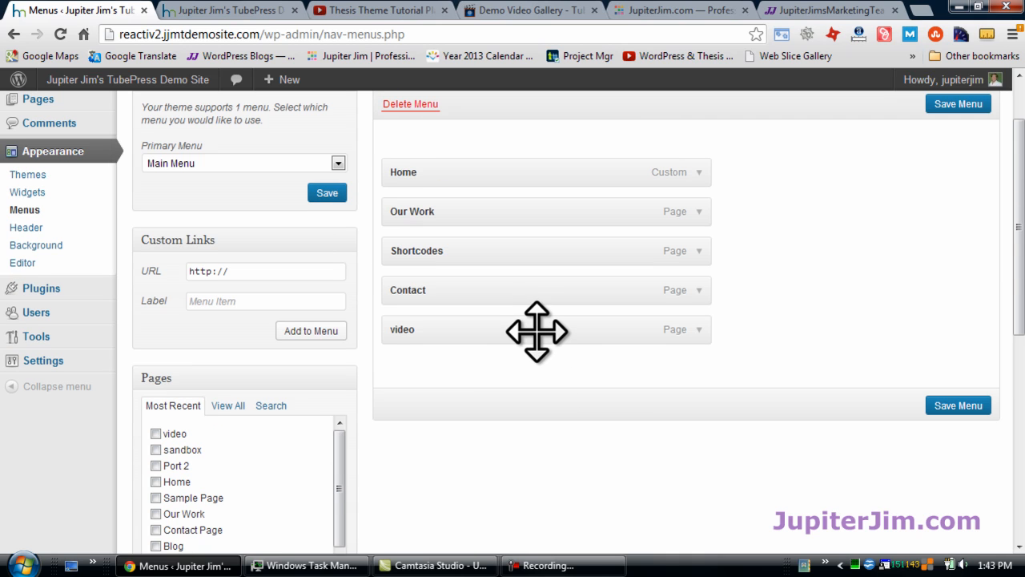
left_click_drag(536, 330, 537, 212)
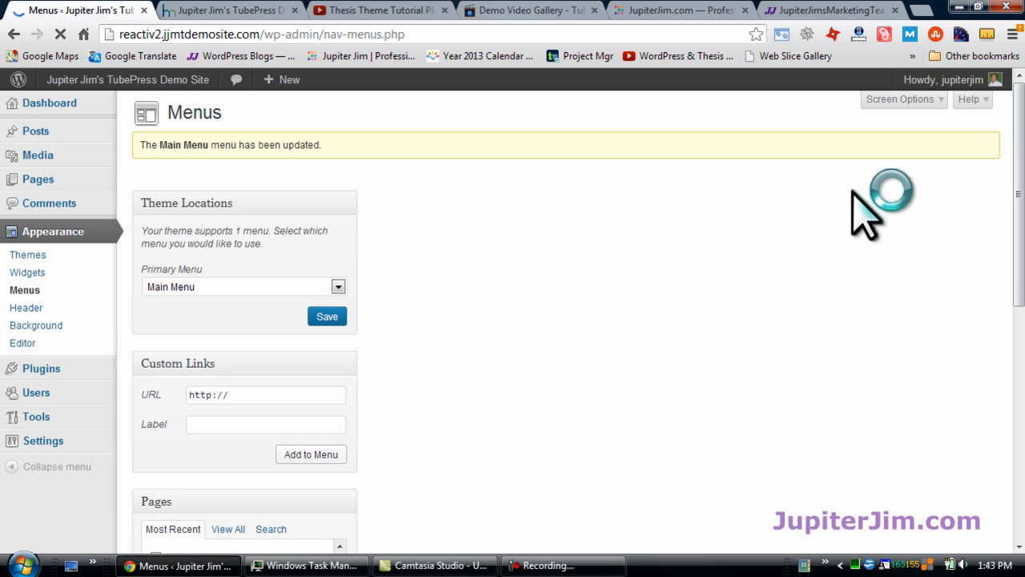
left_click(227, 10)
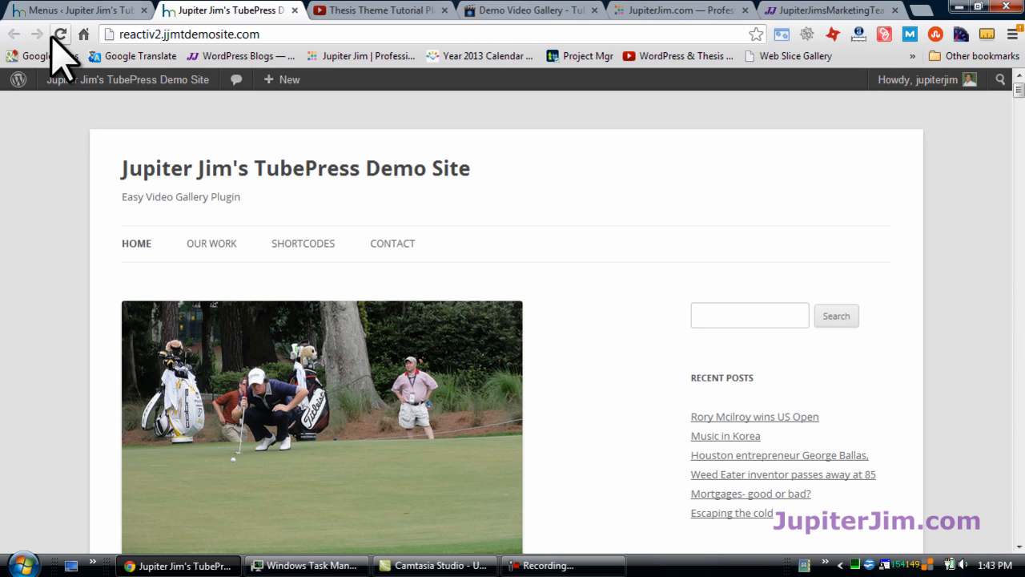
Reload the site home page and follow the new VIDEO menu link.
left_click(59, 33)
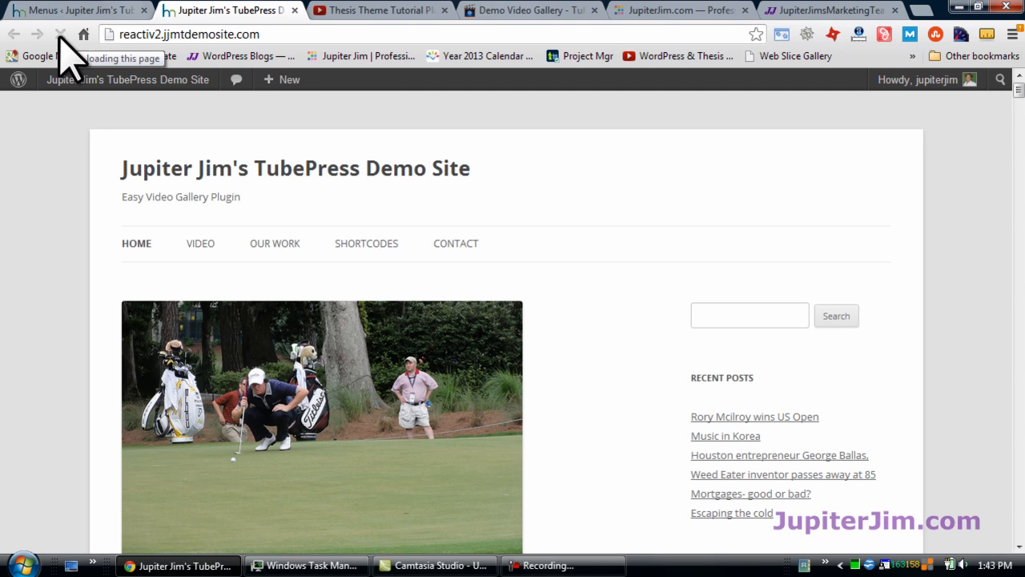
mouse_move(200, 242)
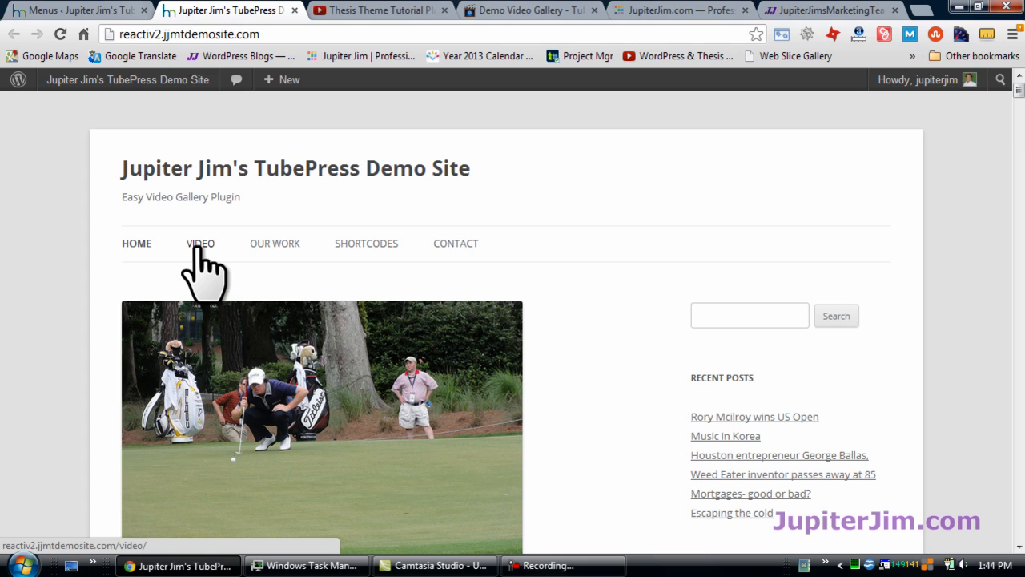
left_click(200, 244)
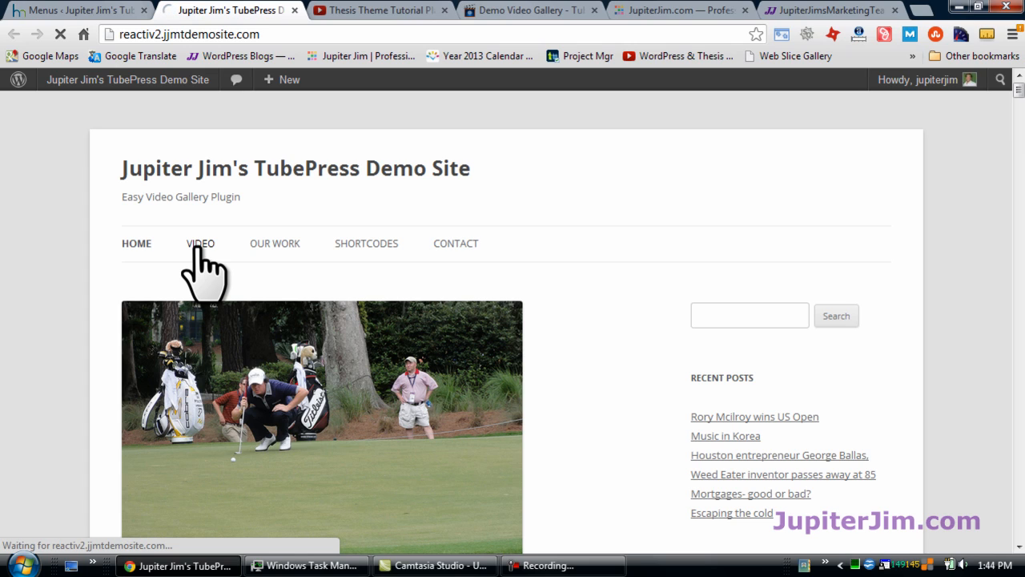
Browse the video page's player and the rows of Thesis tutorial thumbnails.
left_click(200, 244)
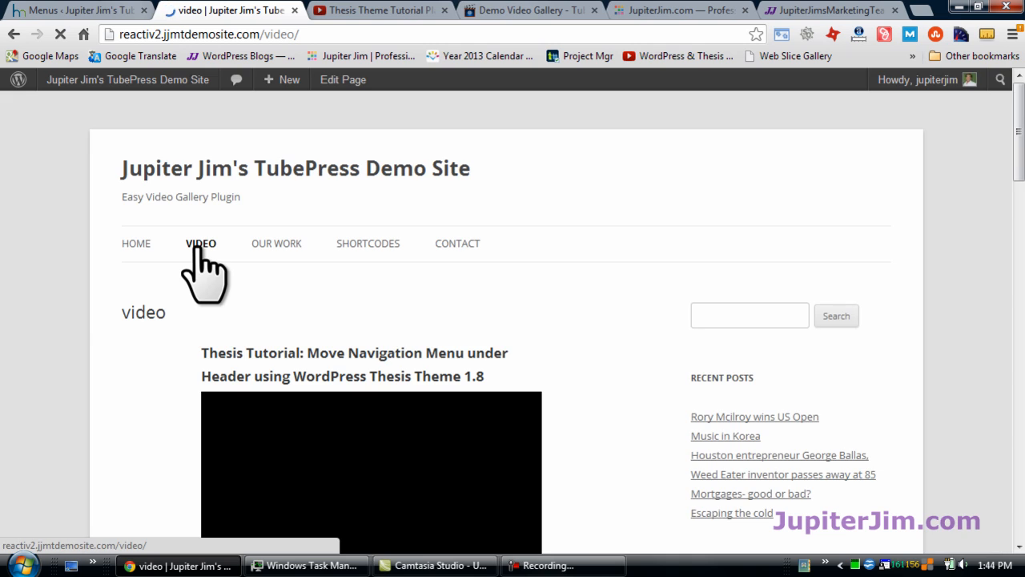
scroll("down", 3)
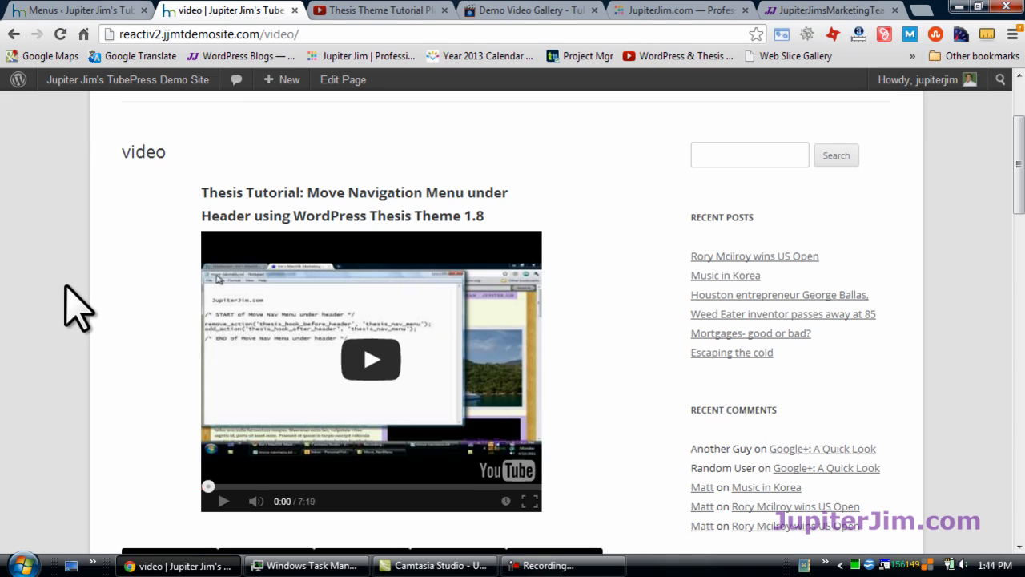
mouse_move(193, 332)
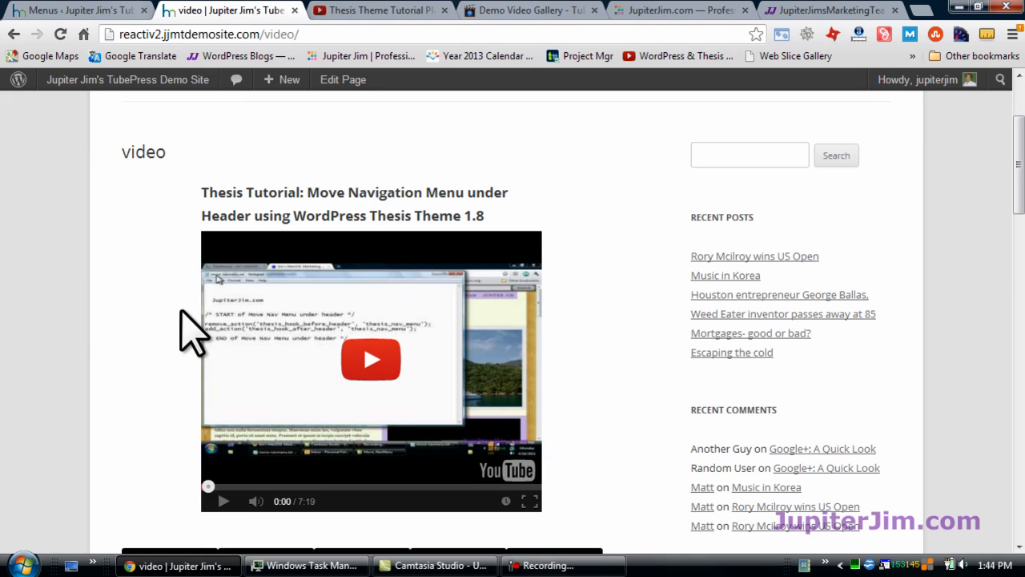
scroll("down", 3)
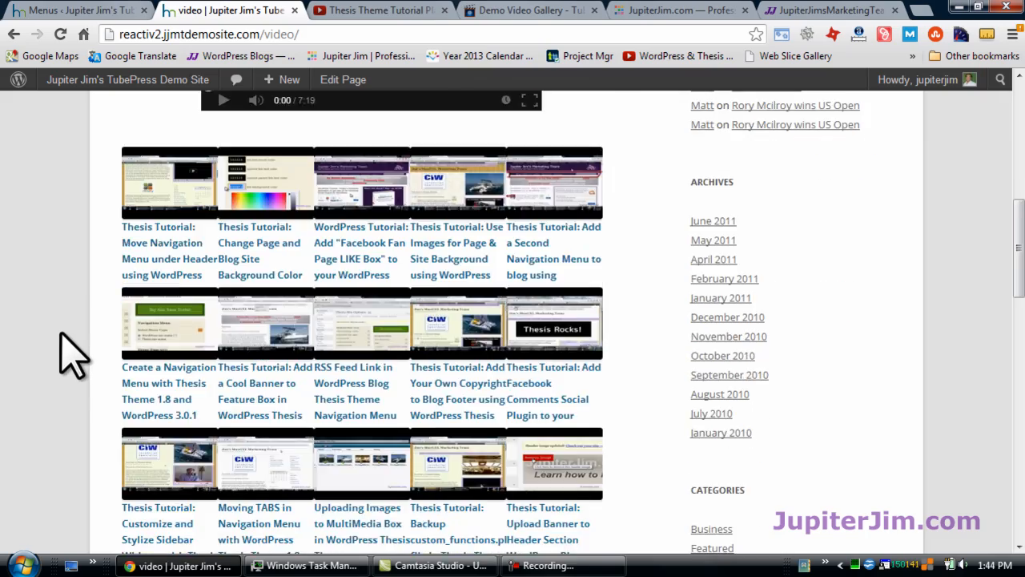
scroll("down", 3)
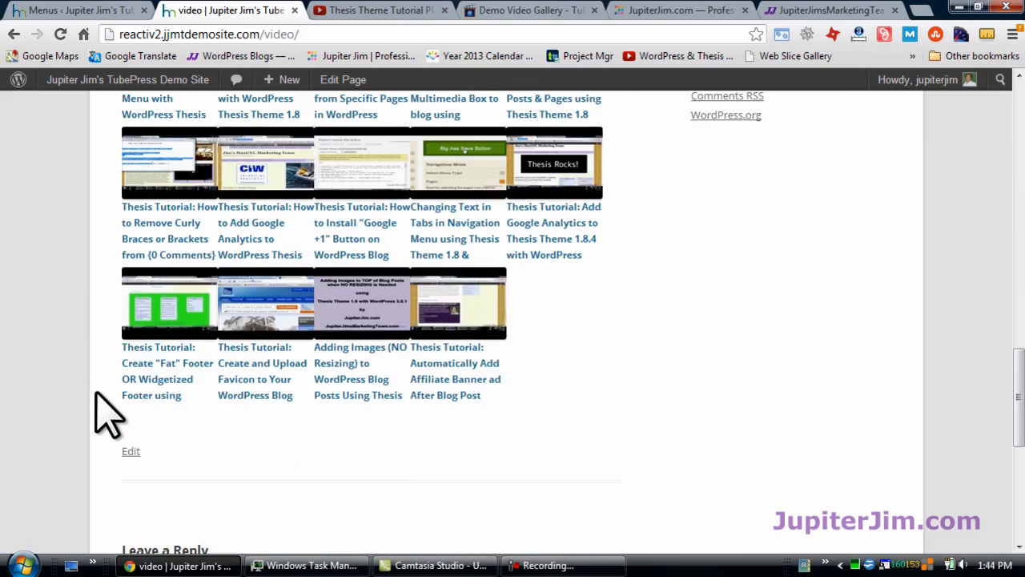
scroll("up", 3)
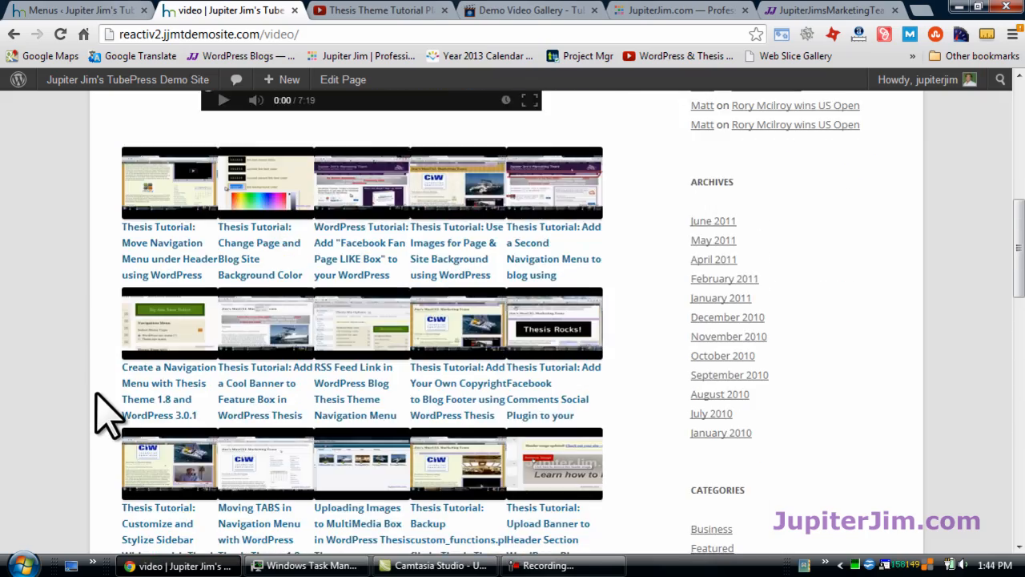
scroll("up", 3)
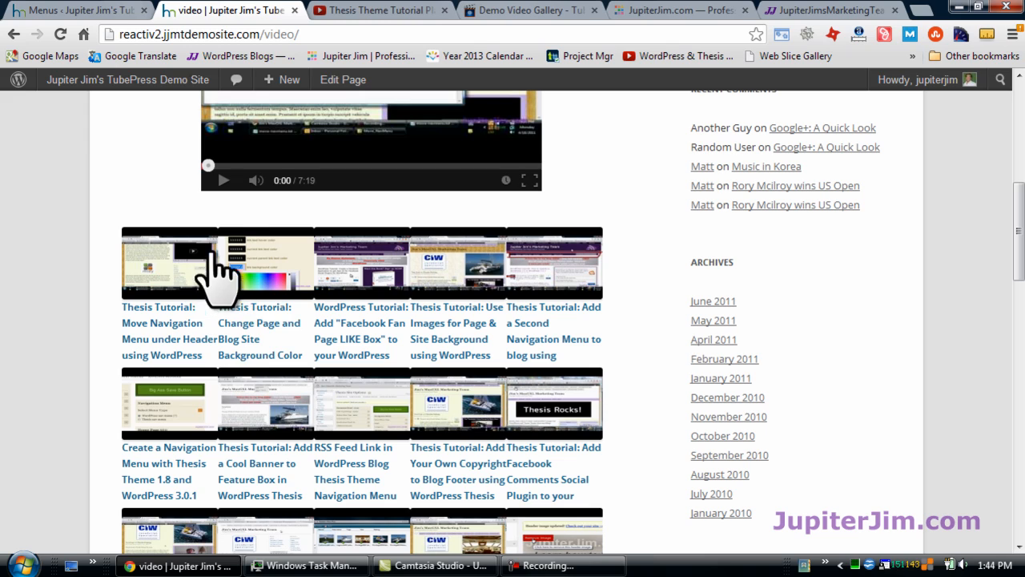
mouse_move(641, 308)
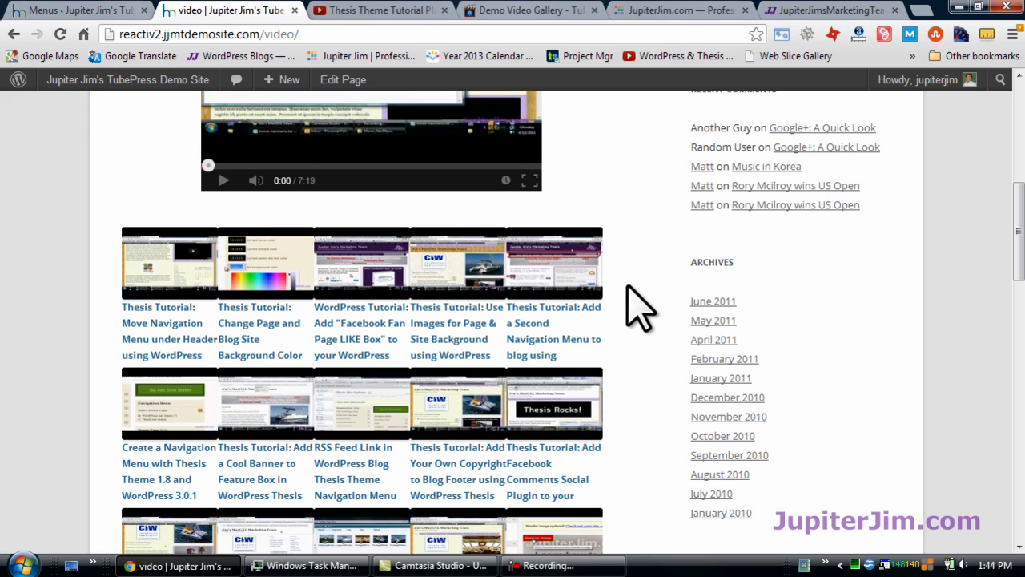
mouse_move(825, 268)
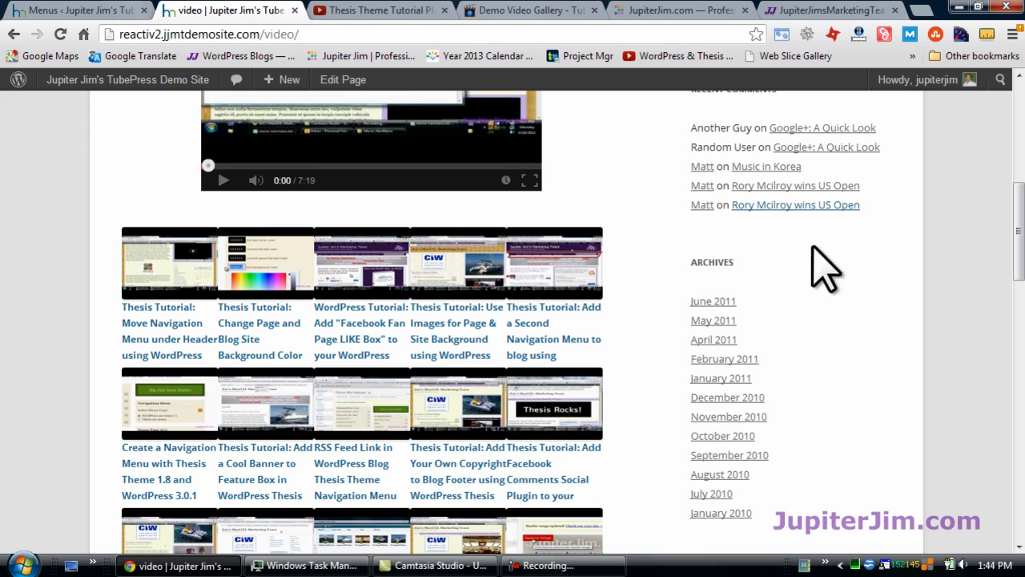
scroll("down", 3)
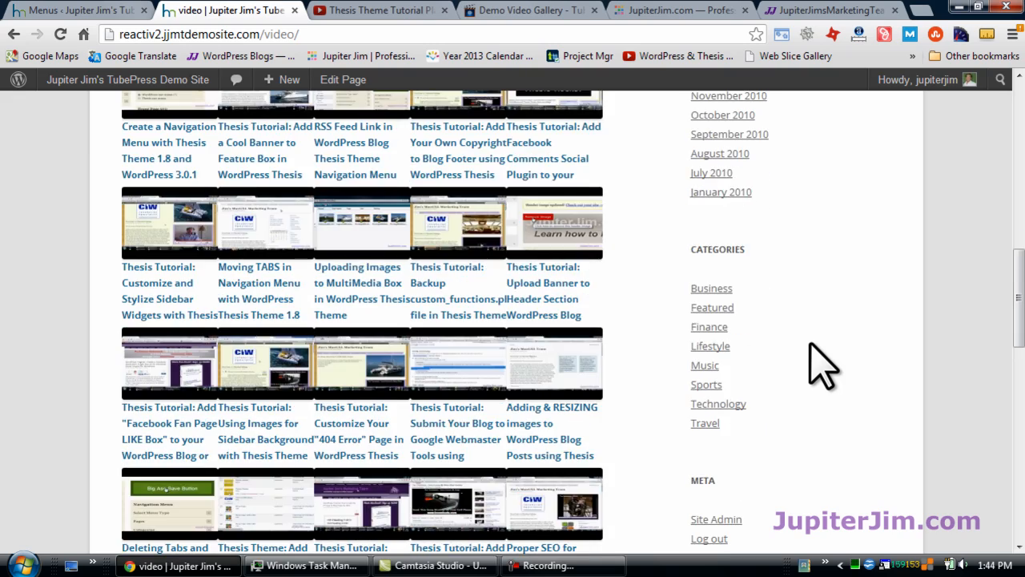
scroll("up", 3)
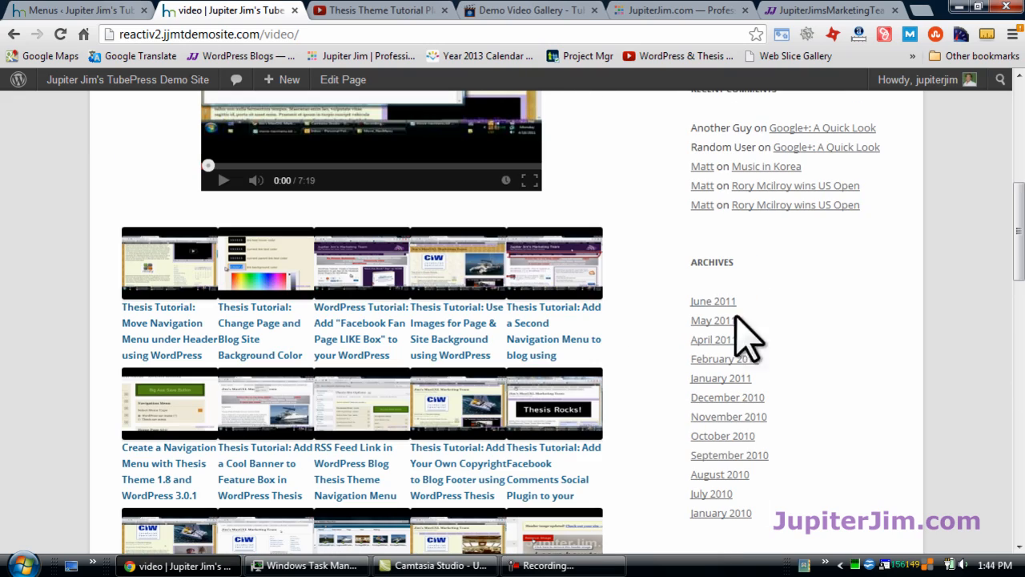
scroll("up", 3)
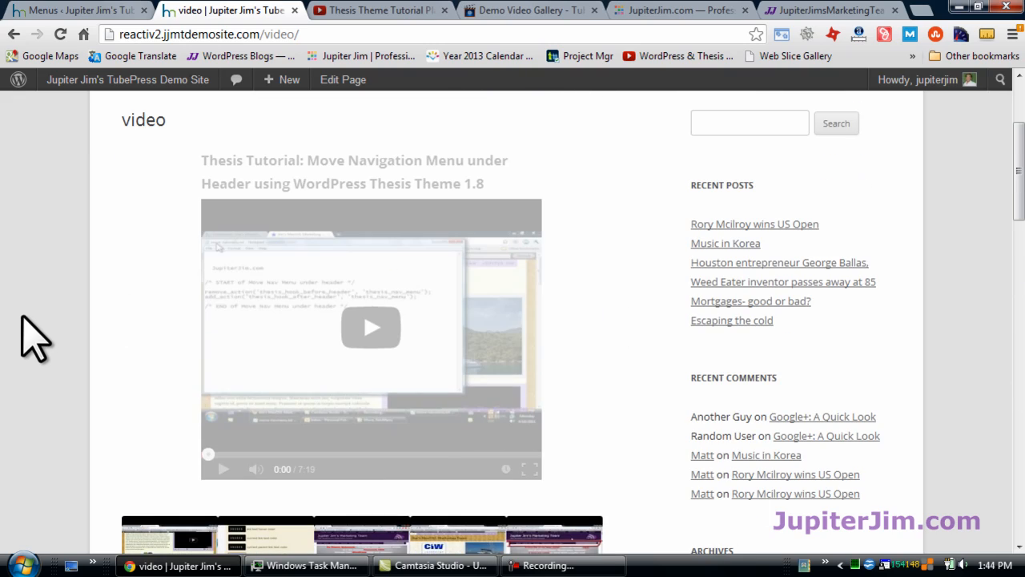
scroll("down", 3)
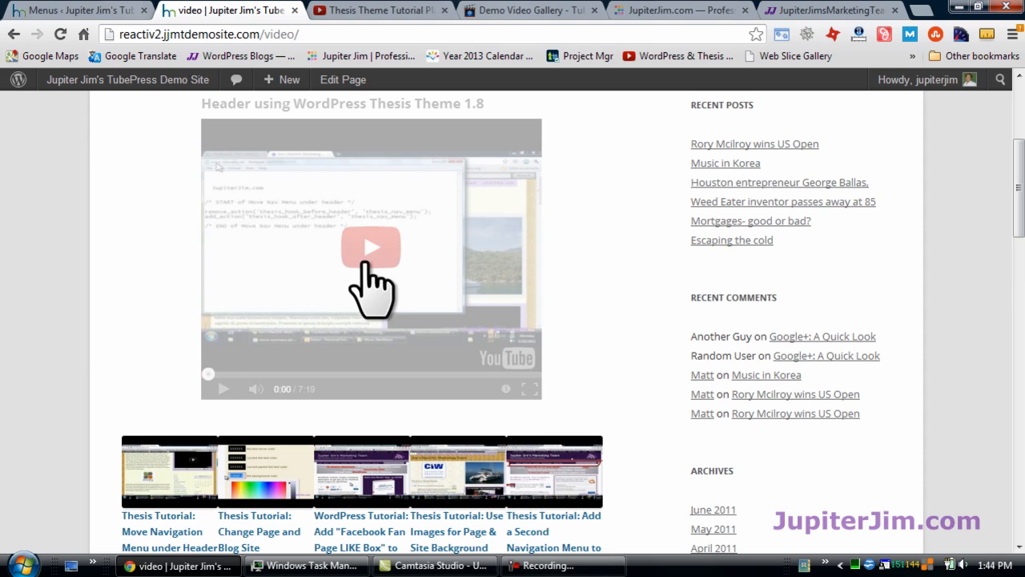
Play the Change Page Color tutorial in the gallery player, then pause it.
left_click(371, 246)
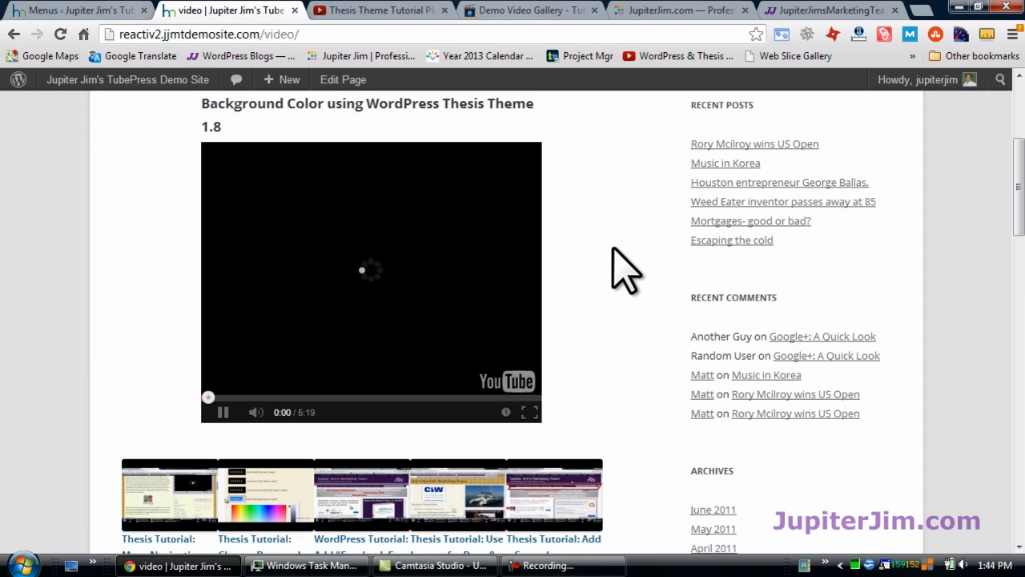
mouse_move(192, 432)
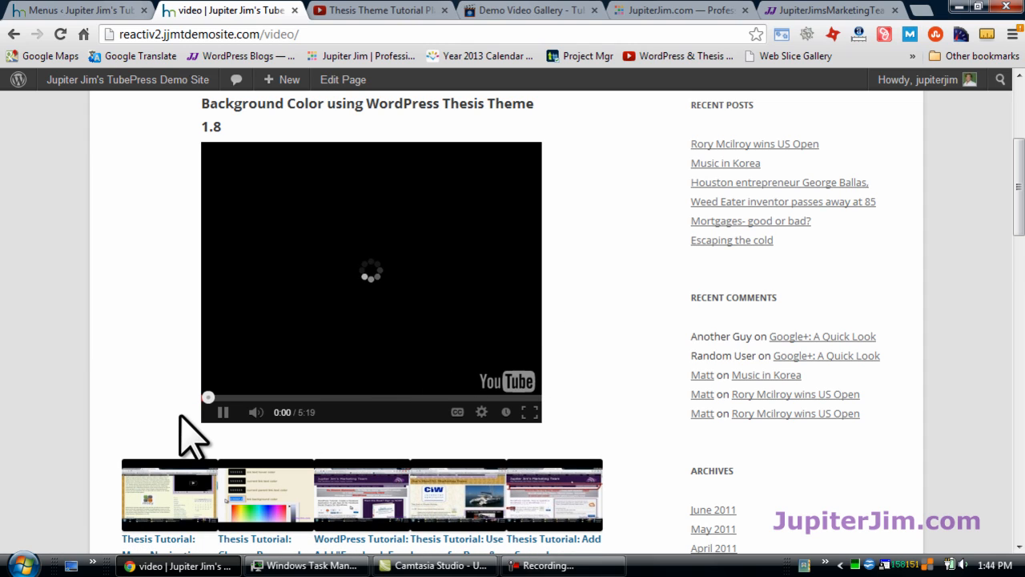
left_click(223, 412)
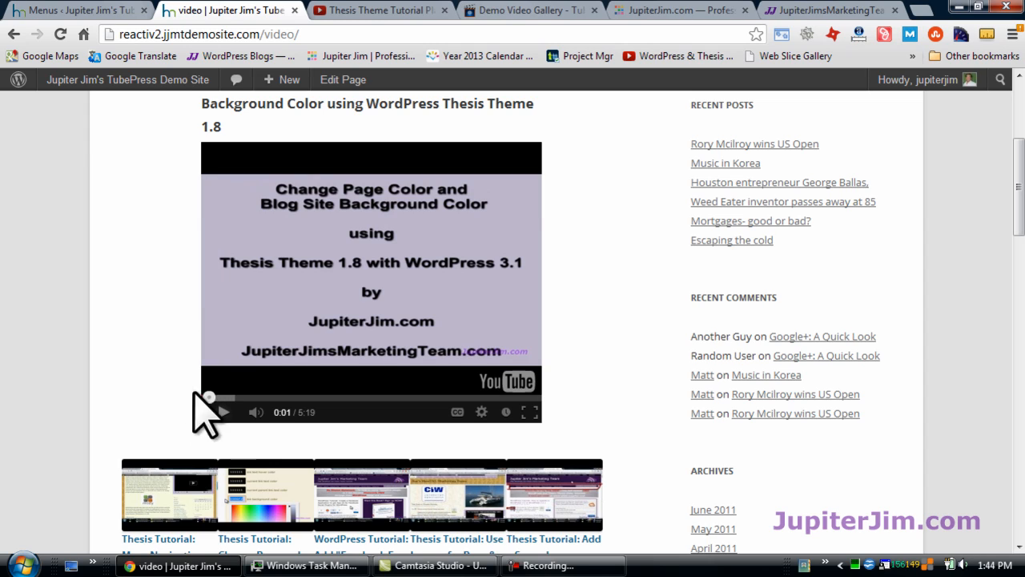
mouse_move(164, 321)
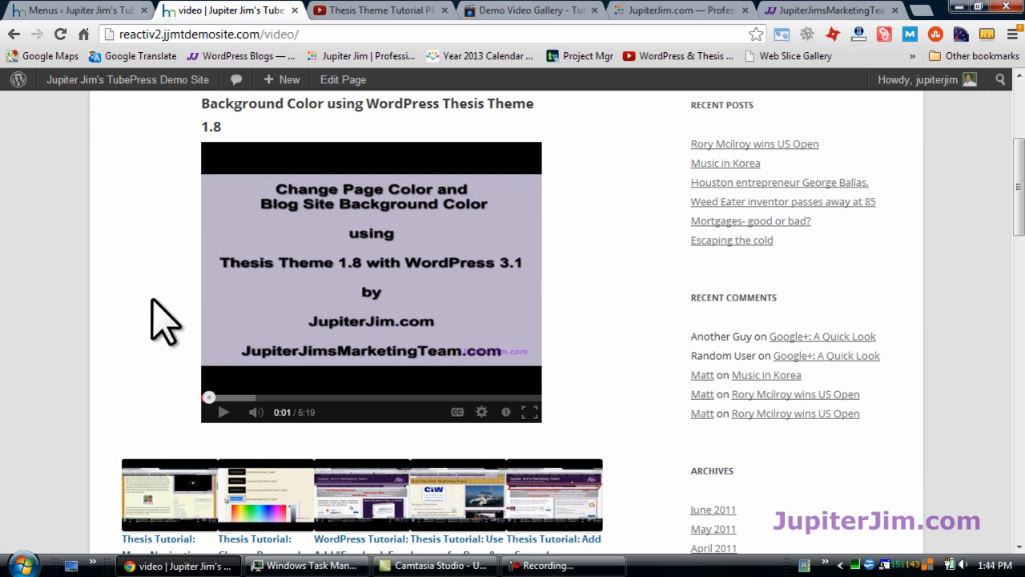
mouse_move(277, 433)
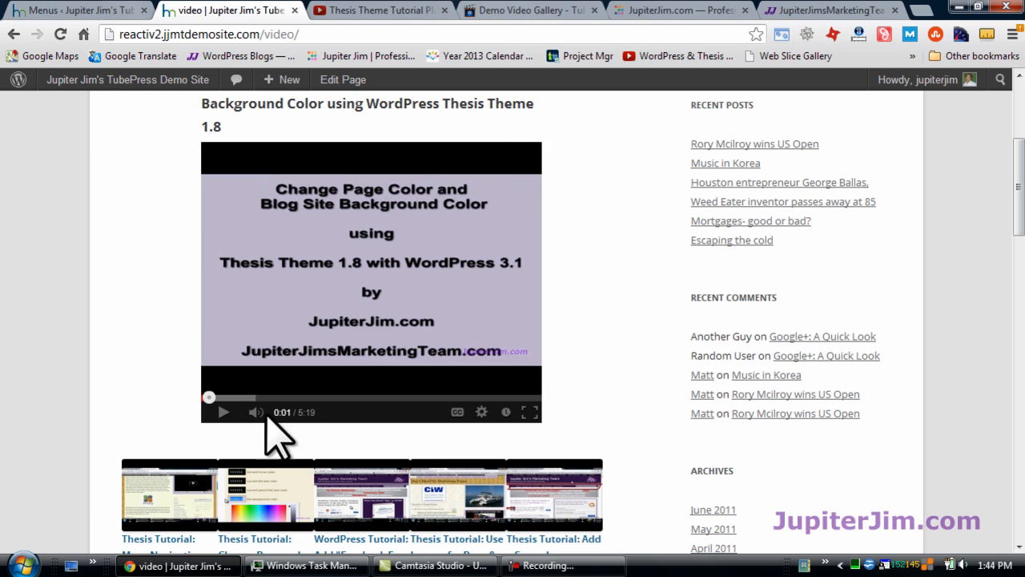